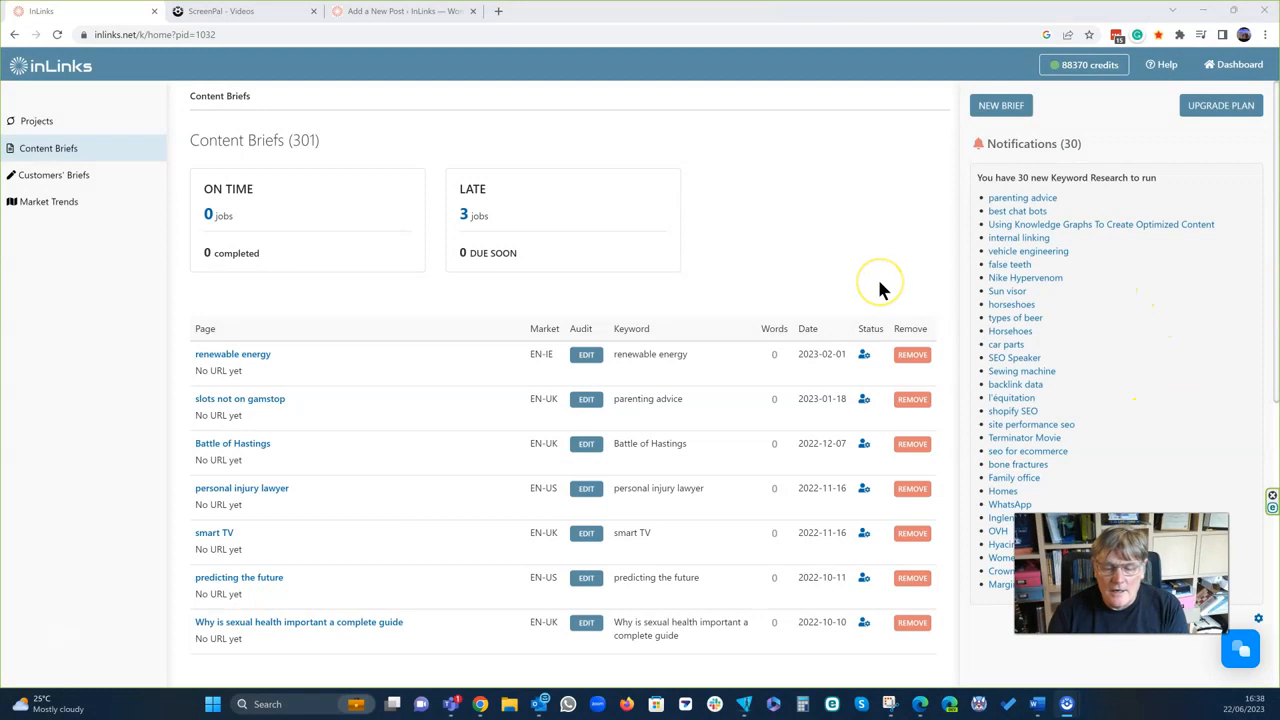
{"action": "mouse_move", "coordinate": [930, 262]}
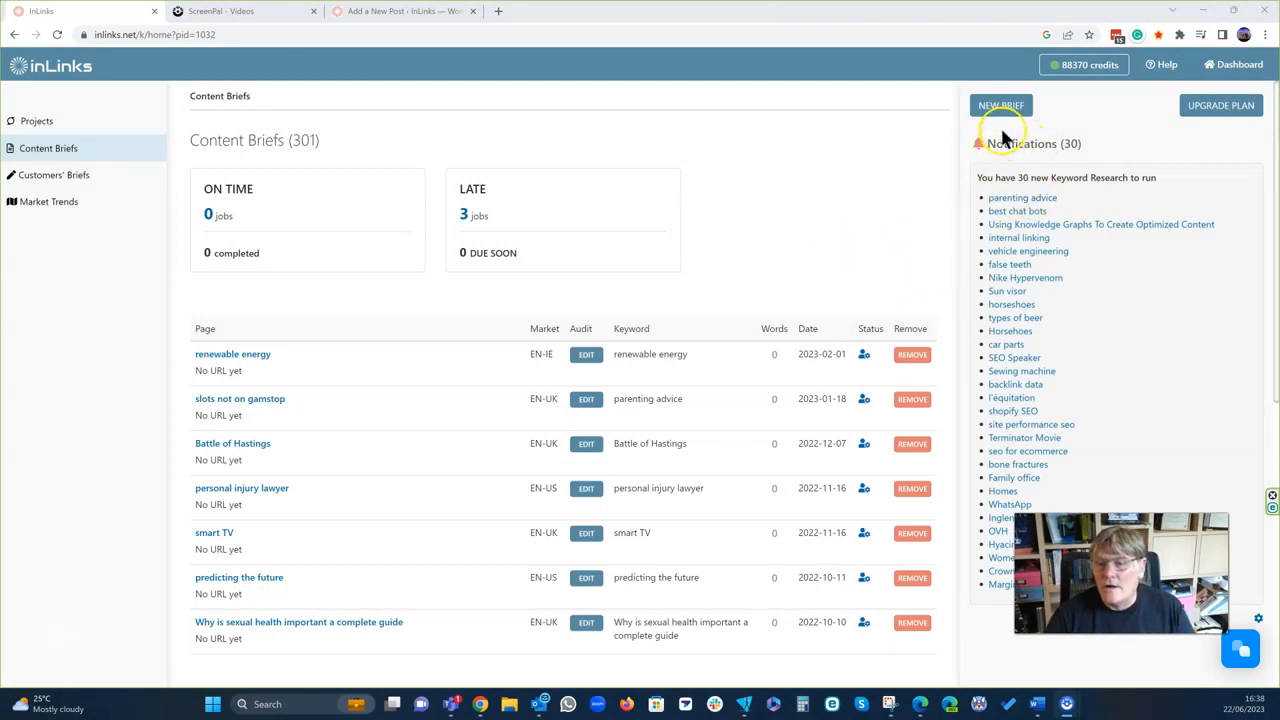
Start a new English / United Kingdom brief for 'Things to do in Hamilton. New Zealand.'.
{"action": "left_click", "coordinate": [1000, 105]}
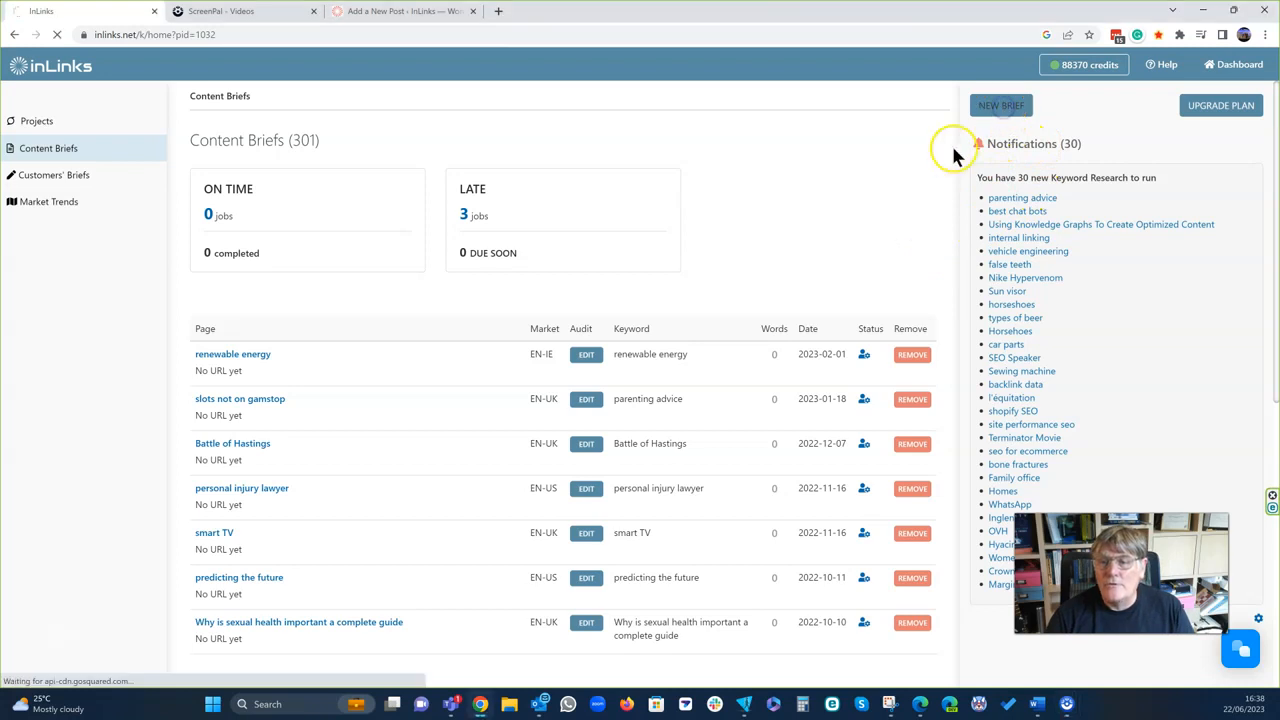
{"action": "left_click", "coordinate": [1001, 105]}
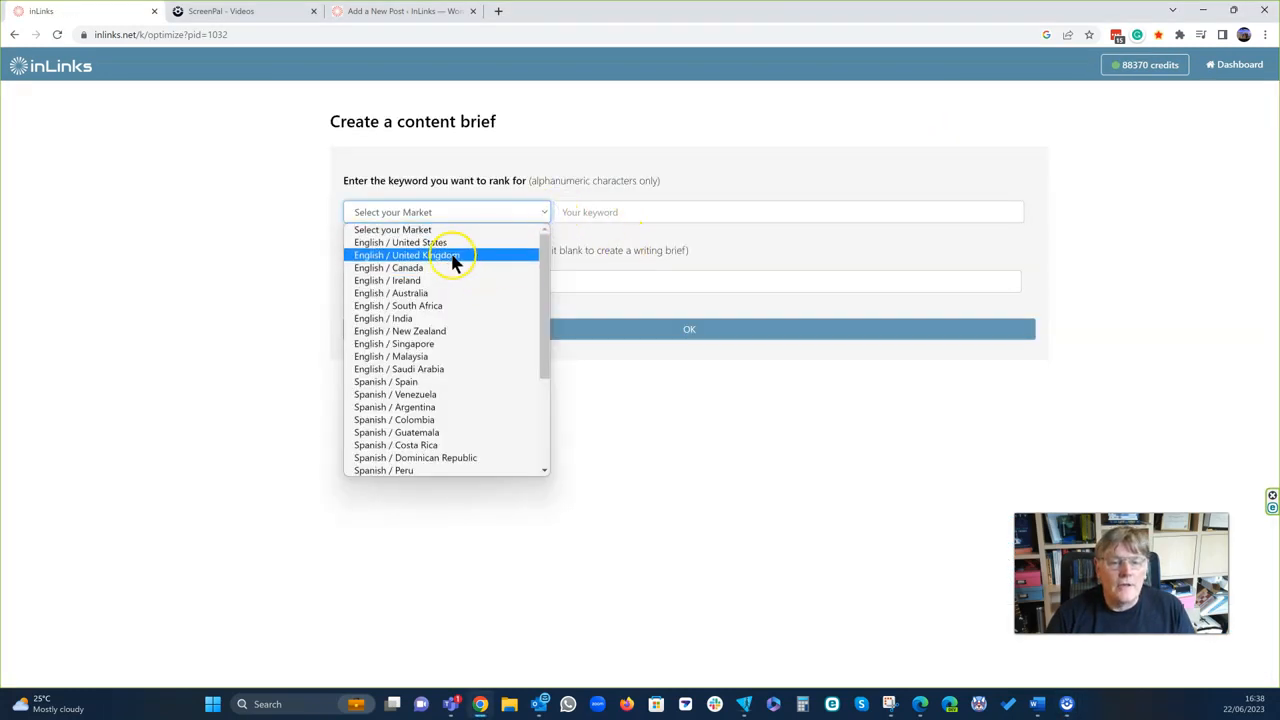
{"action": "left_click", "coordinate": [407, 254]}
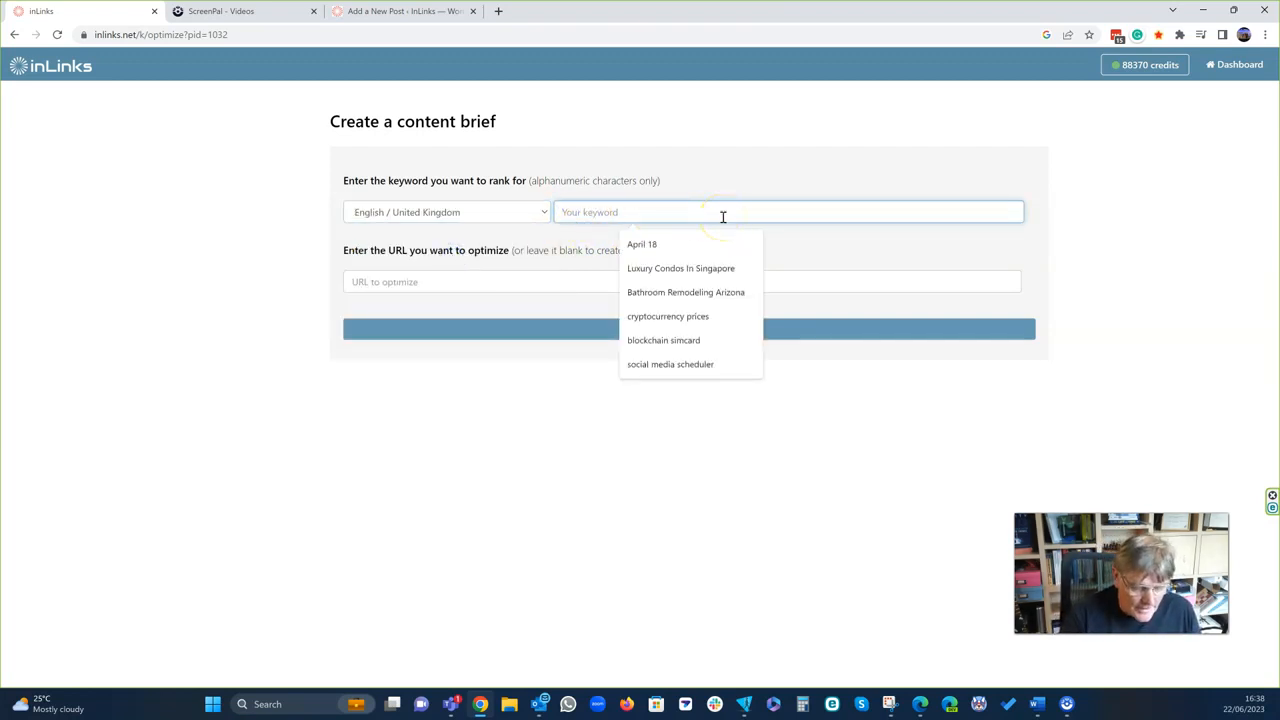
{"action": "type", "text": "Things to do in Hamilton. New Zealand."}
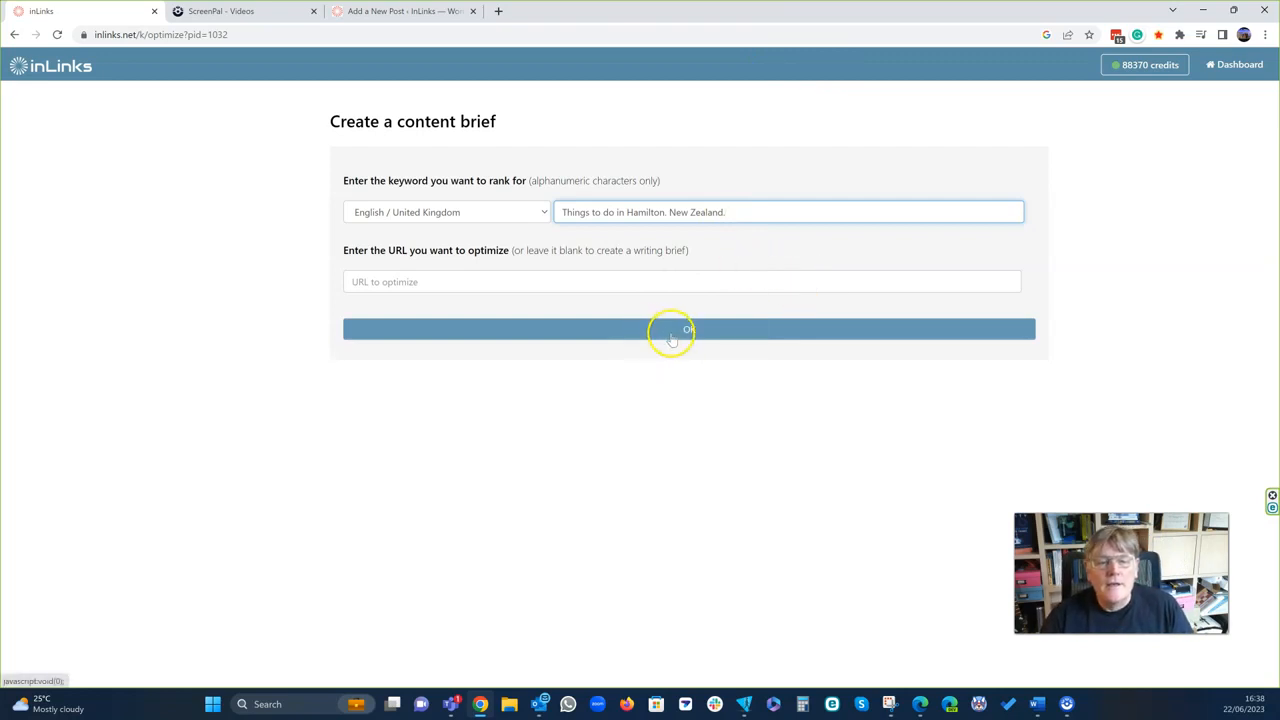
{"action": "left_click", "coordinate": [688, 329]}
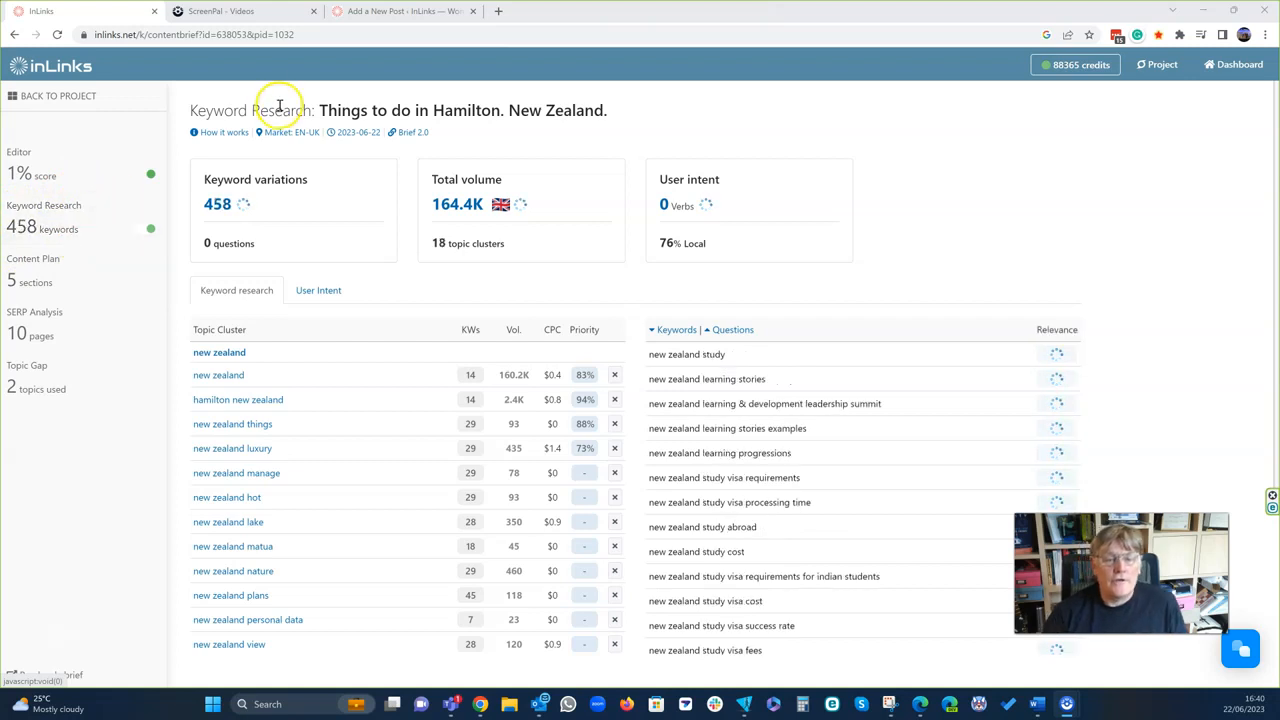
Open the Content Plan and scroll through its Hamilton, Things and Experience sections.
{"action": "left_click", "coordinate": [238, 399]}
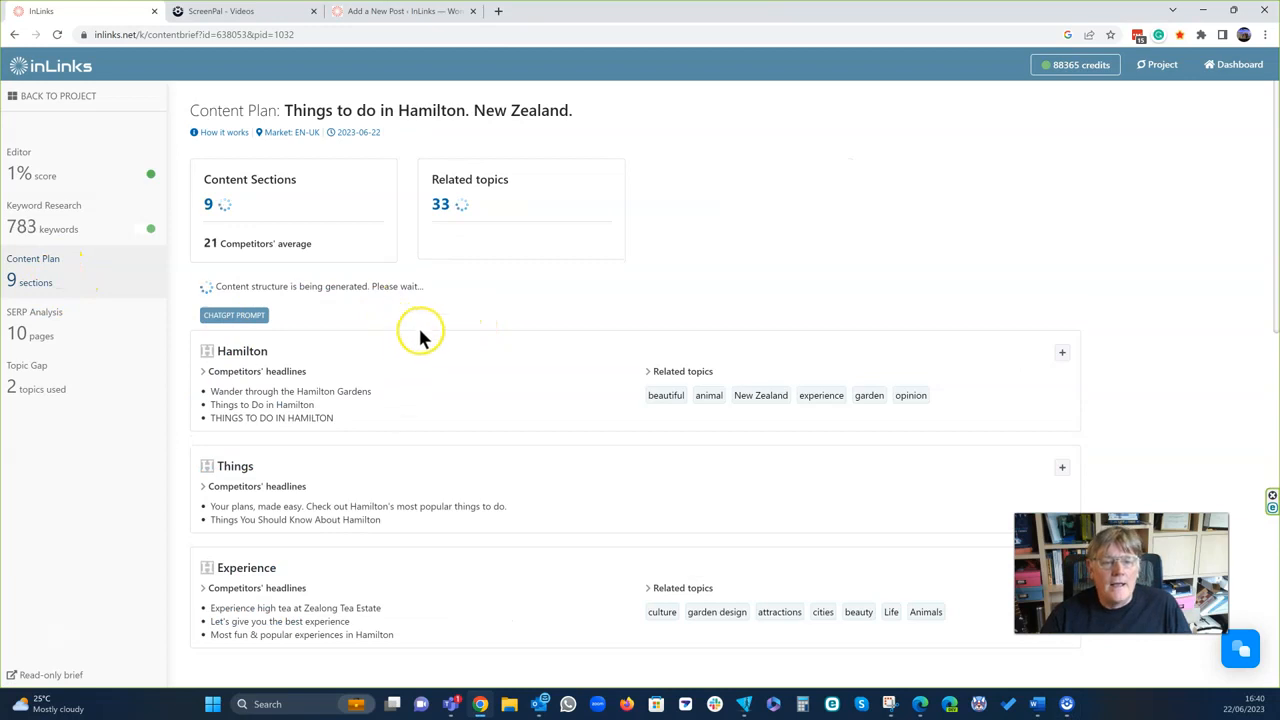
{"action": "scroll", "scroll_direction": "down", "scroll_amount": 3}
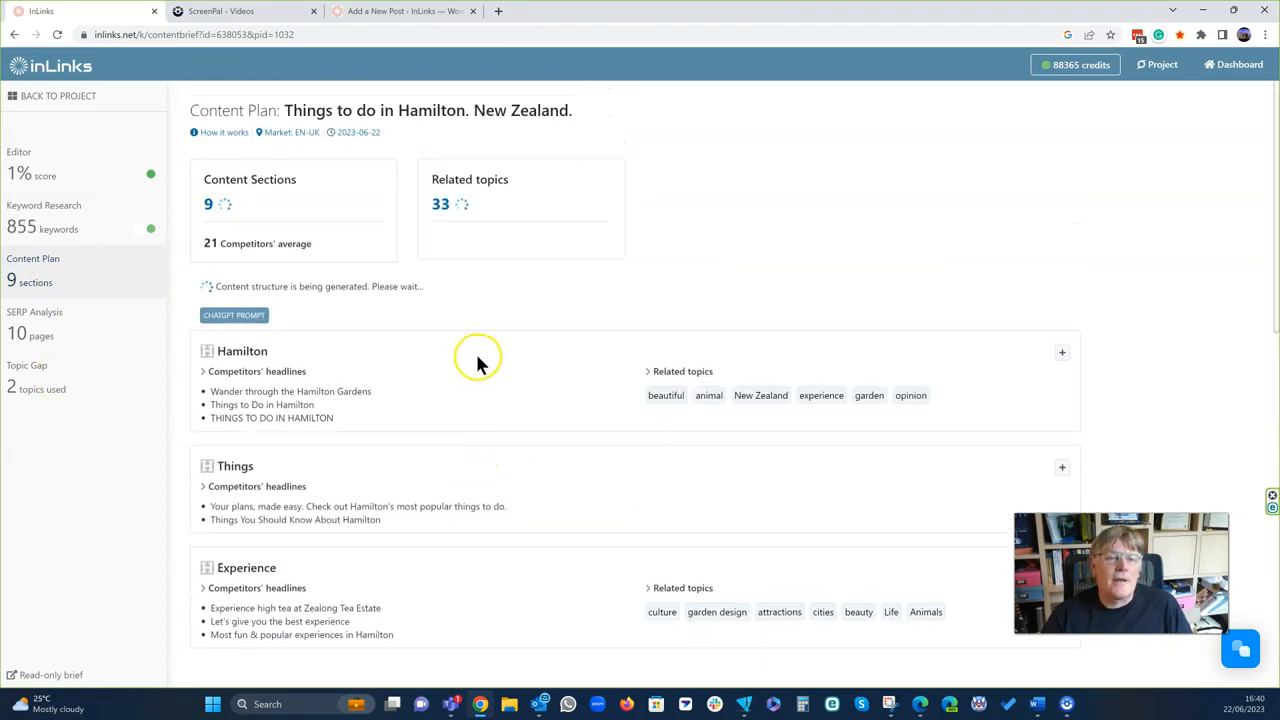
{"action": "mouse_move", "coordinate": [385, 347]}
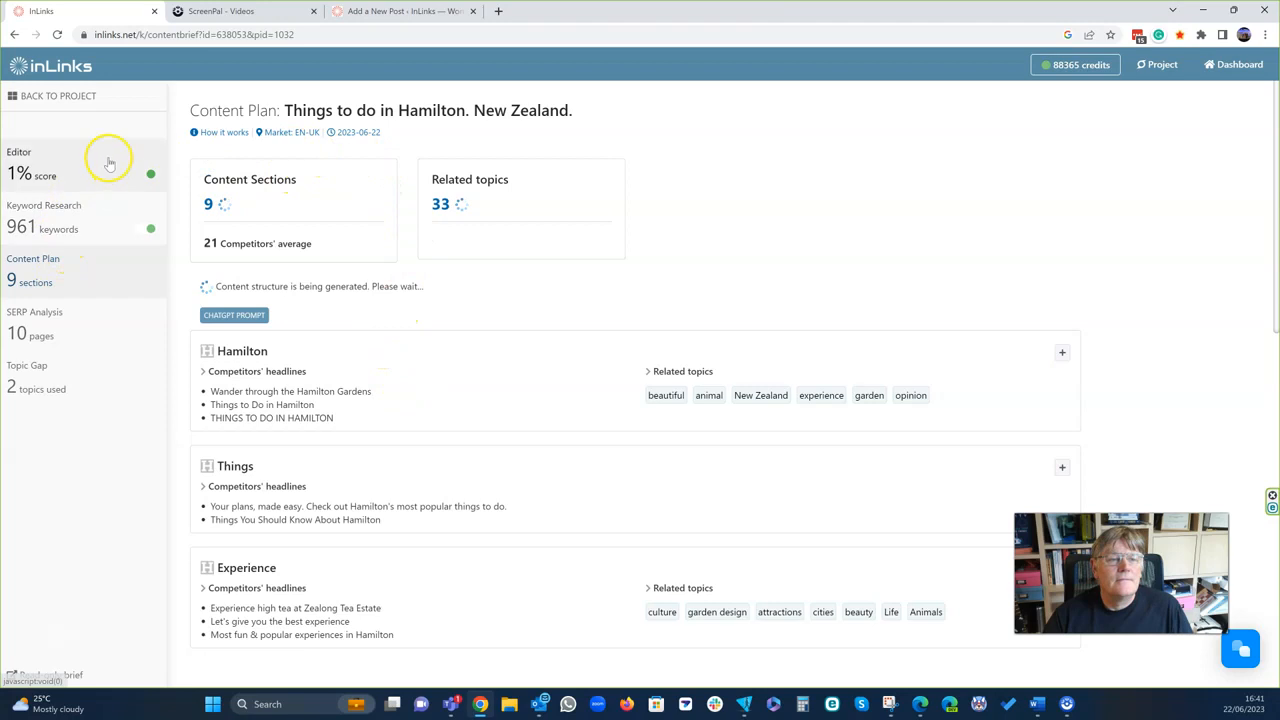
Open the AI Assistant and scroll through the eight sections from Introduction to Conclusion.
{"action": "left_click", "coordinate": [43, 205]}
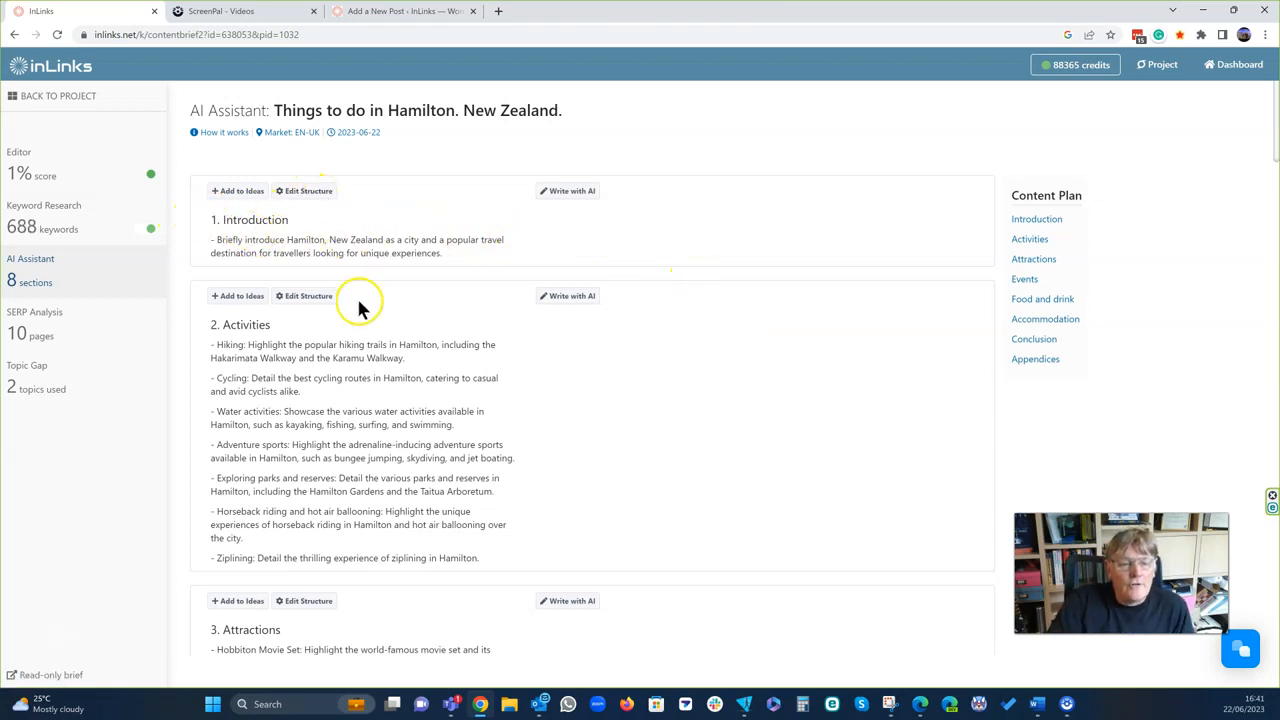
{"action": "scroll", "scroll_direction": "down", "scroll_amount": 3}
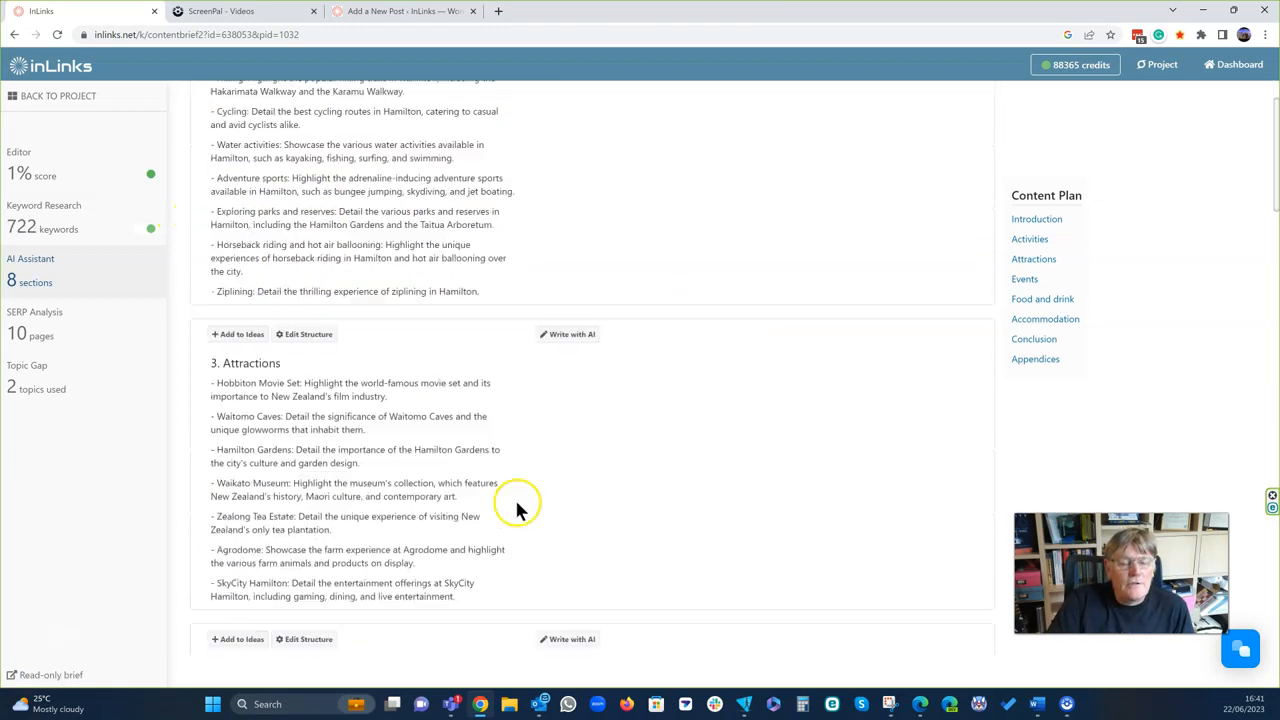
{"action": "scroll", "scroll_direction": "down", "scroll_amount": 3}
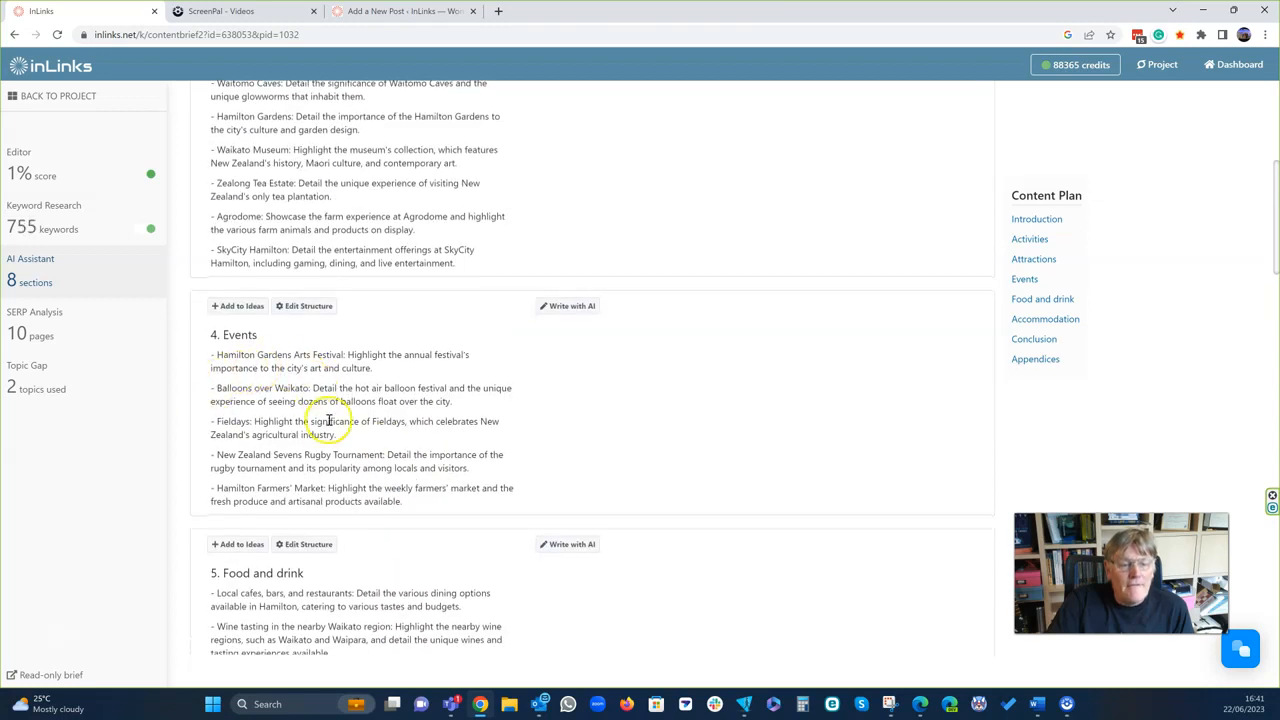
{"action": "scroll", "scroll_direction": "down", "scroll_amount": 3}
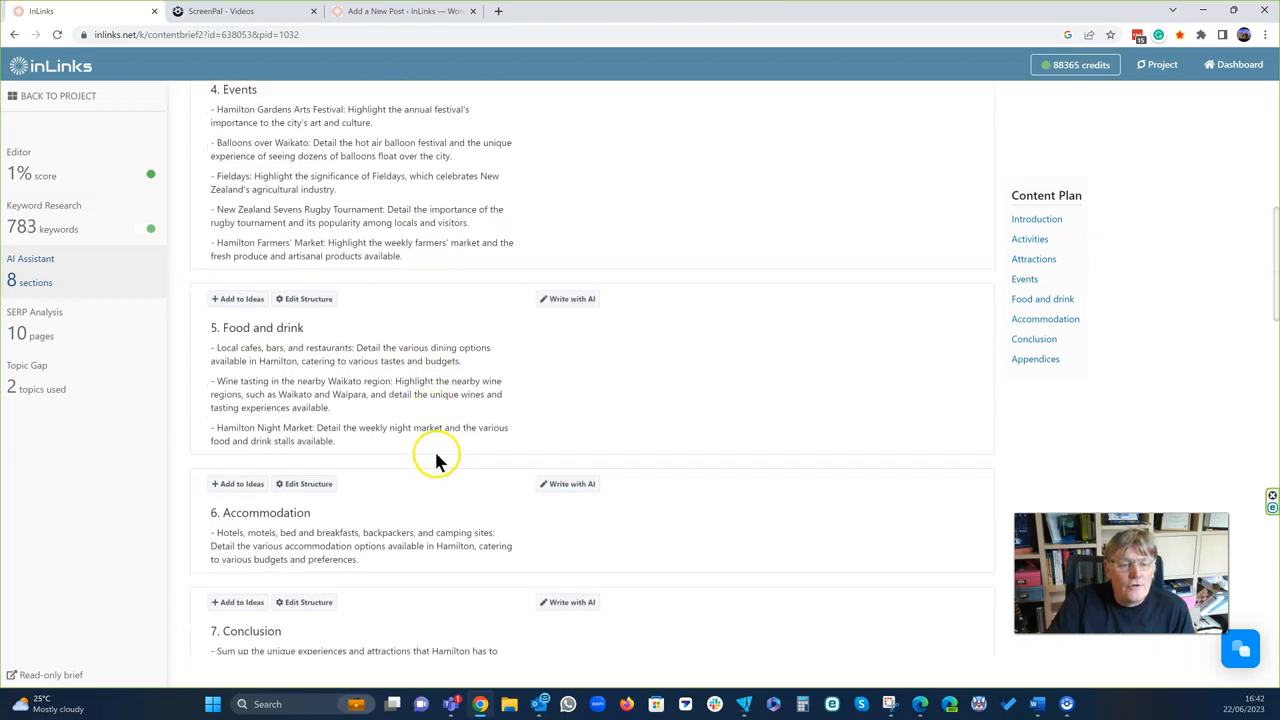
{"action": "scroll", "scroll_direction": "down", "scroll_amount": 3}
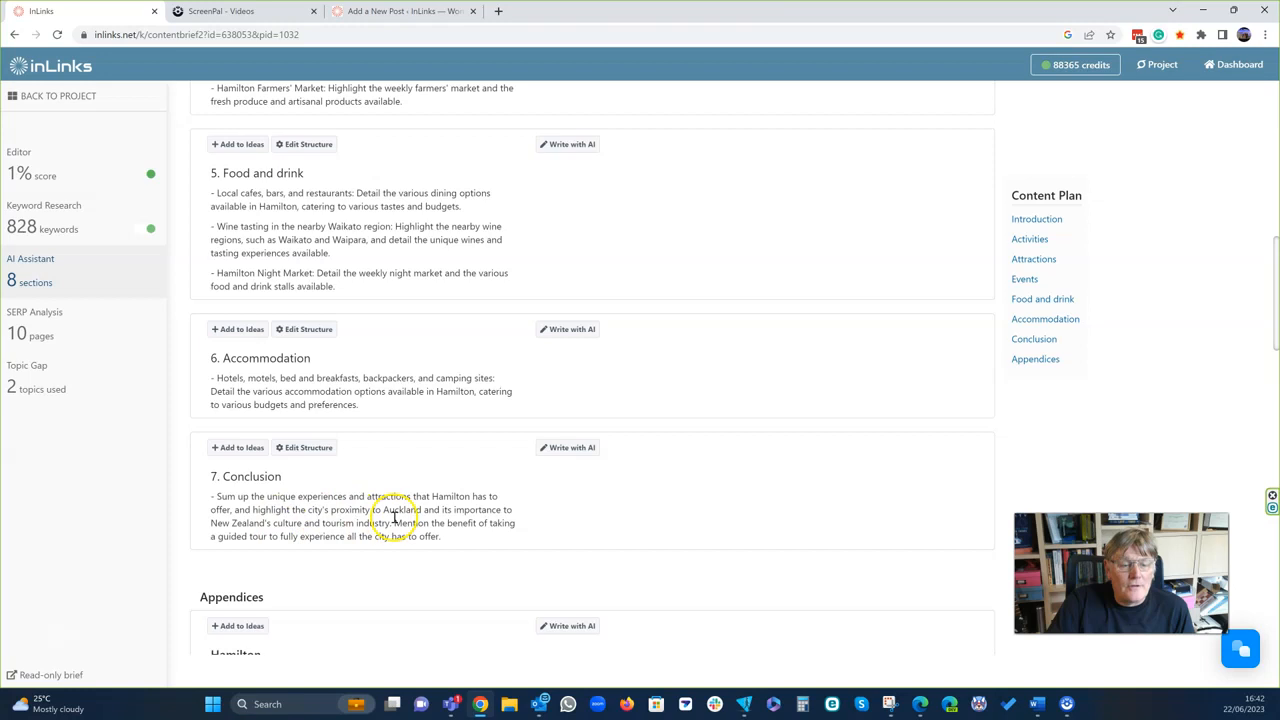
{"action": "scroll", "scroll_direction": "down", "scroll_amount": 3}
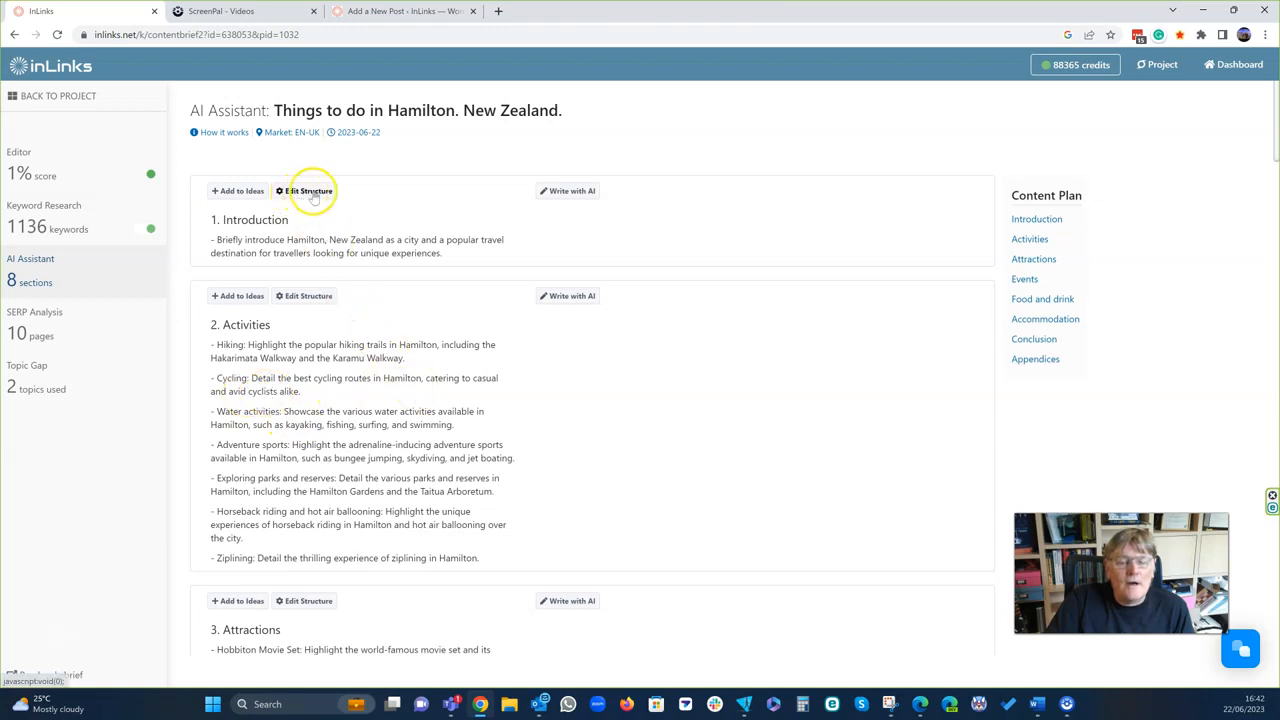
{"action": "mouse_move", "coordinate": [570, 191]}
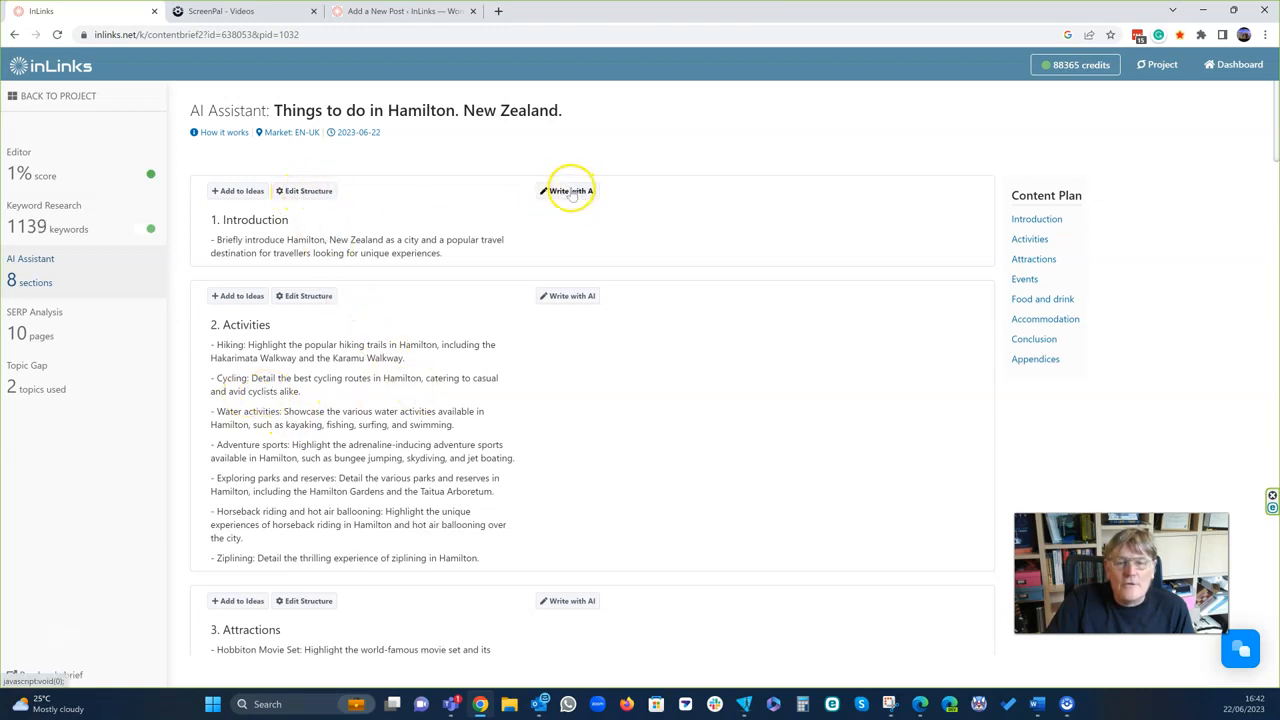
Generate the AI introduction, then start AI writing for the Activities section.
{"action": "left_click", "coordinate": [570, 191]}
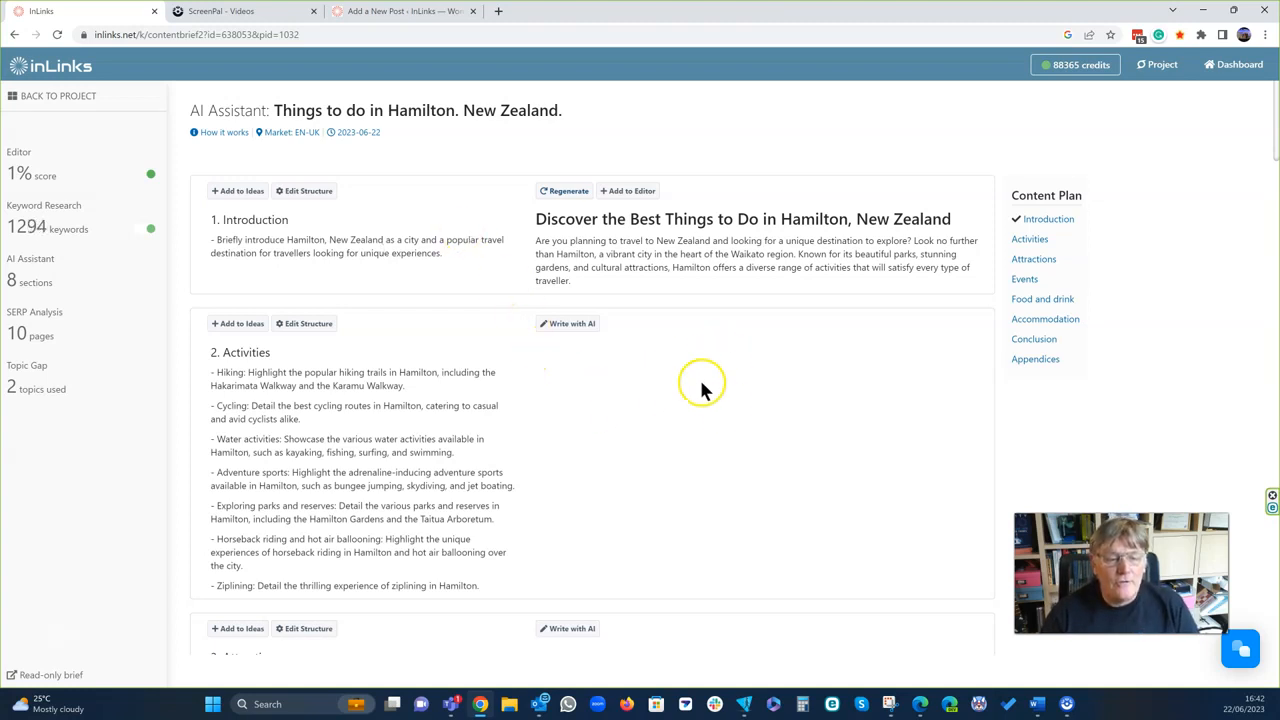
{"action": "scroll", "scroll_direction": "down", "scroll_amount": 3}
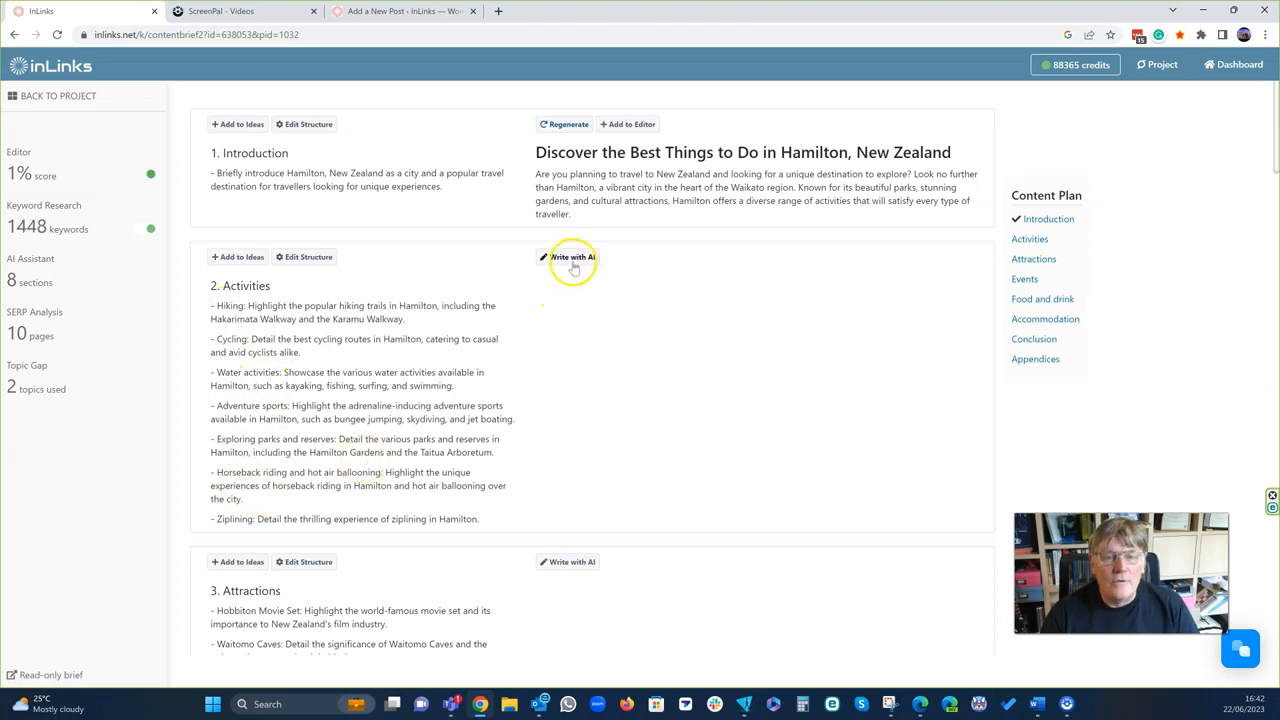
{"action": "left_click", "coordinate": [572, 257]}
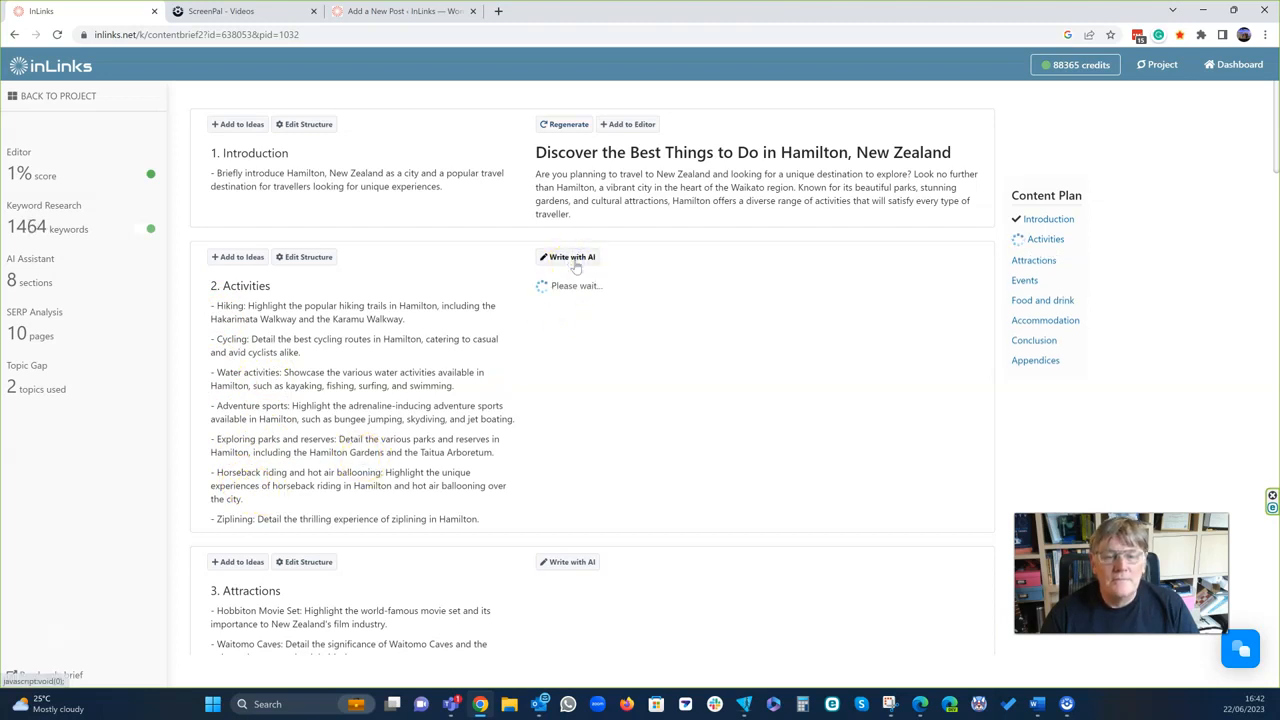
{"action": "scroll", "scroll_direction": "down", "scroll_amount": 3}
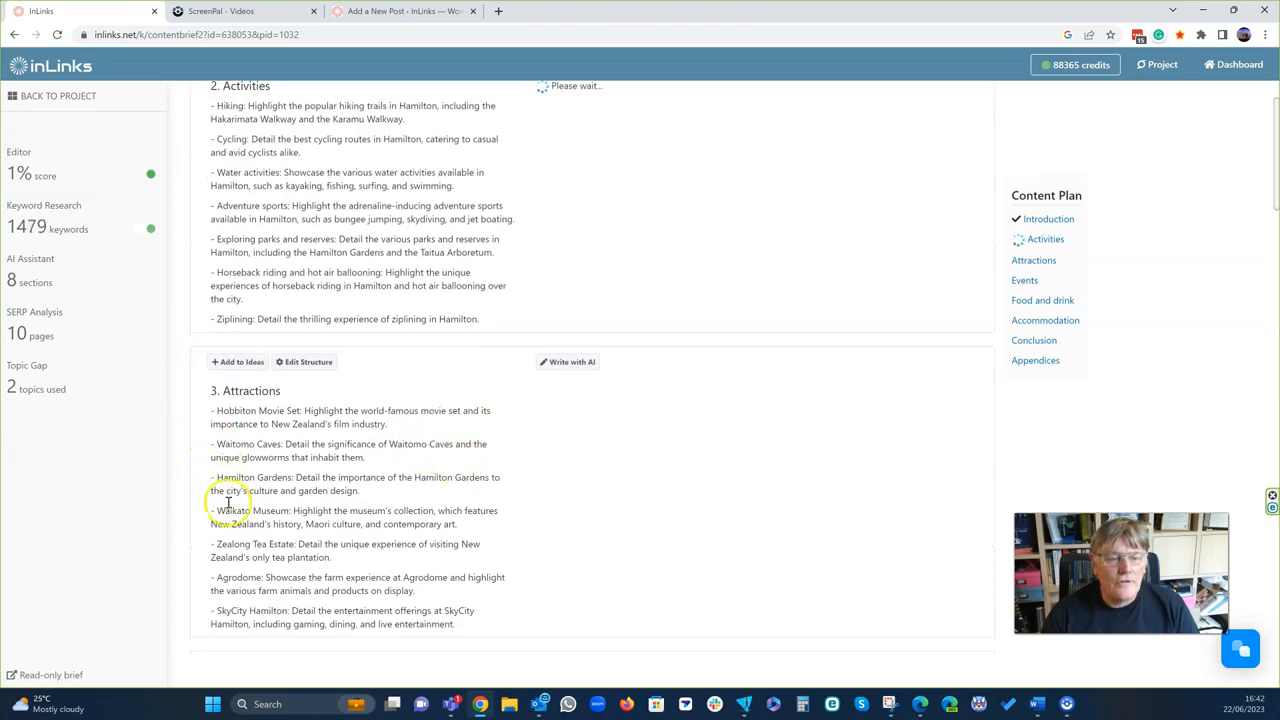
{"action": "scroll", "scroll_direction": "down", "scroll_amount": 3}
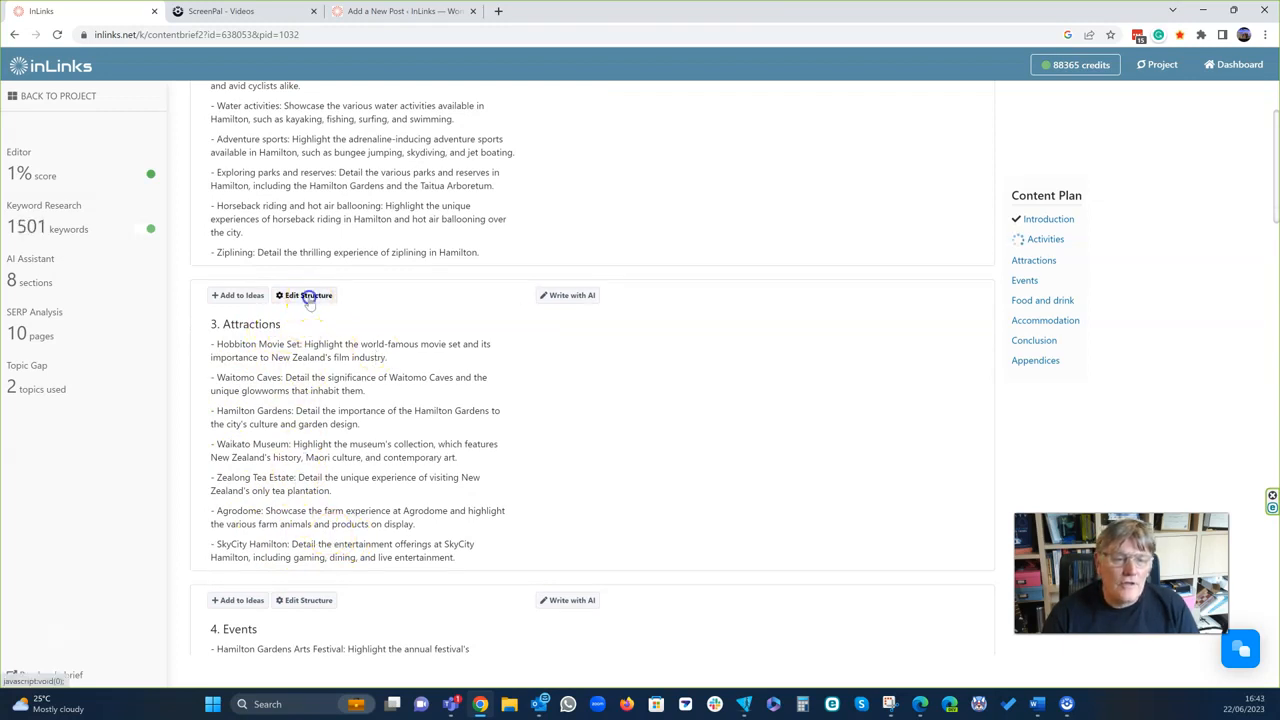
Edit section 3's structure, changing its Attractions heading to 'Tourist Attractions'.
{"action": "left_click", "coordinate": [304, 295]}
{"action": "type", "text": "Tourist "}
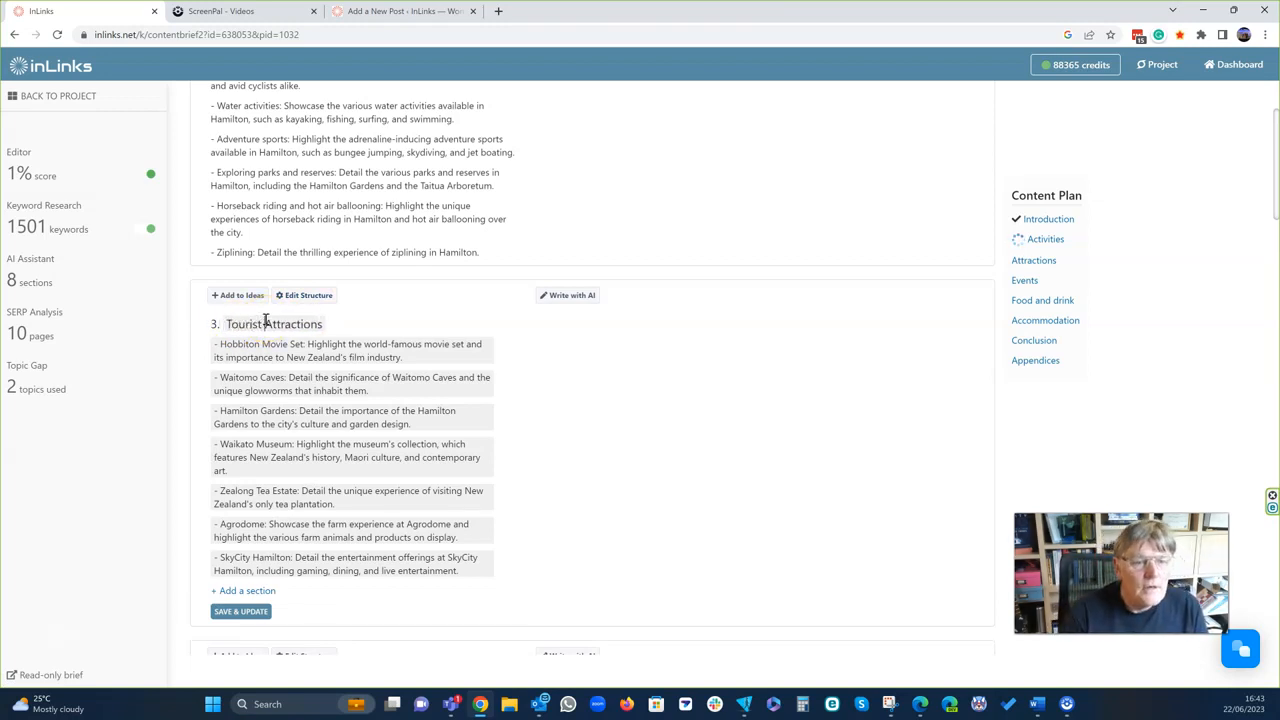
{"action": "left_click", "coordinate": [295, 323]}
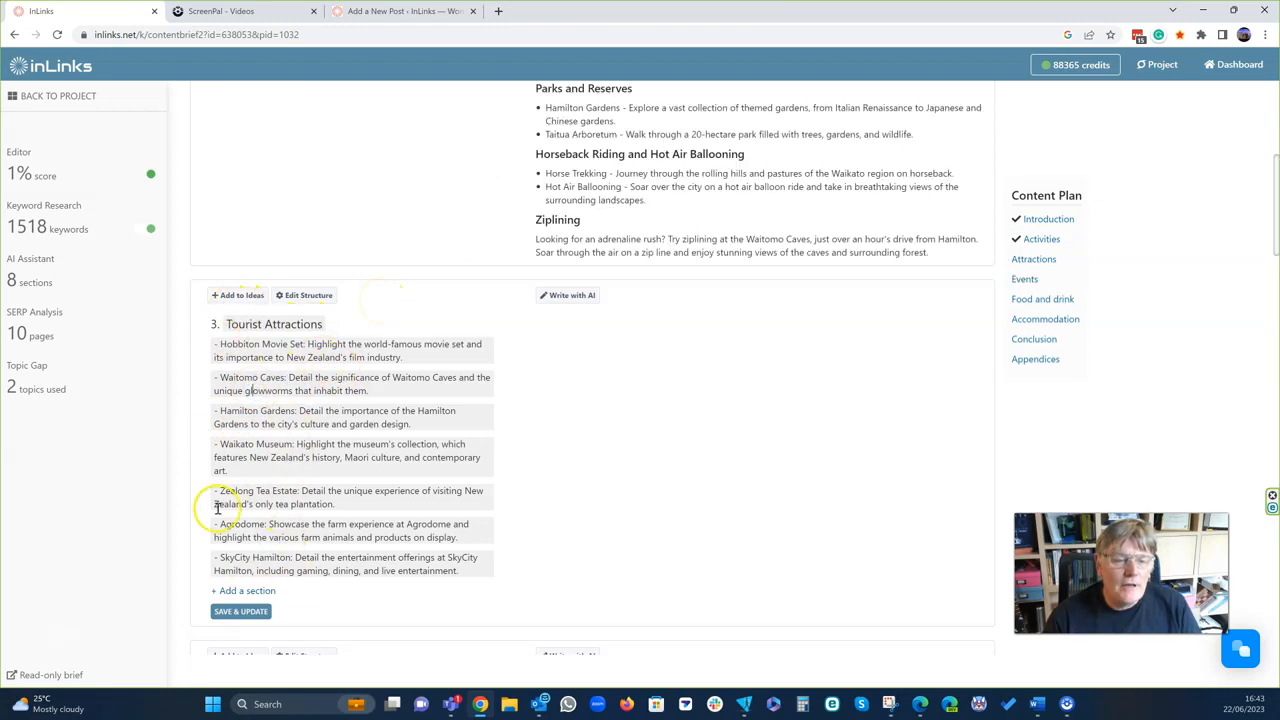
{"action": "mouse_move", "coordinate": [258, 489]}
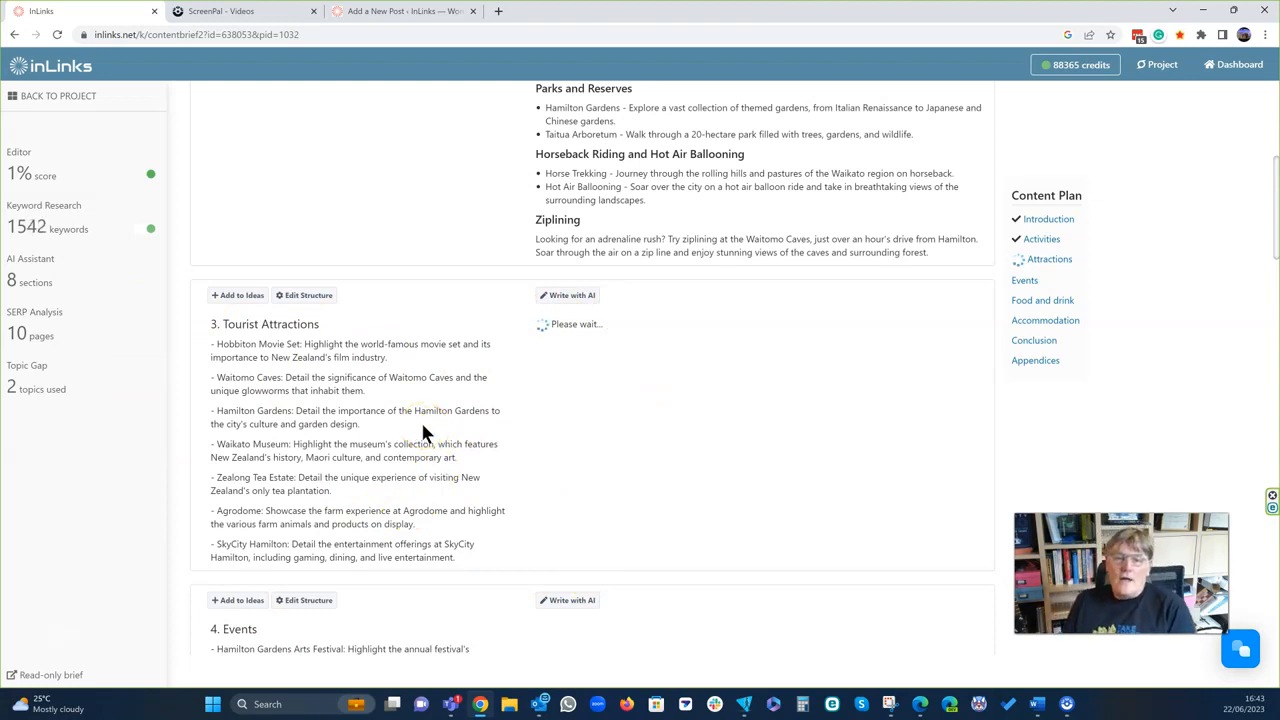
{"action": "mouse_move", "coordinate": [500, 118]}
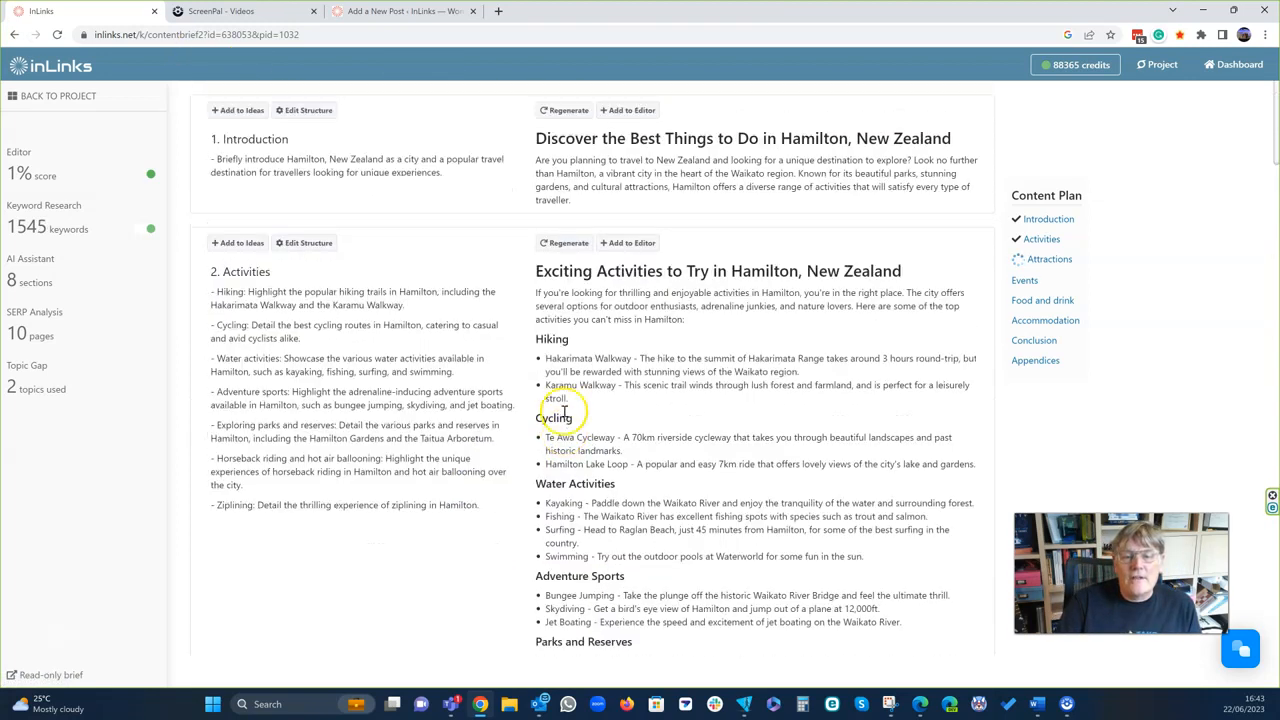
Scroll past the generated Activities and Tourist Attractions text to edit the Events outline.
{"action": "scroll", "scroll_direction": "down", "scroll_amount": 3}
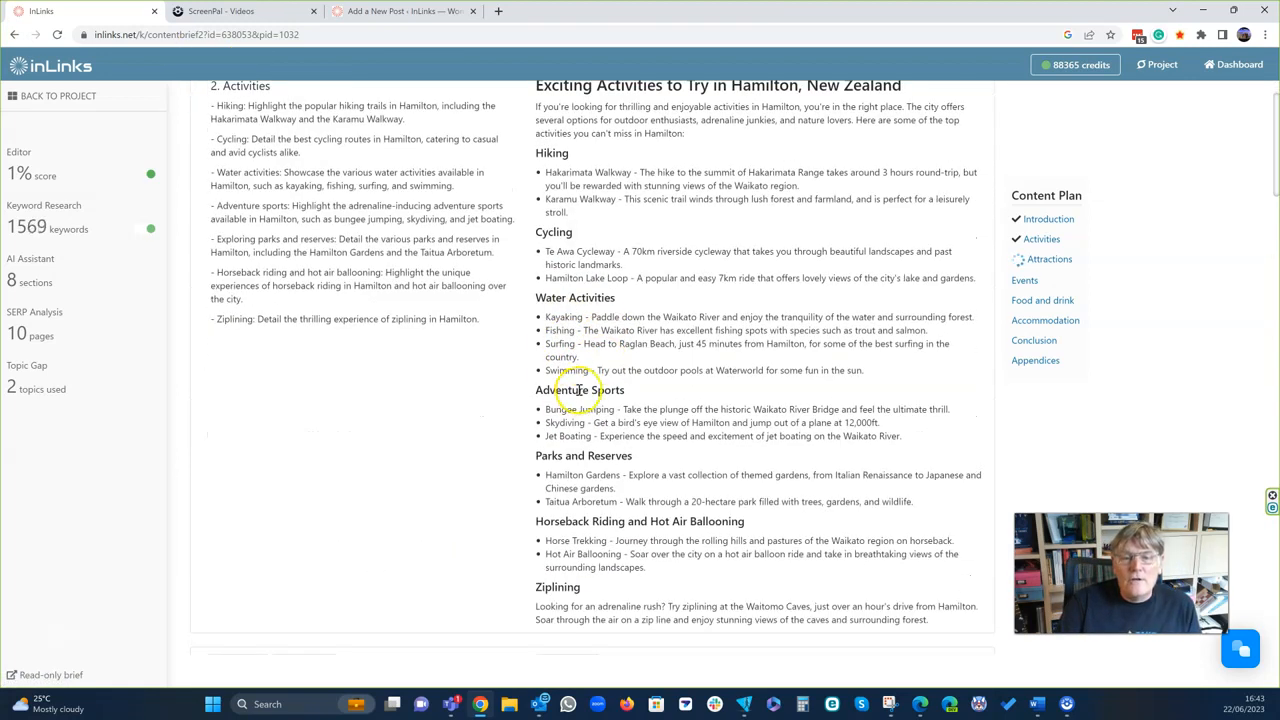
{"action": "scroll", "scroll_direction": "down", "scroll_amount": 3}
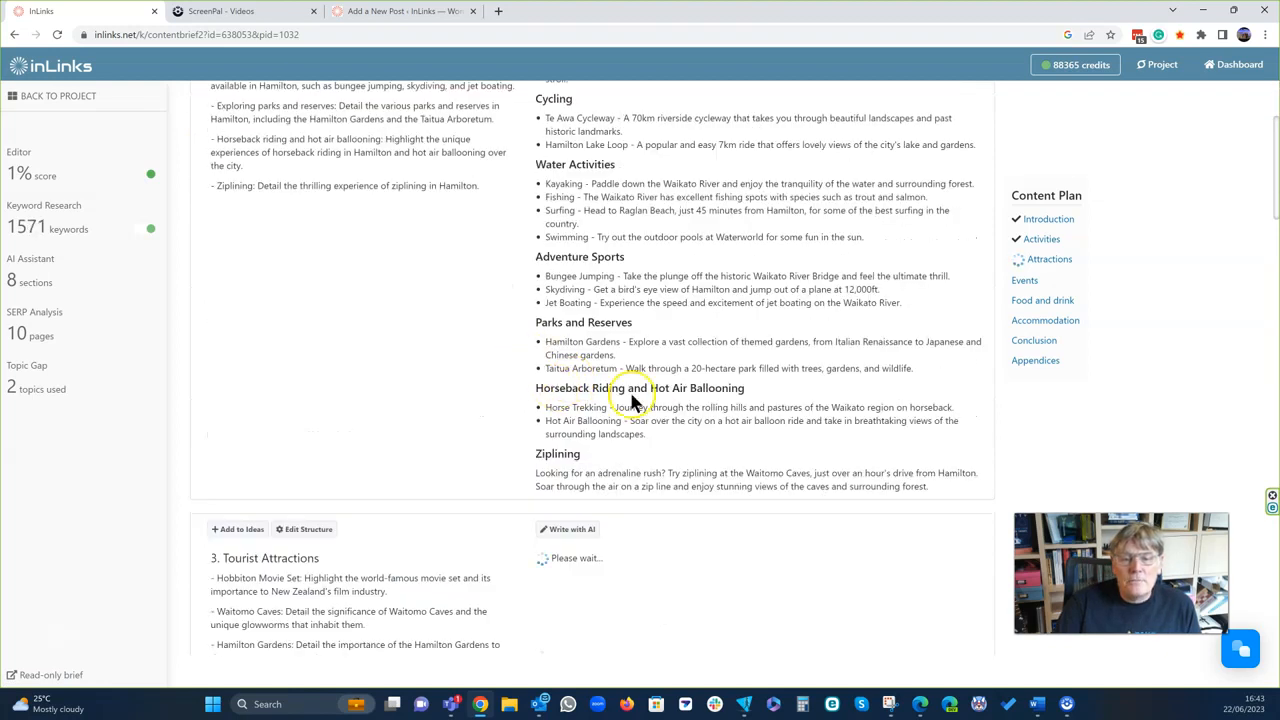
{"action": "scroll", "scroll_direction": "down", "scroll_amount": 3}
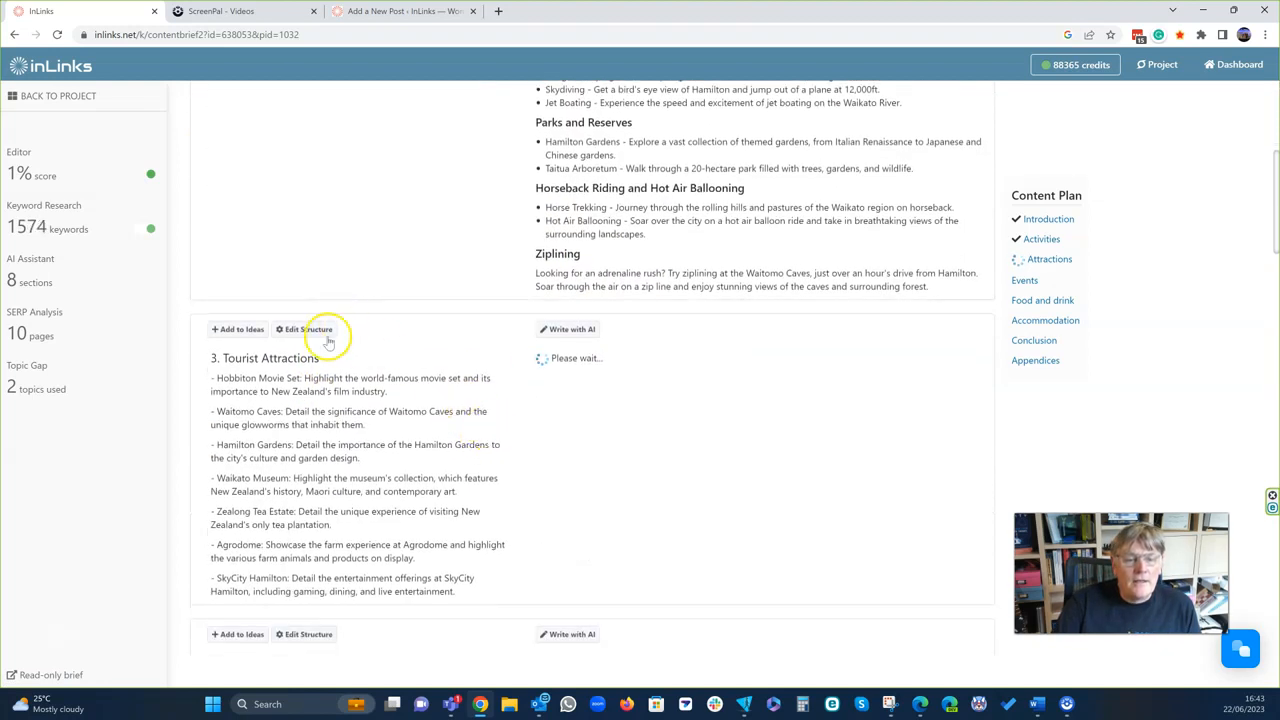
{"action": "scroll", "scroll_direction": "down", "scroll_amount": 3}
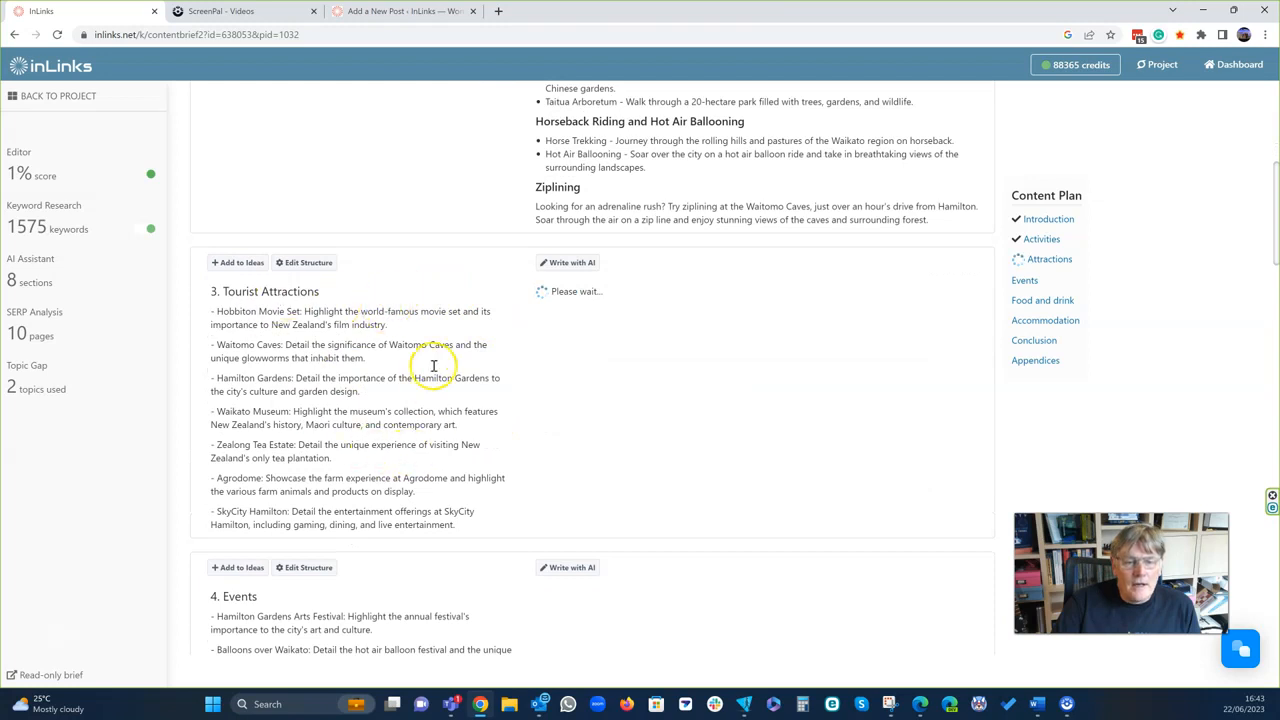
{"action": "mouse_move", "coordinate": [522, 435]}
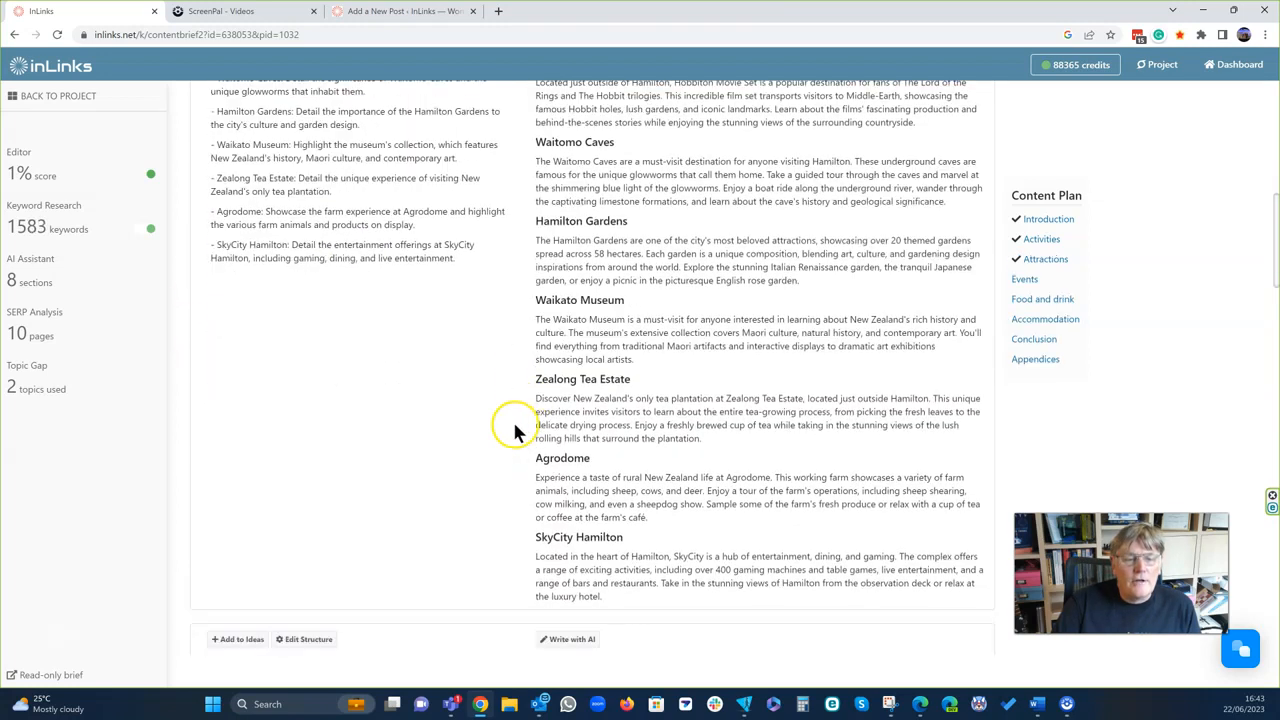
{"action": "scroll", "scroll_direction": "down", "scroll_amount": 3}
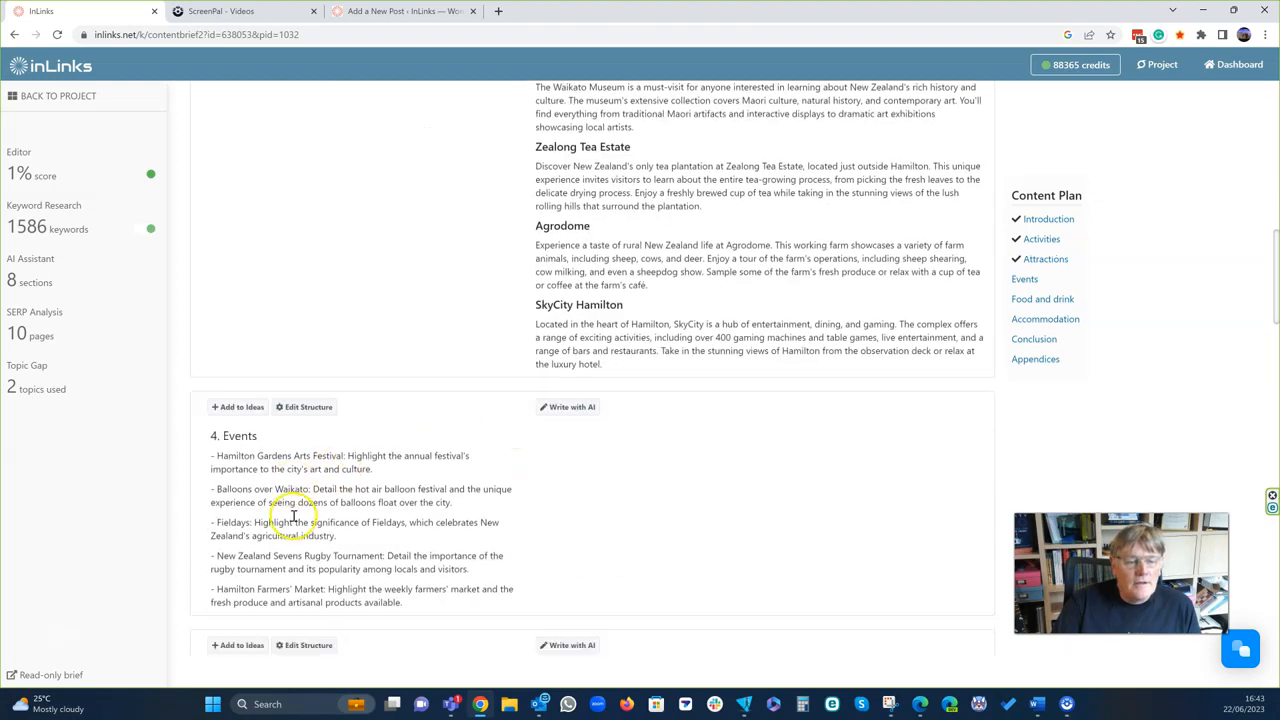
{"action": "scroll", "scroll_direction": "down", "scroll_amount": 3}
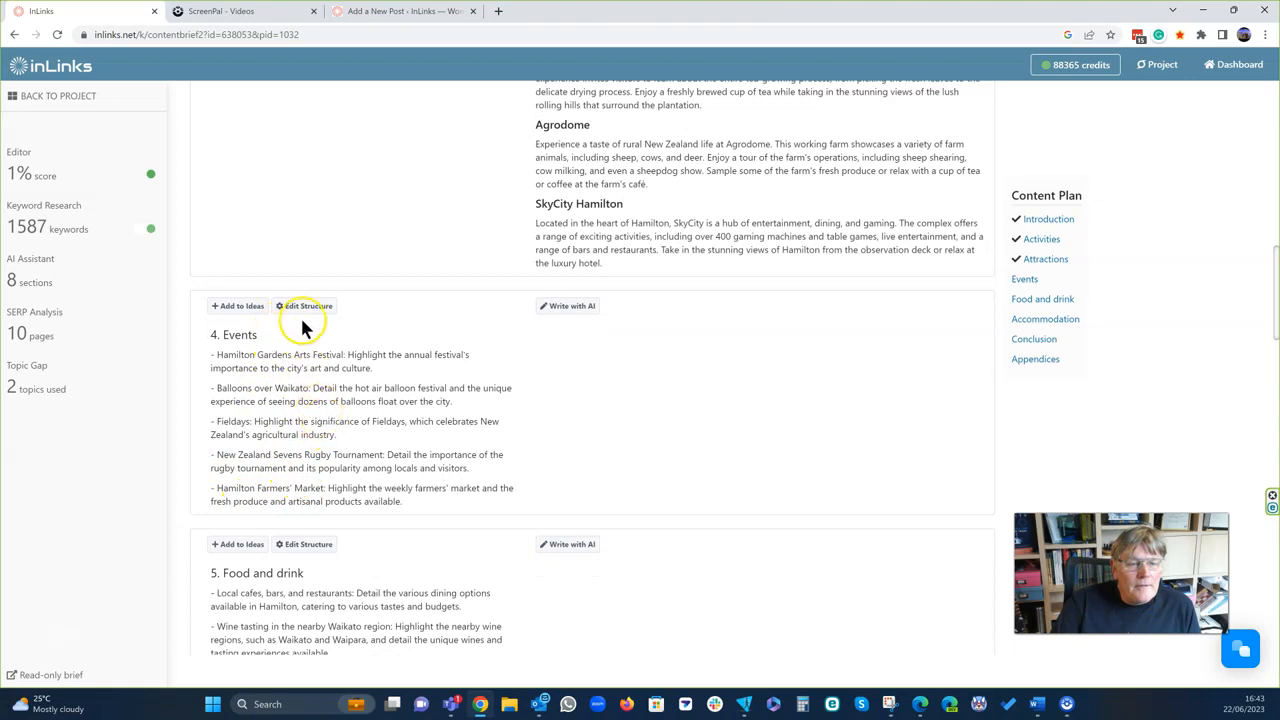
{"action": "mouse_move", "coordinate": [325, 340]}
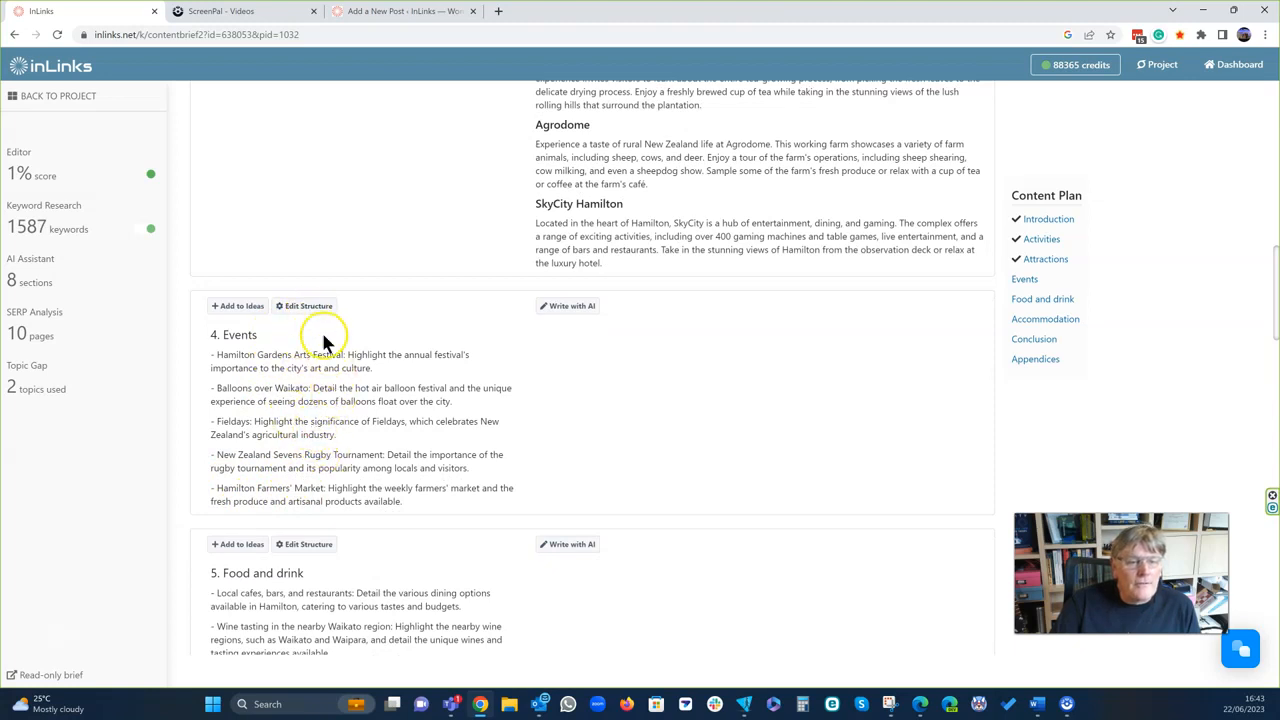
{"action": "left_click", "coordinate": [308, 305]}
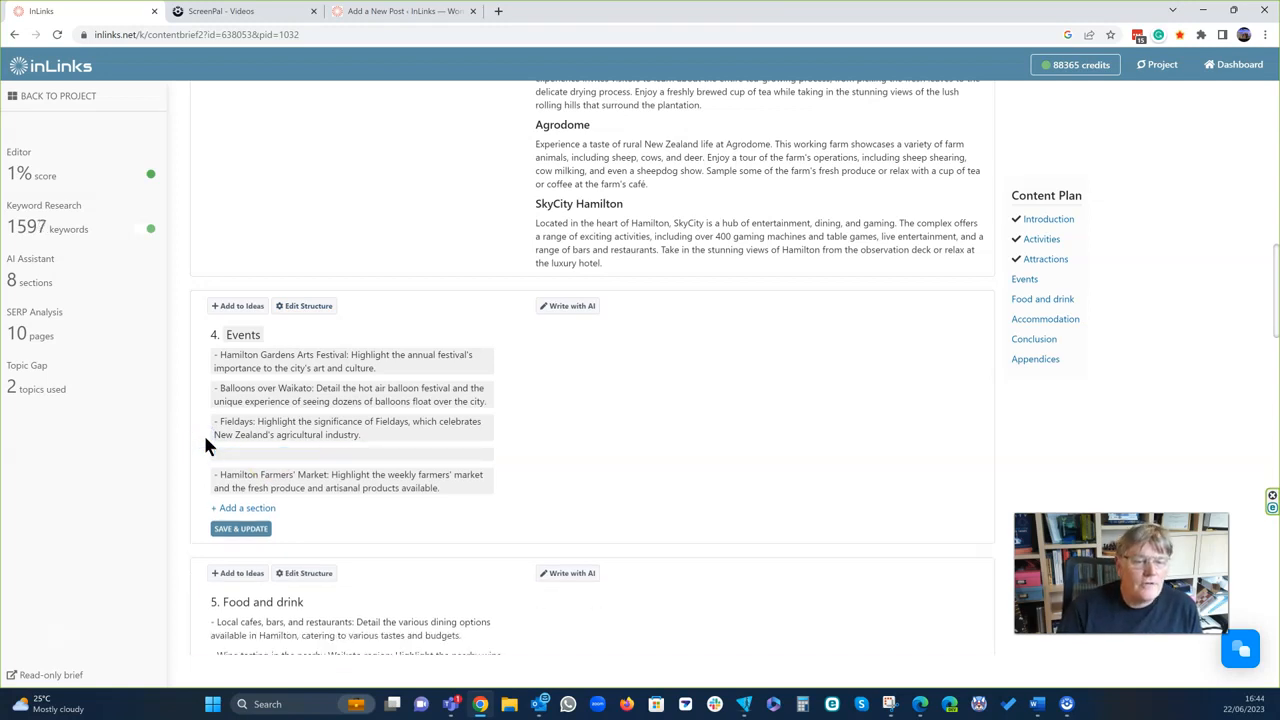
Save Events without the rugby tournament, retitle Food and drink with 'Best', and AI-write it.
{"action": "left_click", "coordinate": [240, 528]}
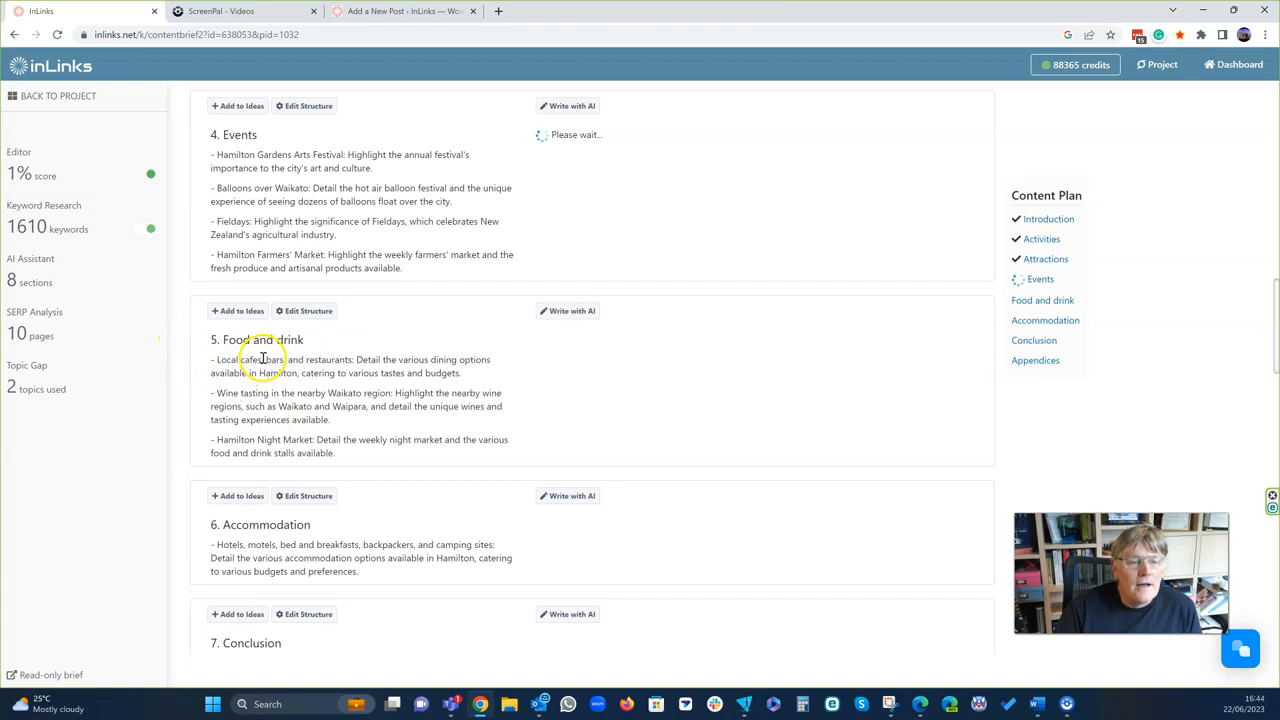
{"action": "left_click", "coordinate": [308, 310]}
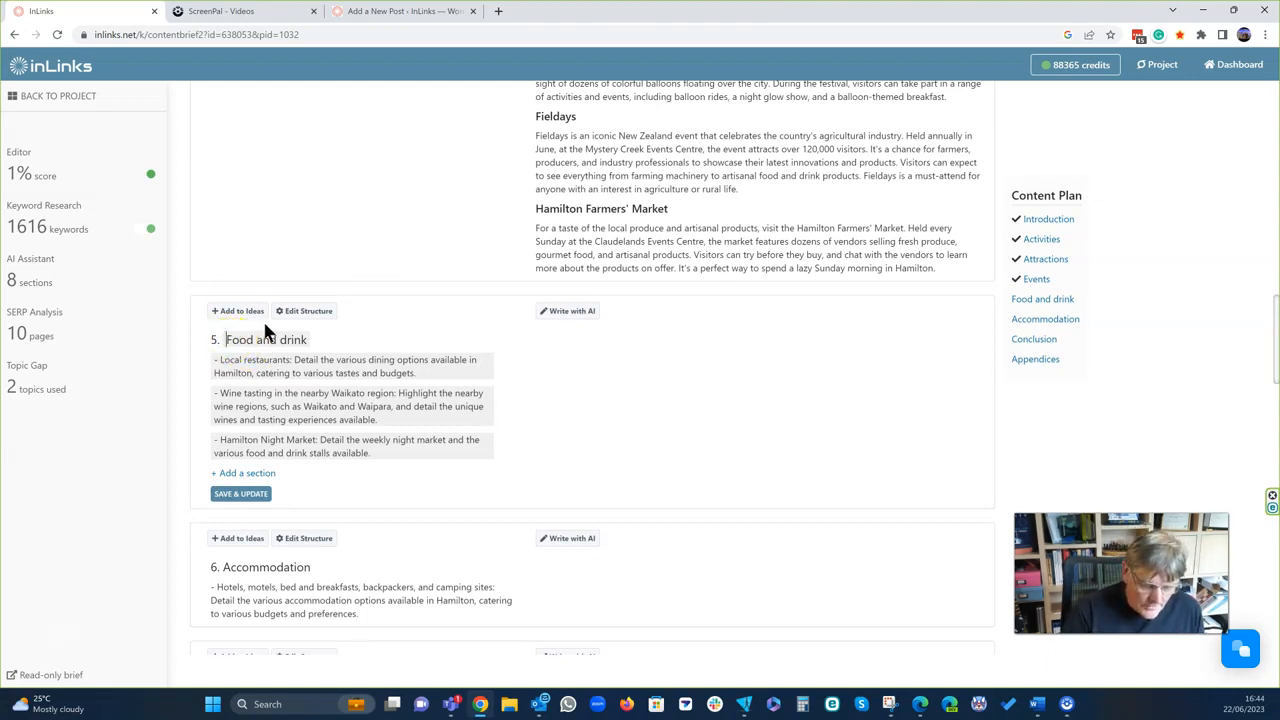
{"action": "type", "text": "Best"}
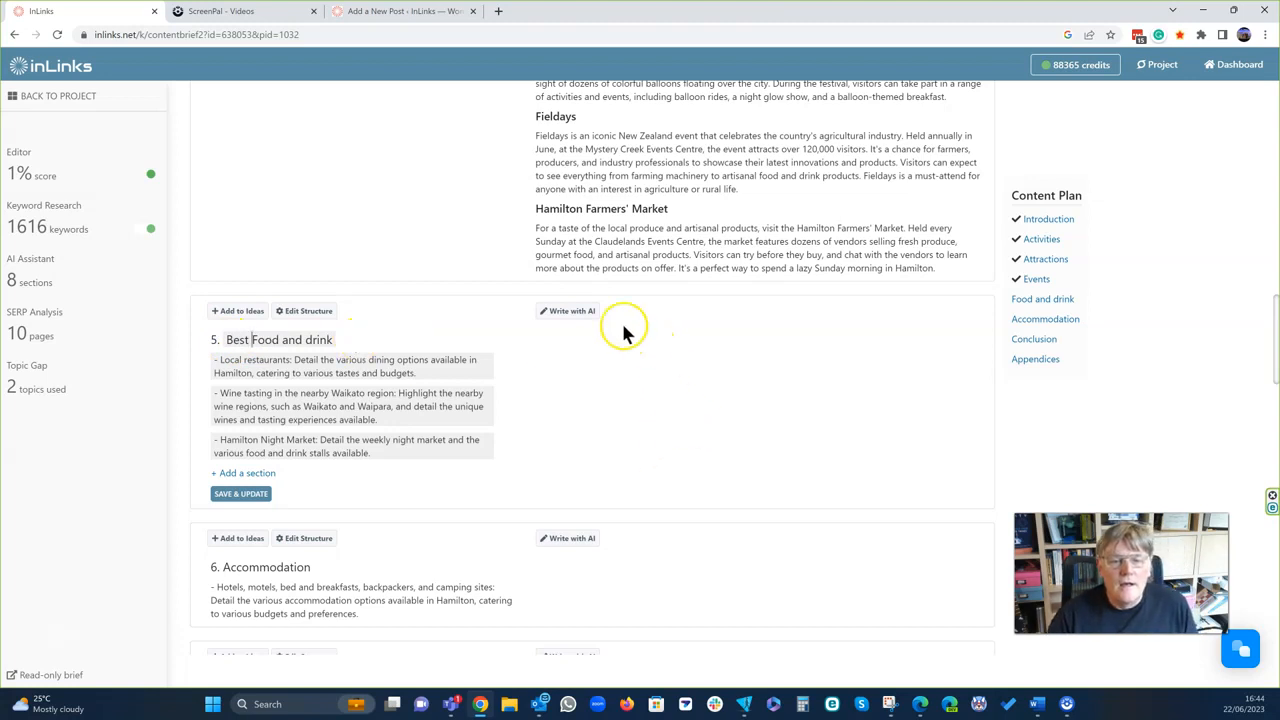
{"action": "left_click", "coordinate": [567, 310]}
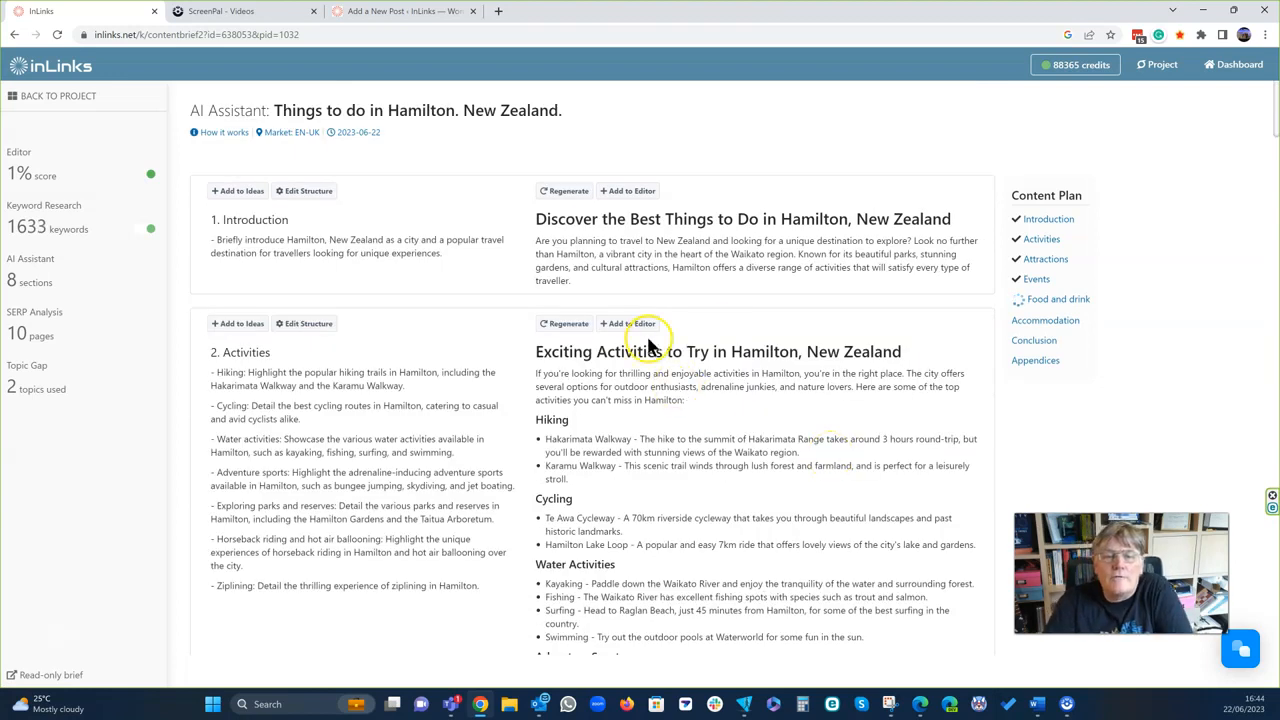
{"action": "mouse_move", "coordinate": [588, 283]}
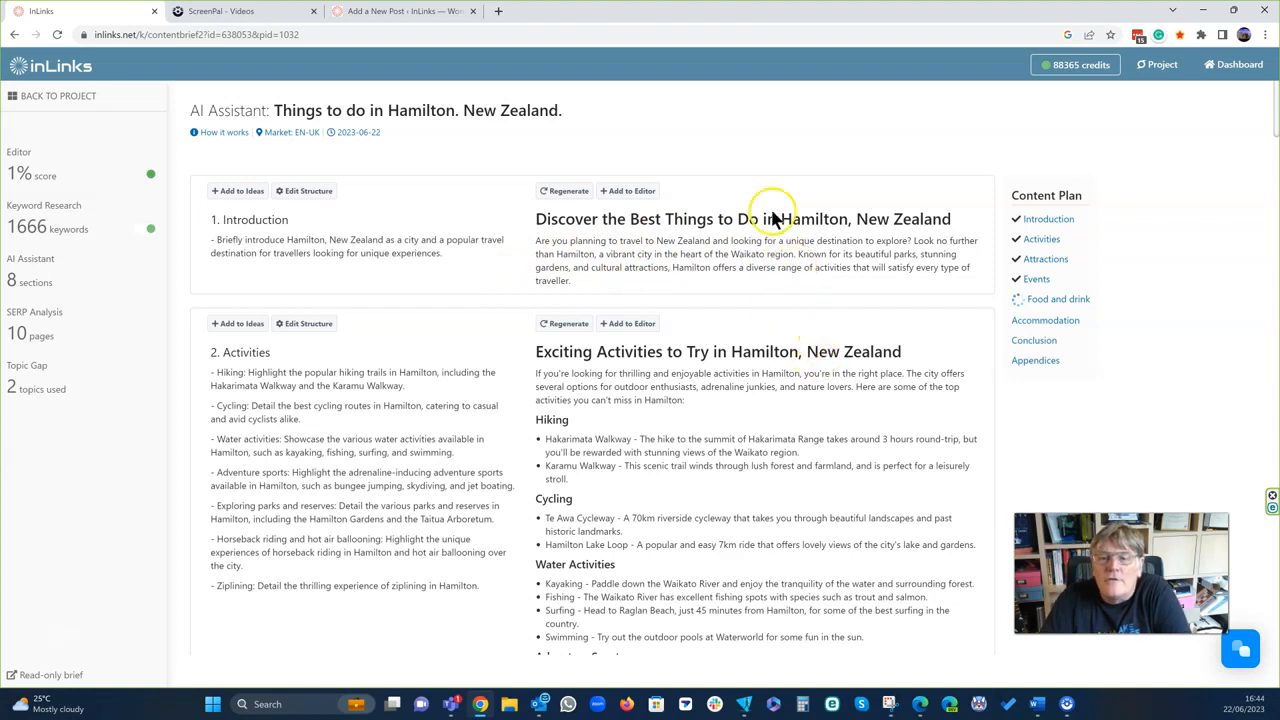
{"action": "mouse_move", "coordinate": [682, 135]}
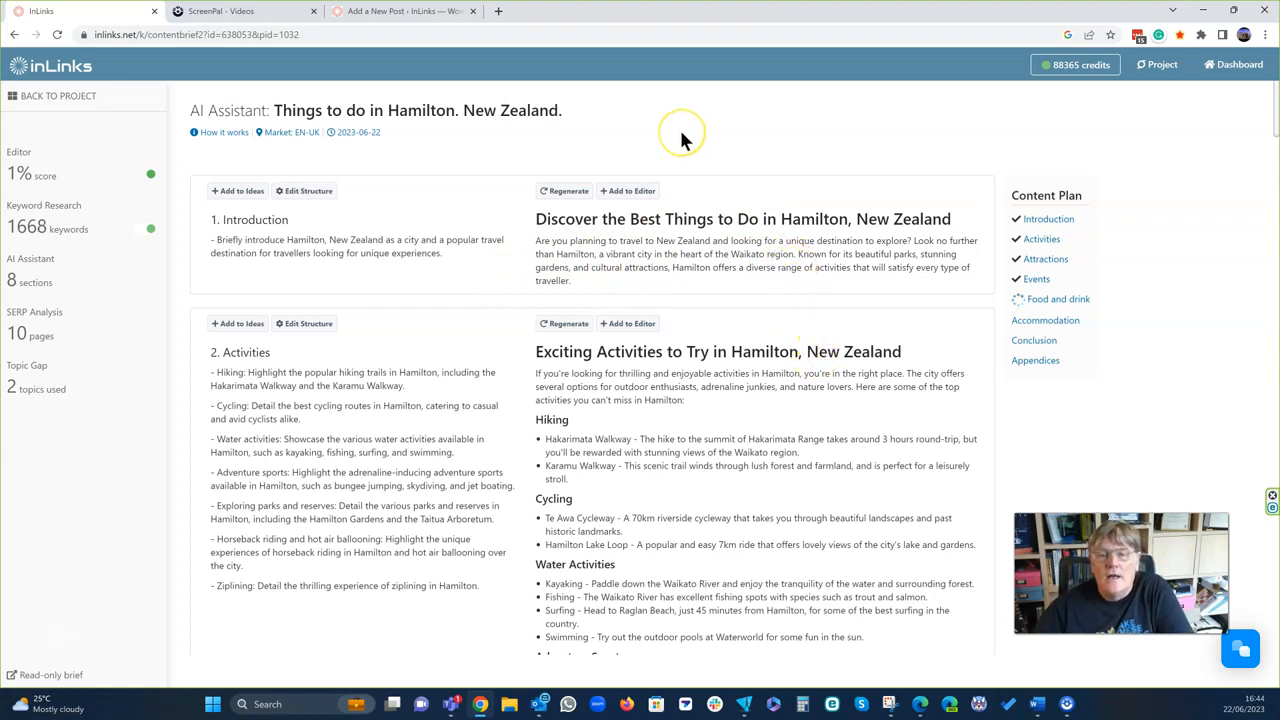
{"action": "mouse_move", "coordinate": [1143, 648]}
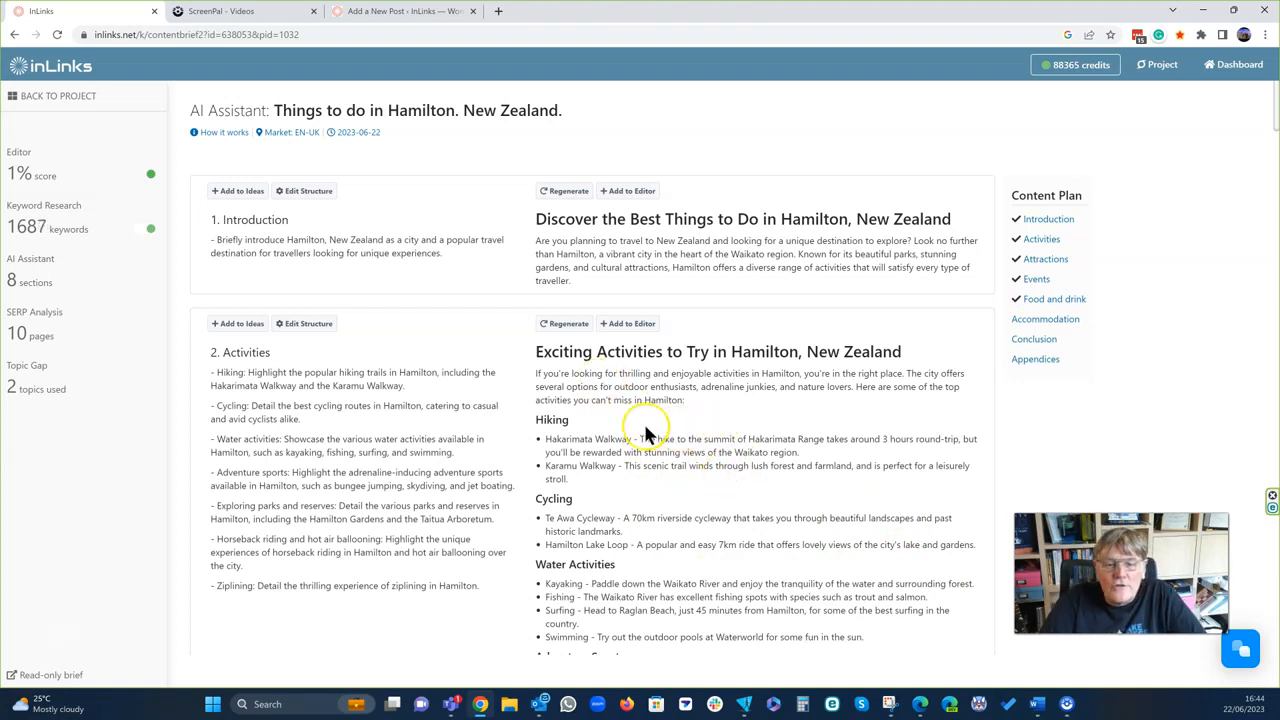
Scroll through the finished Best Food and drink text and back up.
{"action": "scroll", "scroll_direction": "down", "scroll_amount": 3}
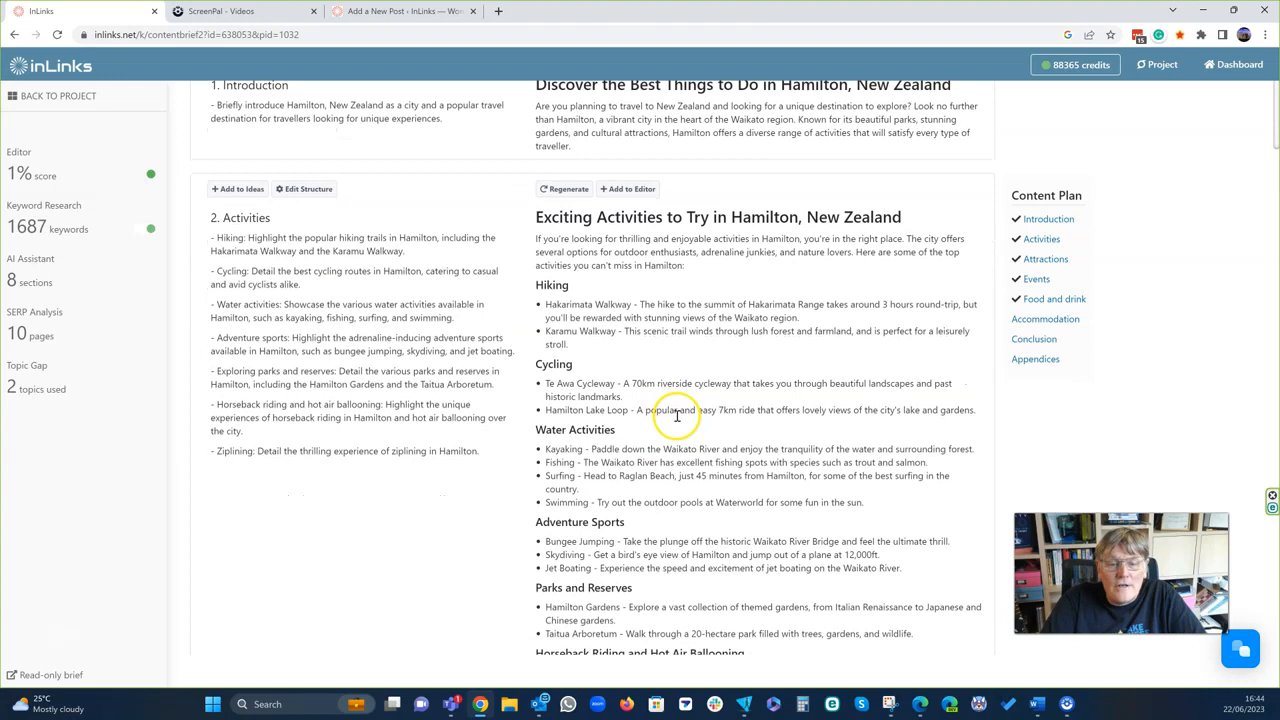
{"action": "scroll", "scroll_direction": "up", "scroll_amount": 3}
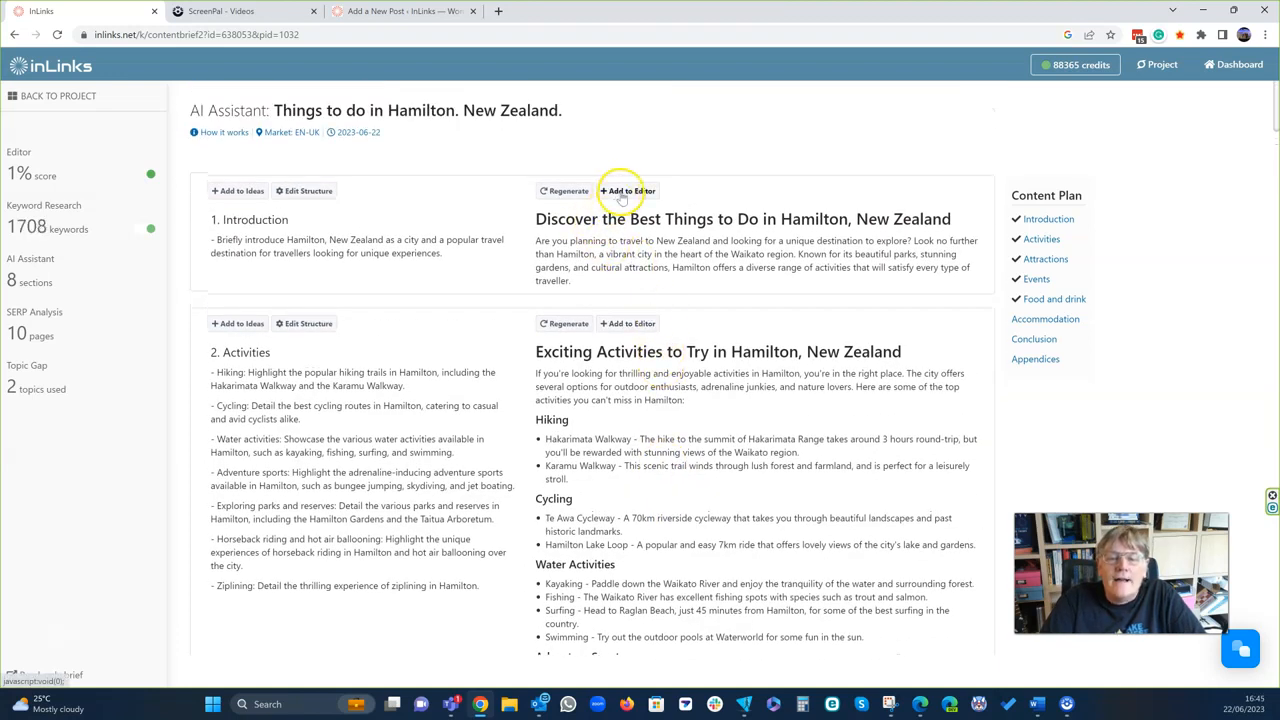
Add the Introduction, Activities and Events texts to the editor.
{"action": "left_click", "coordinate": [628, 190]}
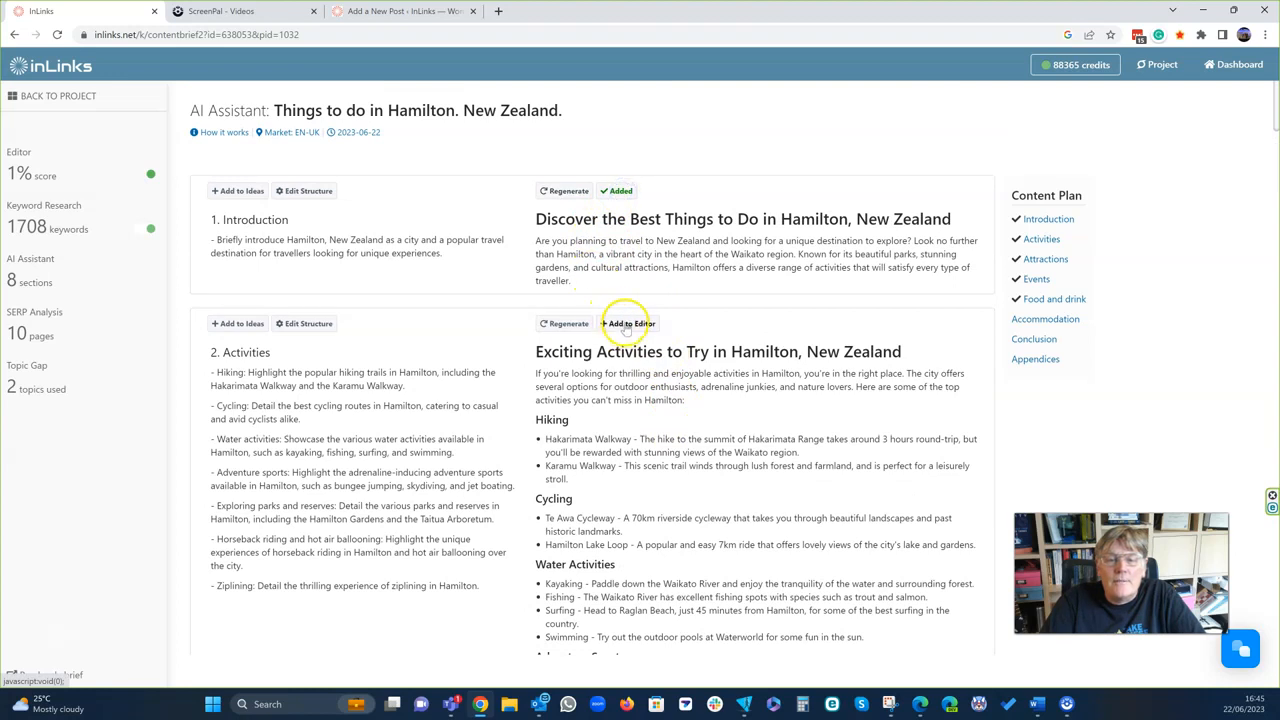
{"action": "left_click", "coordinate": [629, 323]}
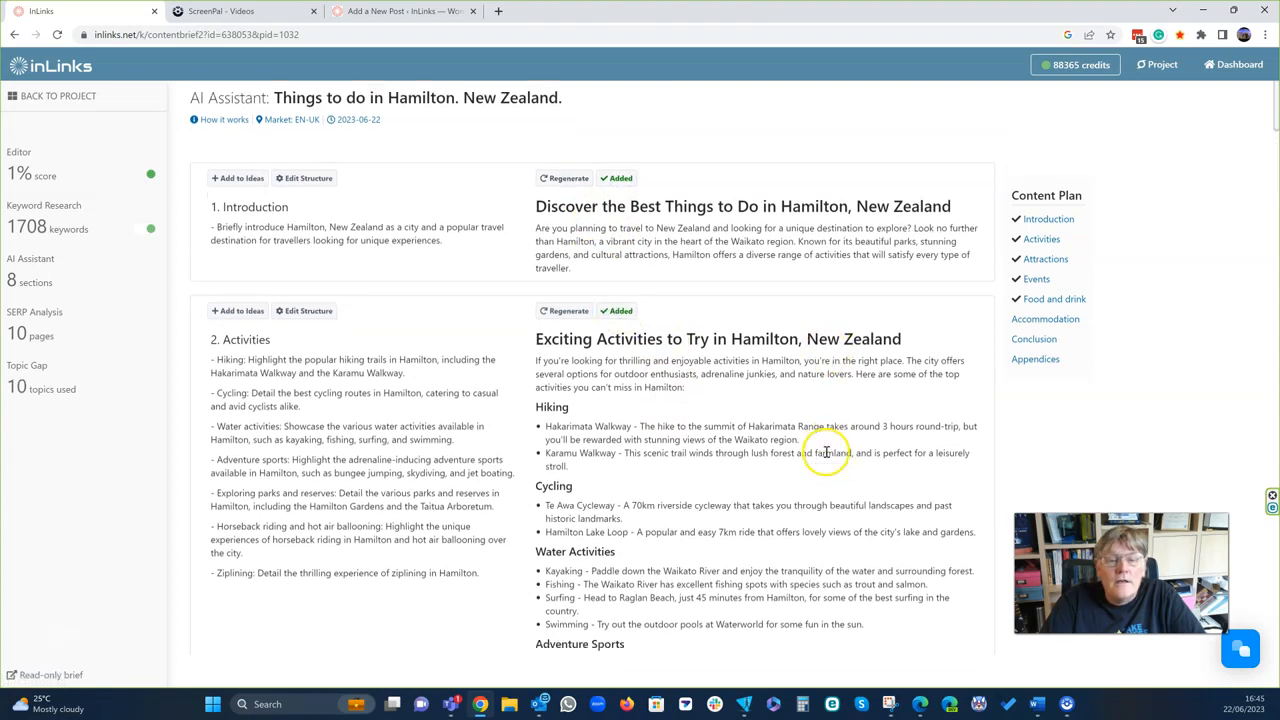
{"action": "scroll", "scroll_direction": "down", "scroll_amount": 3}
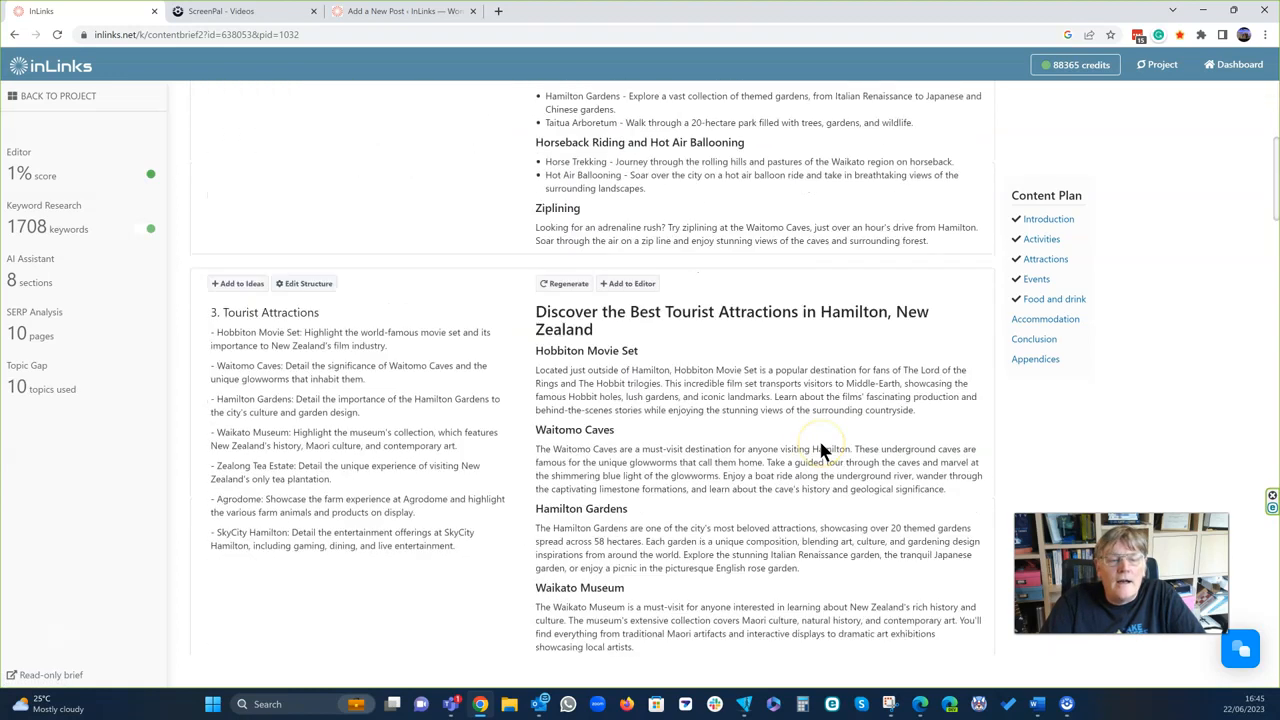
{"action": "scroll", "scroll_direction": "down", "scroll_amount": 3}
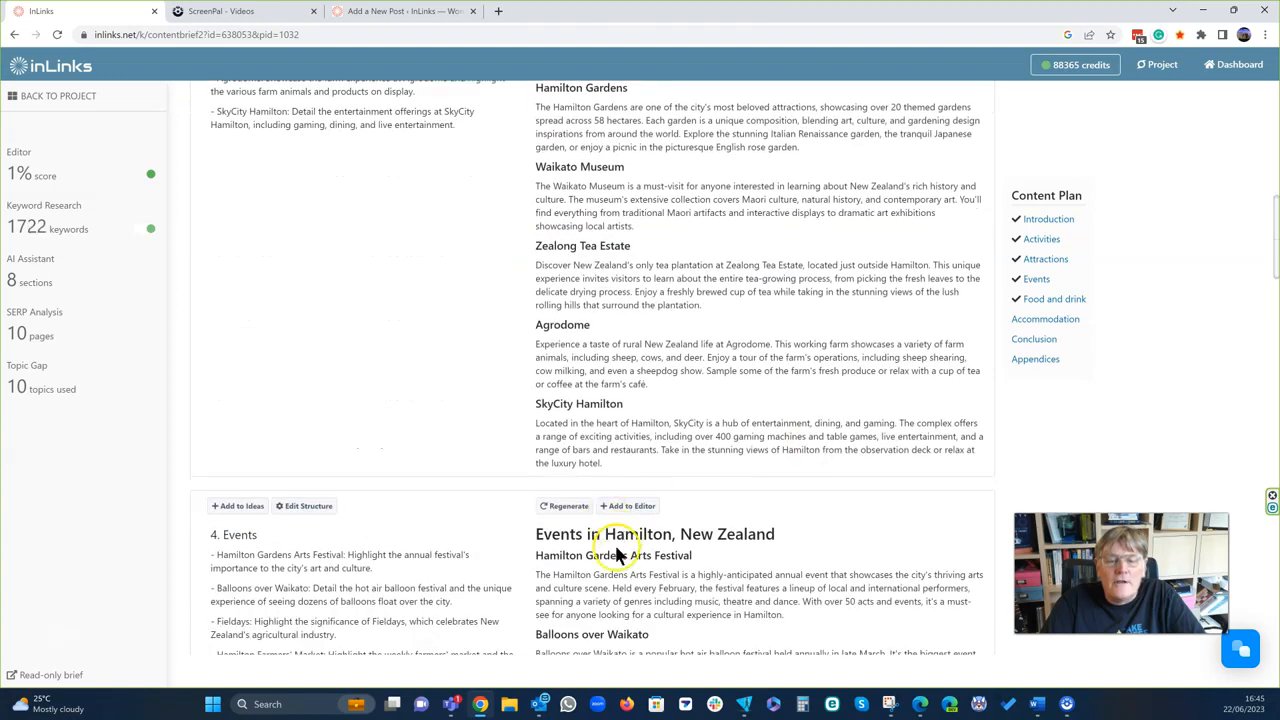
{"action": "left_click", "coordinate": [628, 505]}
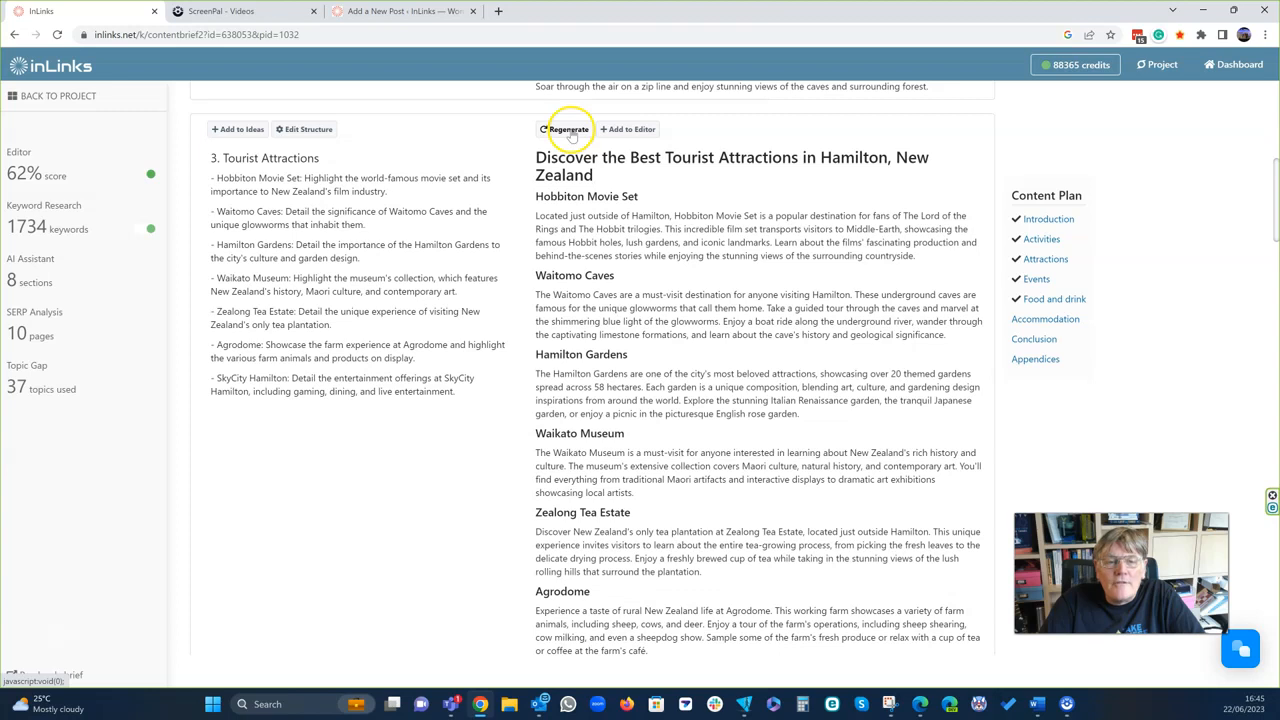
Regenerate the Tourist Attractions text and add the Food and drink text to the editor.
{"action": "left_click", "coordinate": [564, 129]}
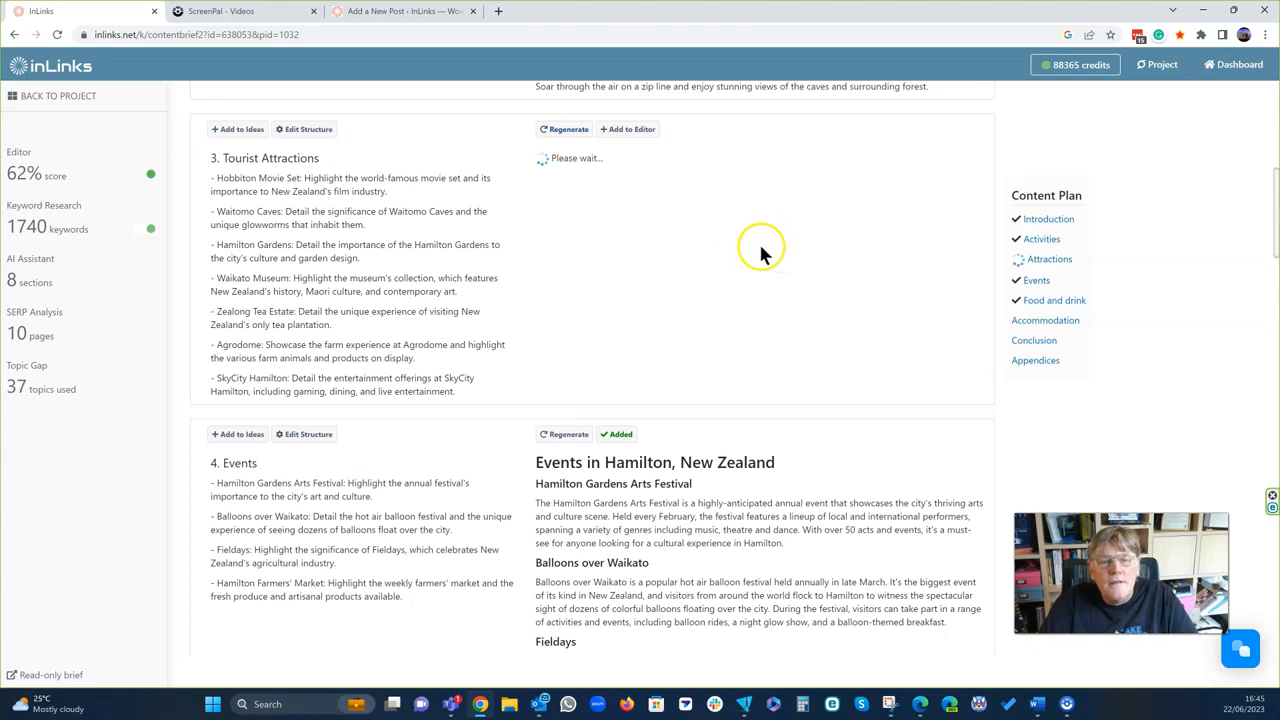
{"action": "mouse_move", "coordinate": [680, 285]}
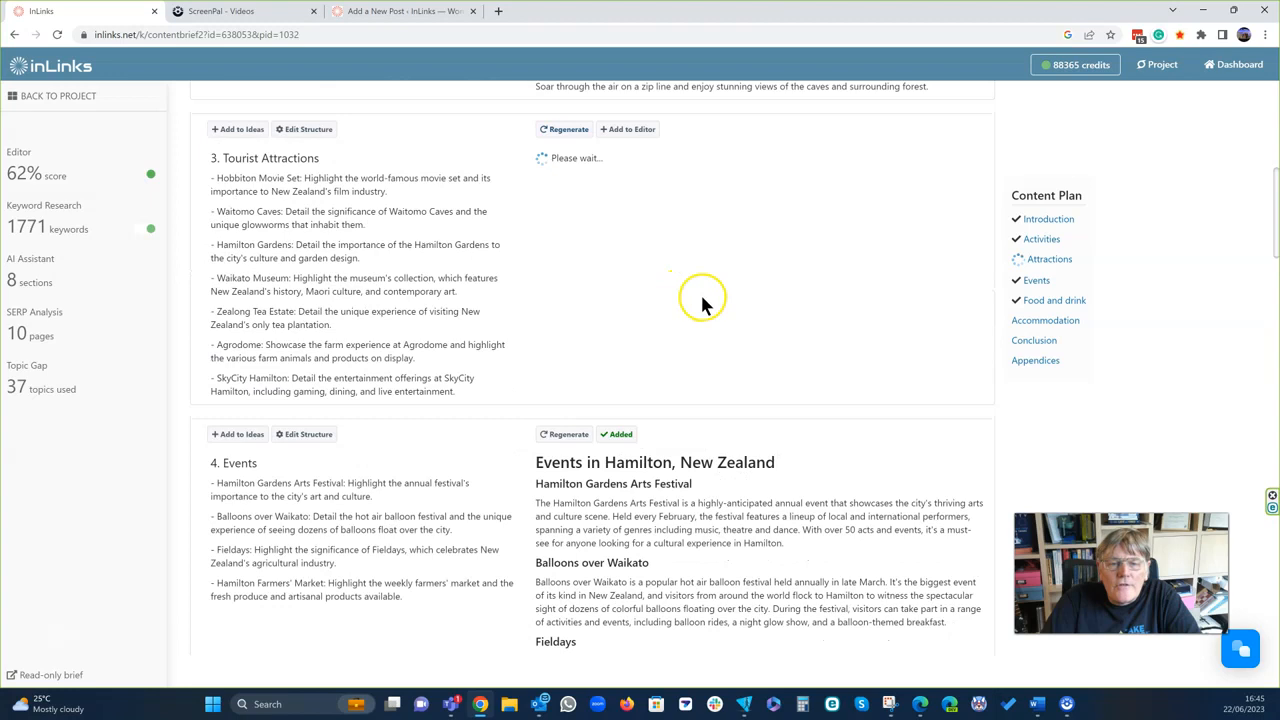
{"action": "scroll", "scroll_direction": "down", "scroll_amount": 3}
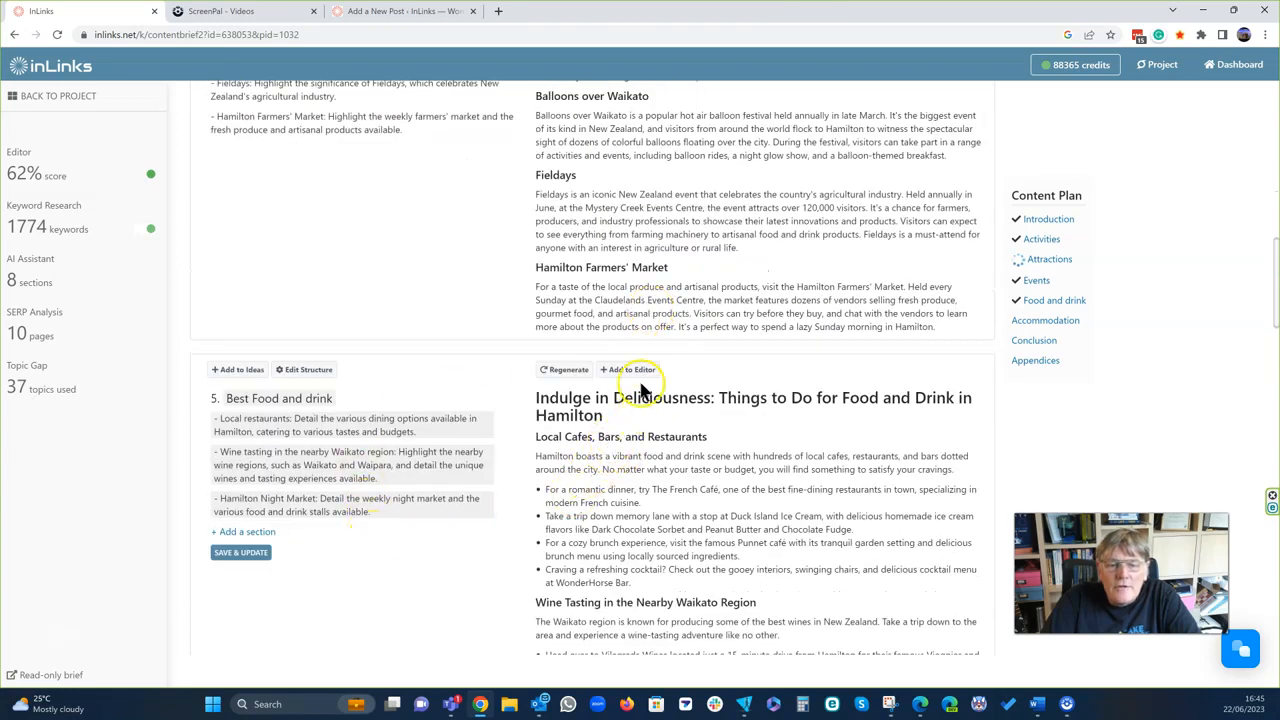
{"action": "left_click", "coordinate": [635, 369]}
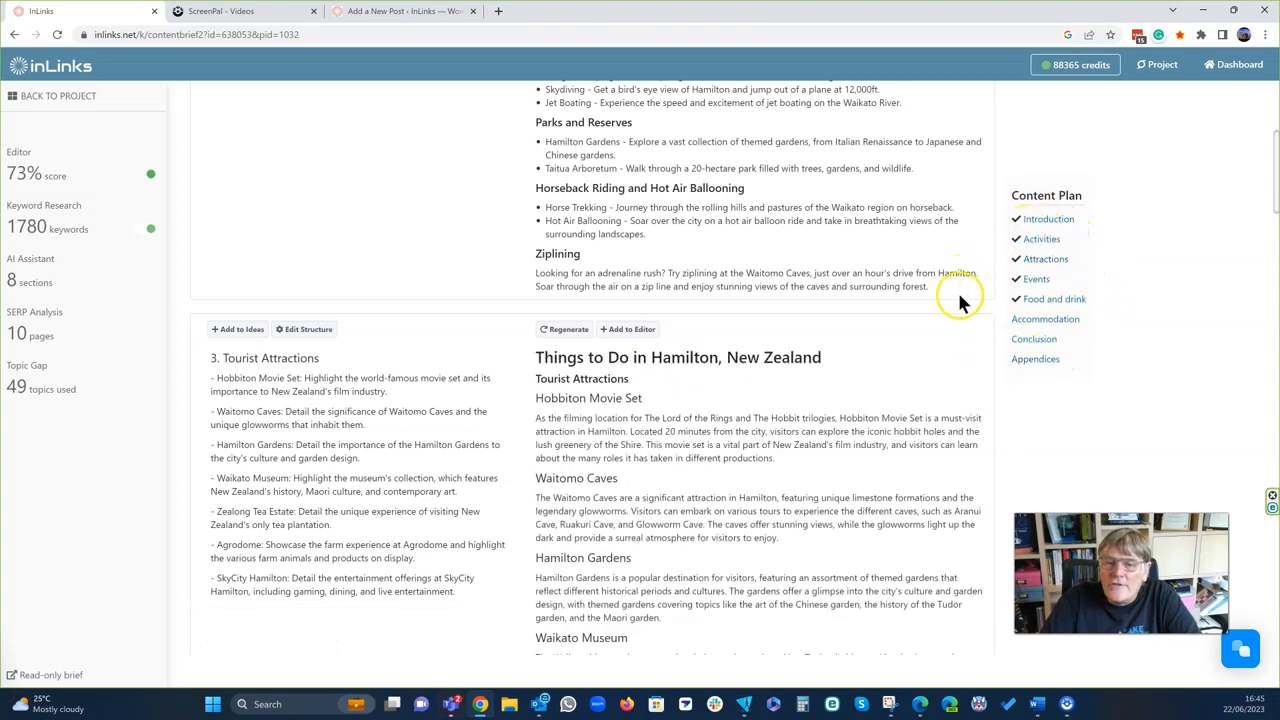
{"action": "mouse_move", "coordinate": [1052, 310]}
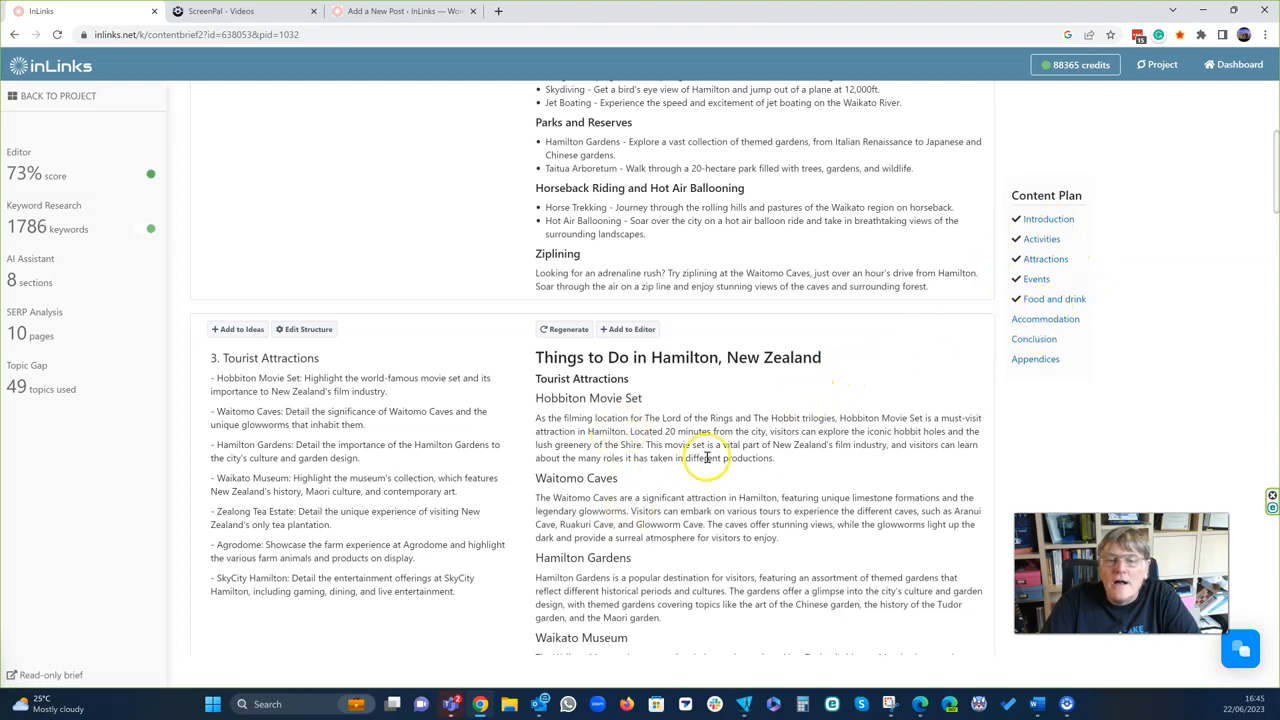
{"action": "mouse_move", "coordinate": [625, 335]}
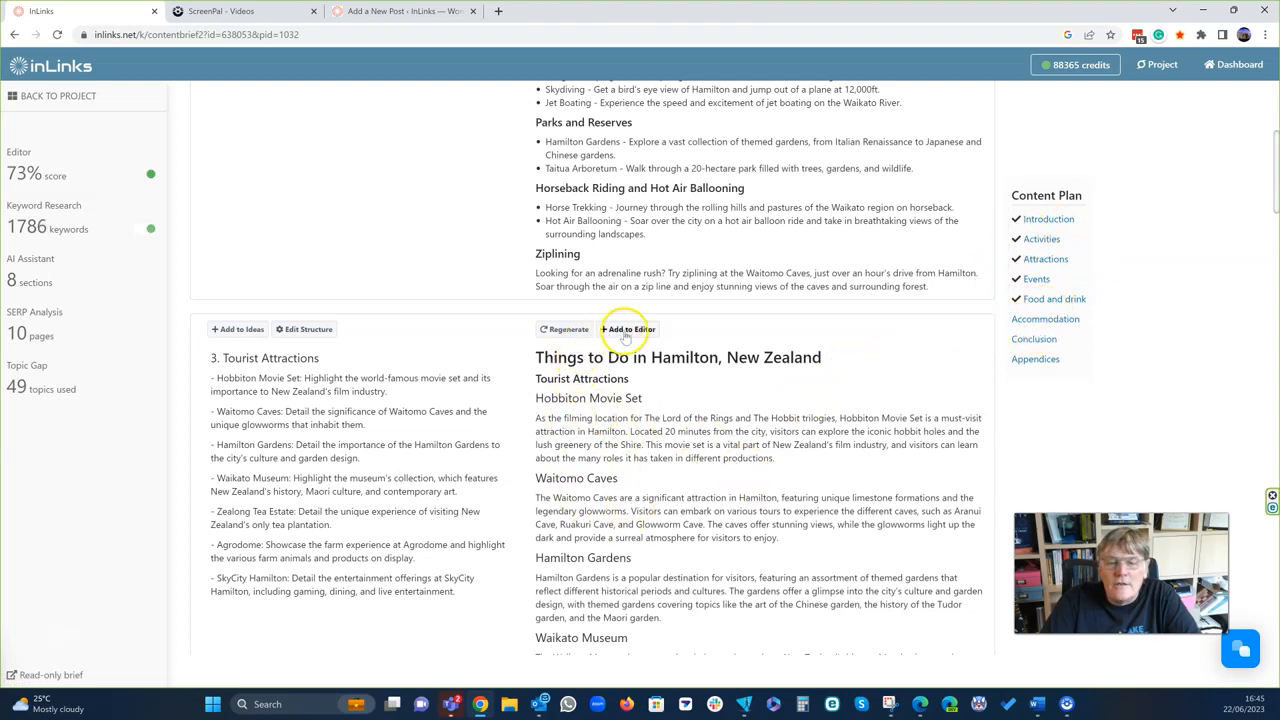
Add the Tourist Attractions section to the editor, then scroll through Events and Food and drink.
{"action": "left_click", "coordinate": [629, 329]}
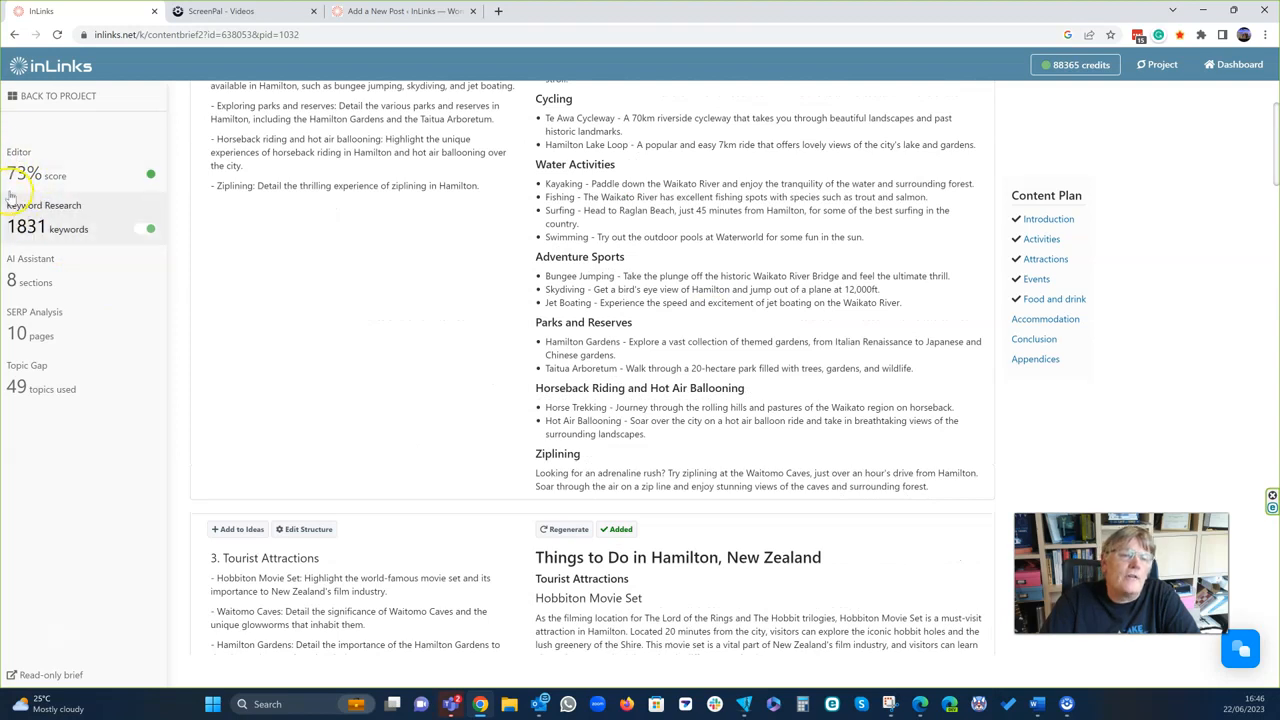
{"action": "scroll", "scroll_direction": "down", "scroll_amount": 3}
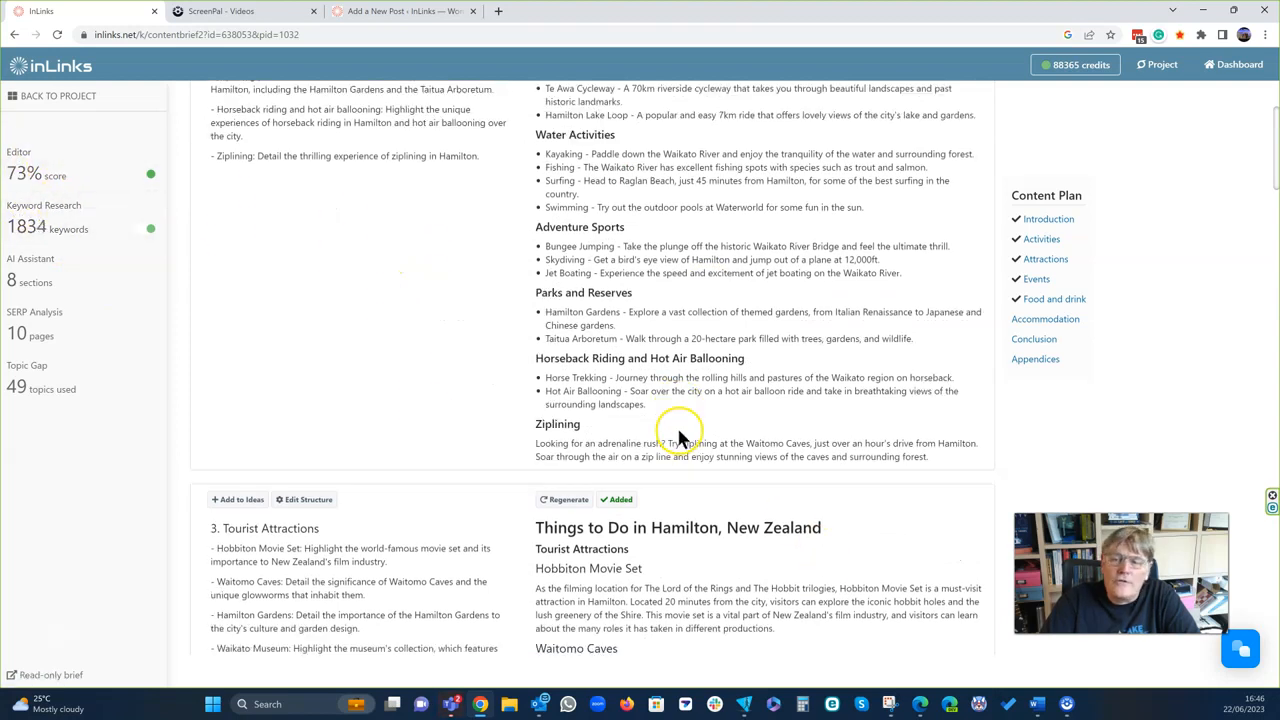
{"action": "scroll", "scroll_direction": "down", "scroll_amount": 3}
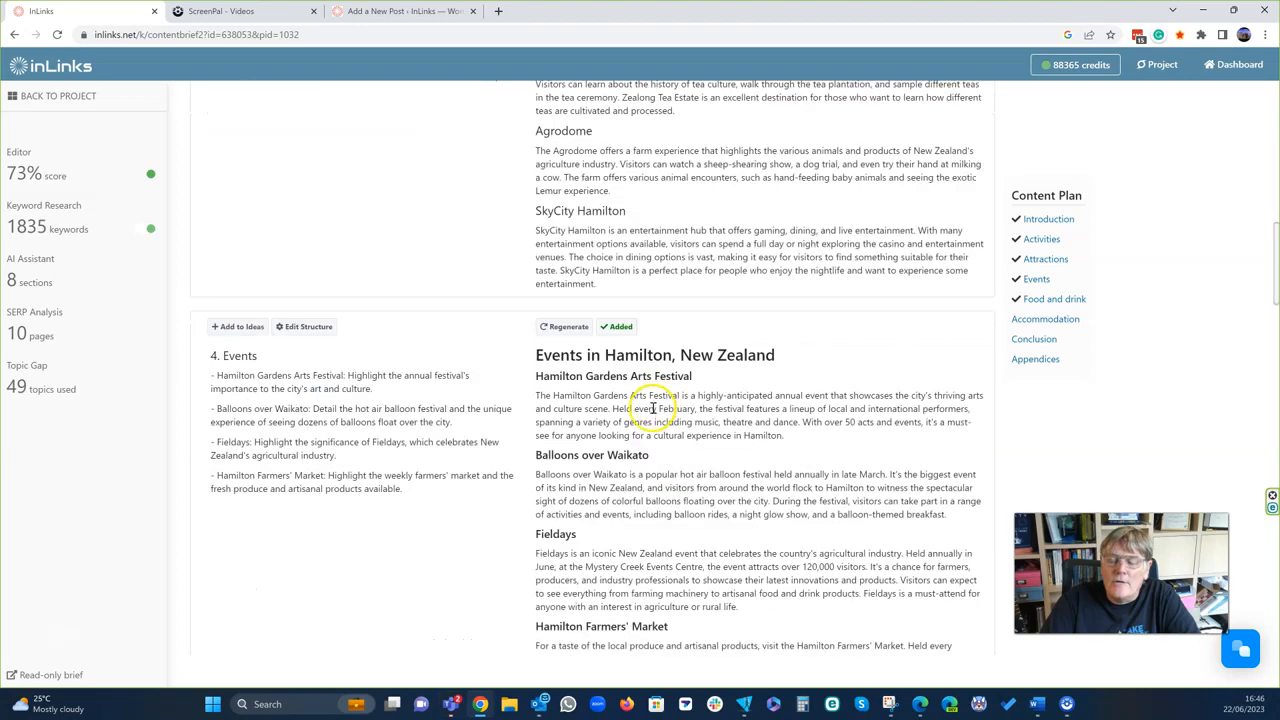
{"action": "scroll", "scroll_direction": "down", "scroll_amount": 3}
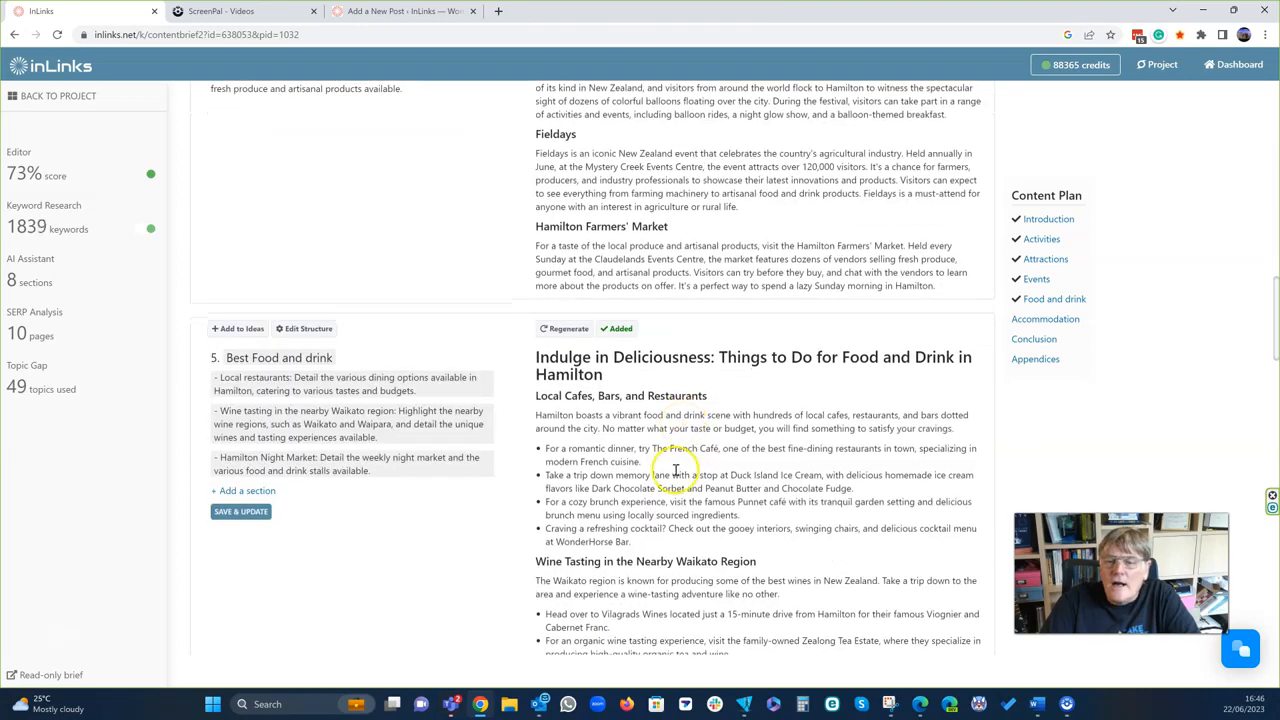
{"action": "scroll", "scroll_direction": "down", "scroll_amount": 3}
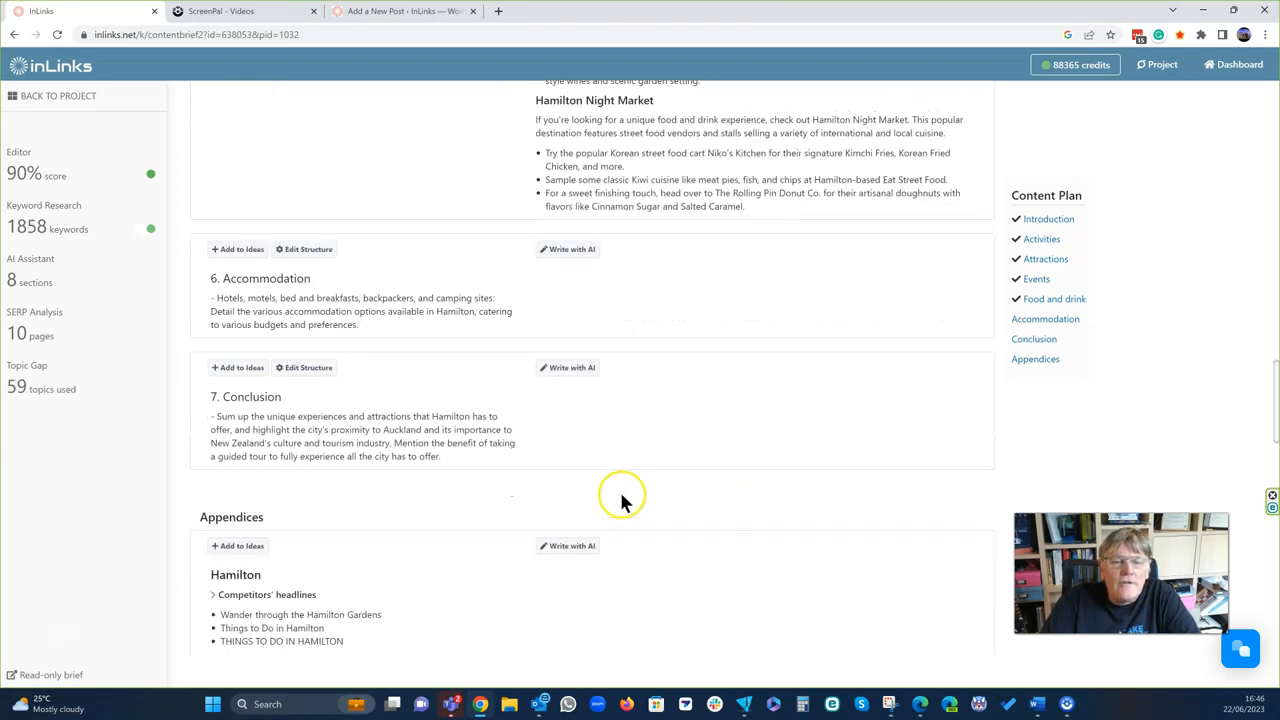
{"action": "mouse_move", "coordinate": [552, 249]}
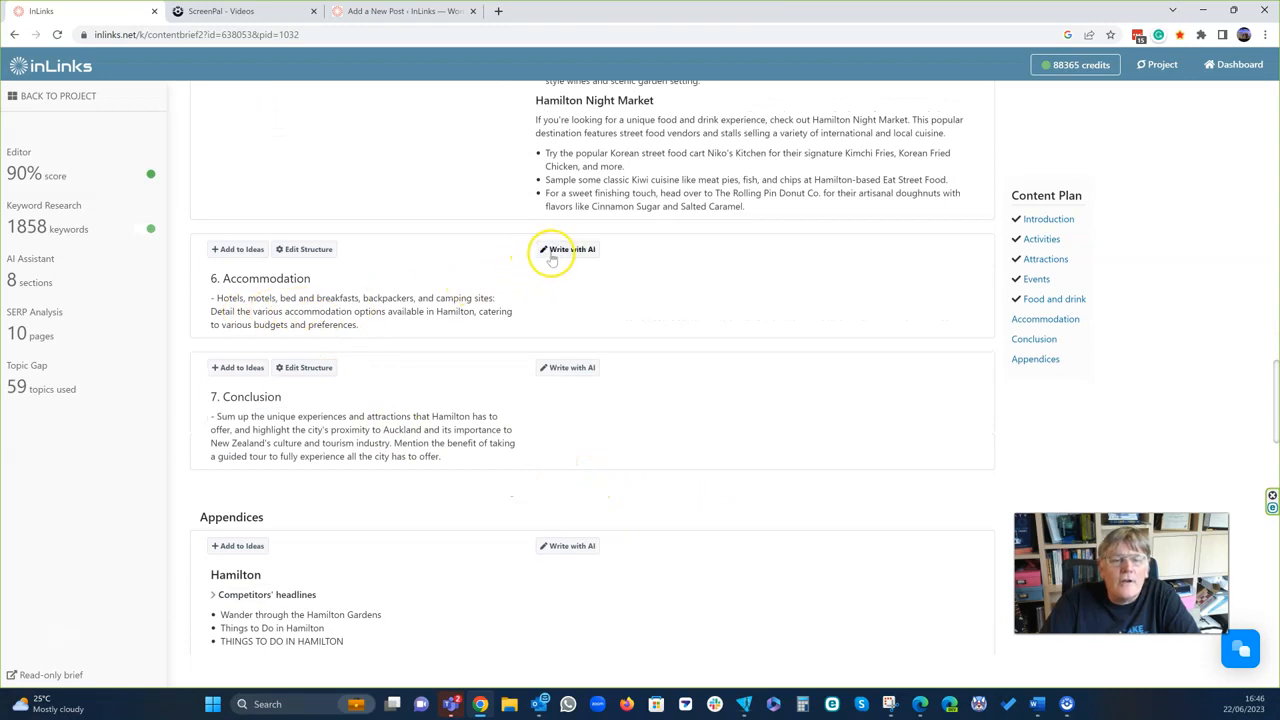
Generate AI text for the Accommodation and Conclusion sections and scroll through the results.
{"action": "left_click", "coordinate": [568, 249]}
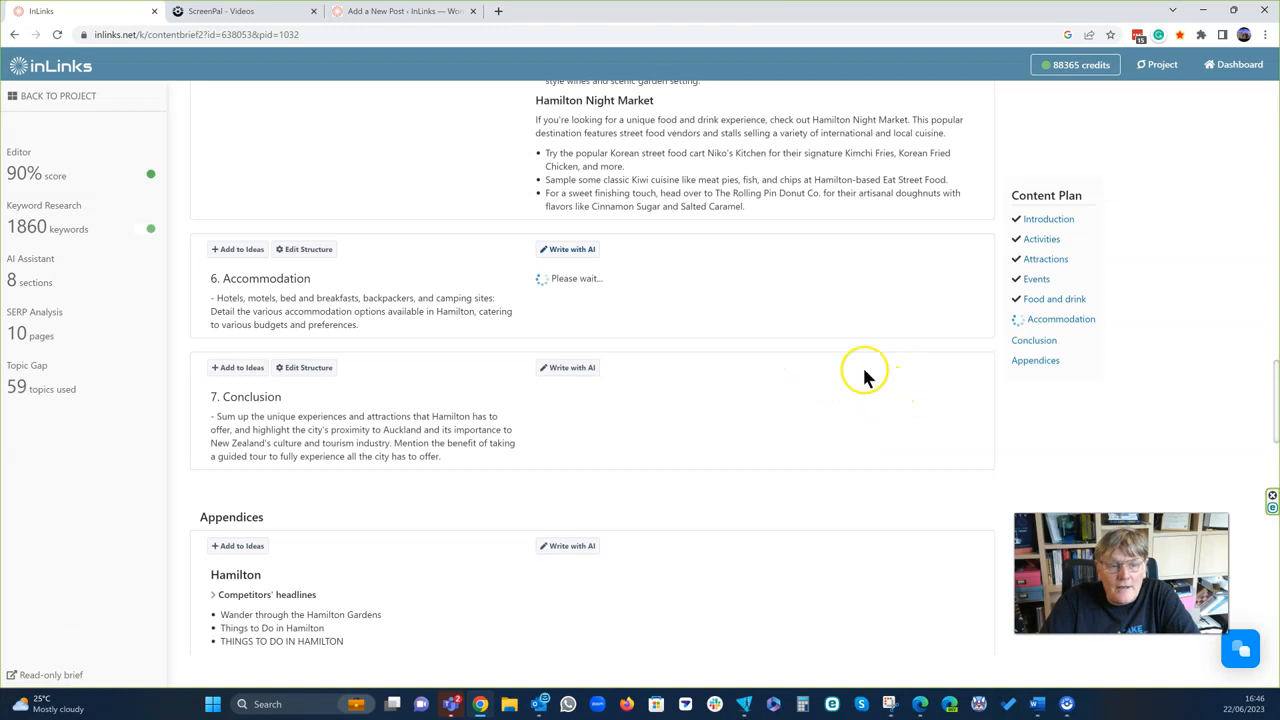
{"action": "mouse_move", "coordinate": [835, 240]}
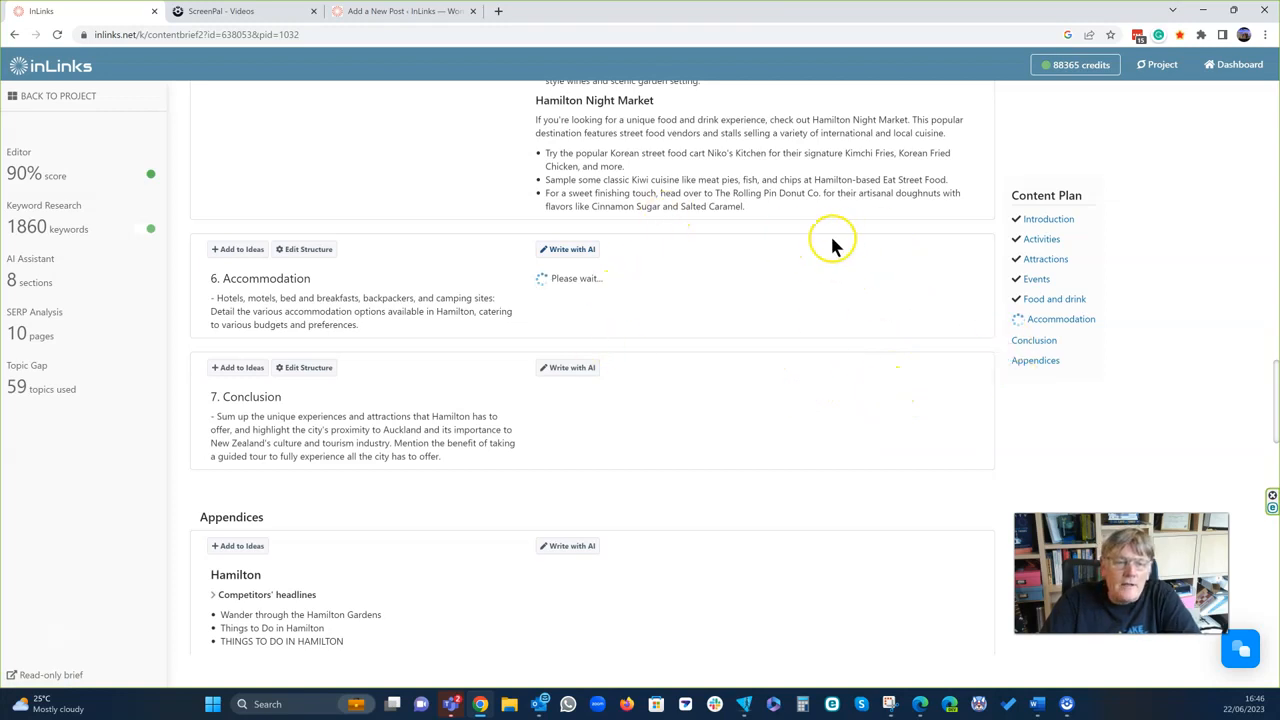
{"action": "mouse_move", "coordinate": [775, 350]}
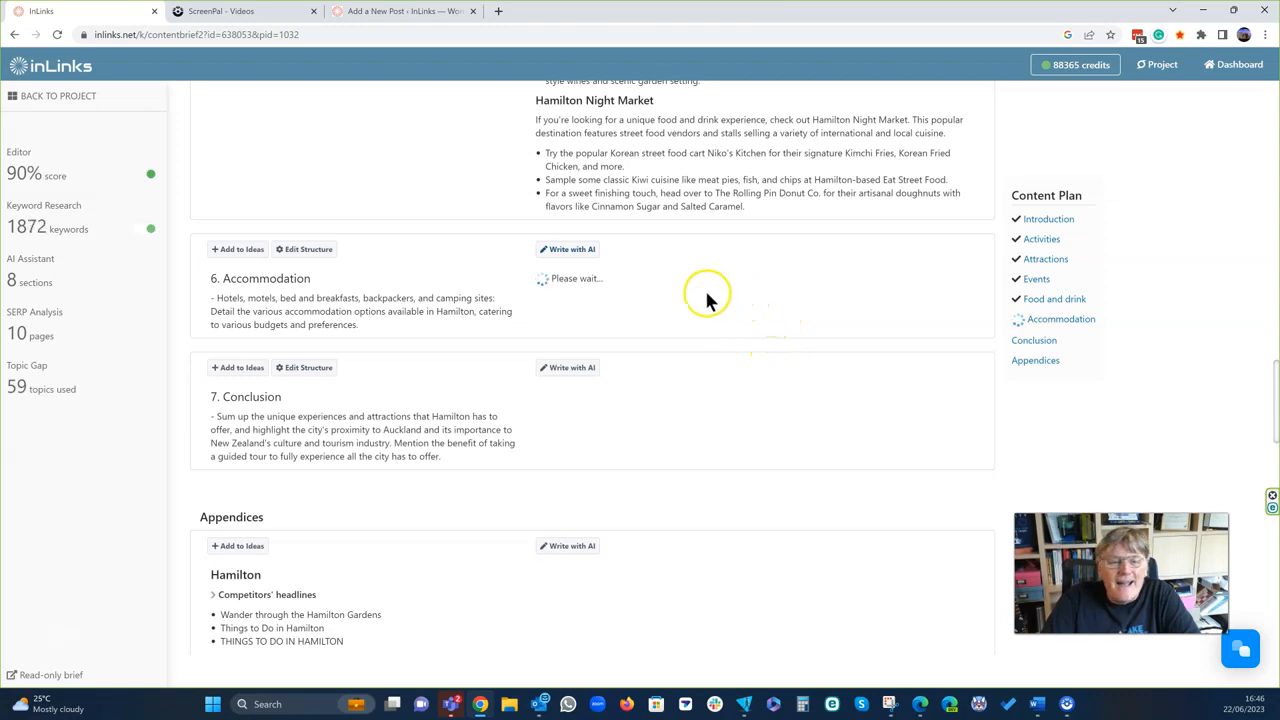
{"action": "left_click", "coordinate": [568, 367]}
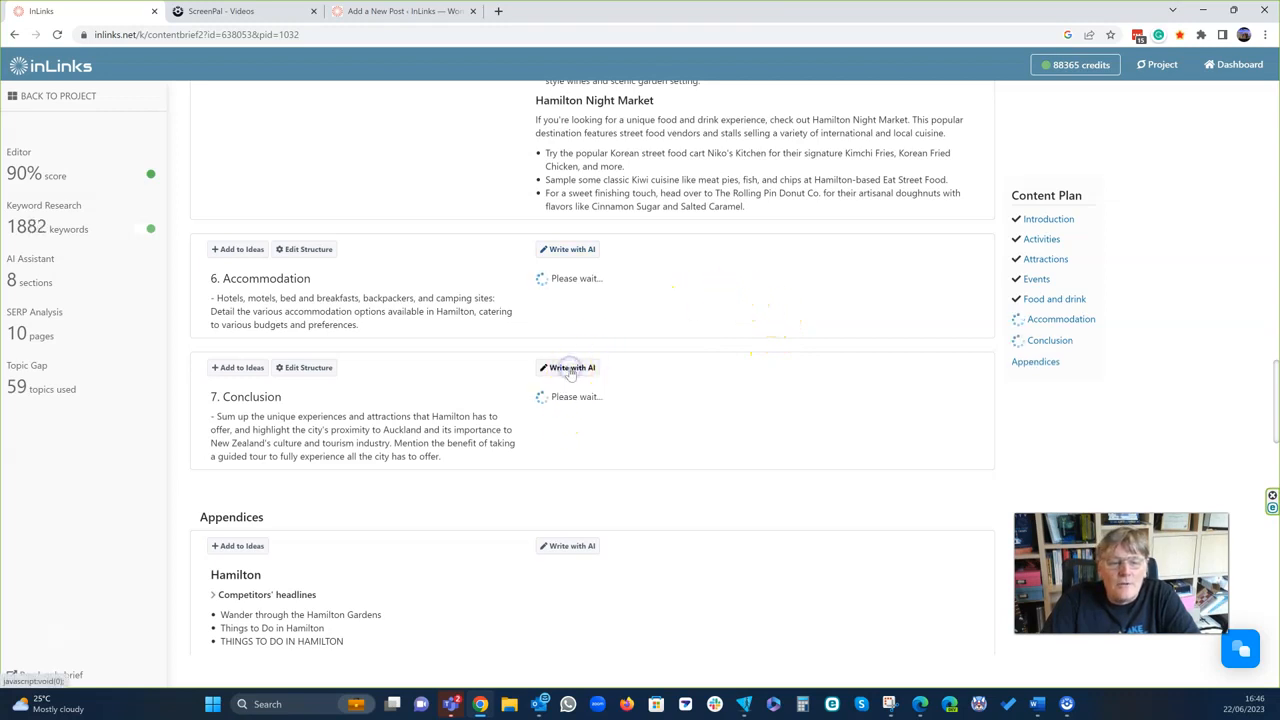
{"action": "scroll", "scroll_direction": "down", "scroll_amount": 3}
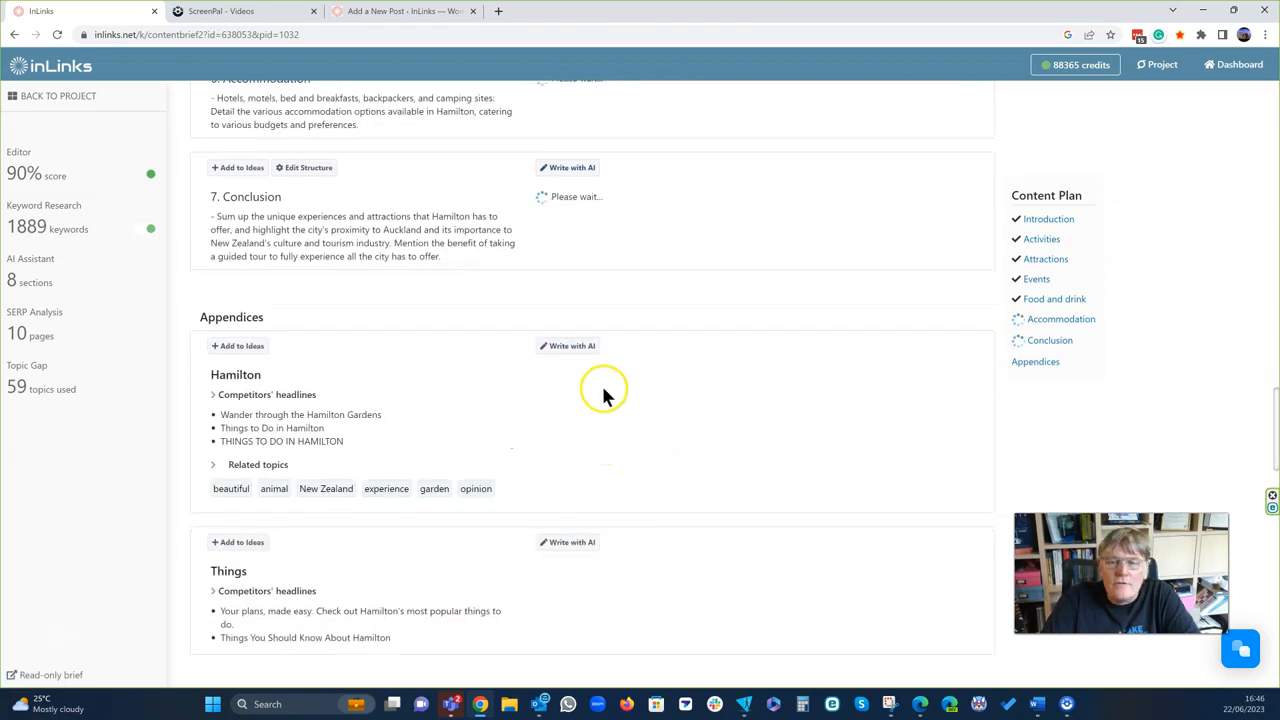
{"action": "scroll", "scroll_direction": "down", "scroll_amount": 3}
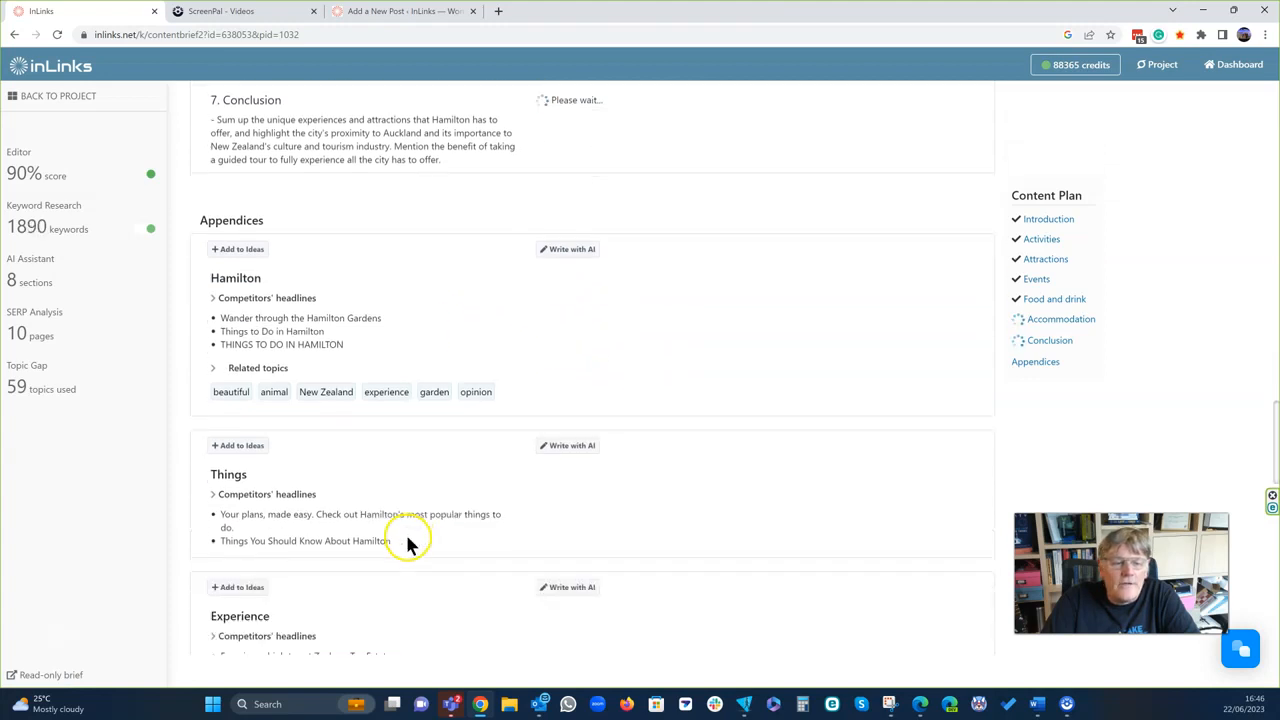
{"action": "scroll", "scroll_direction": "down", "scroll_amount": 3}
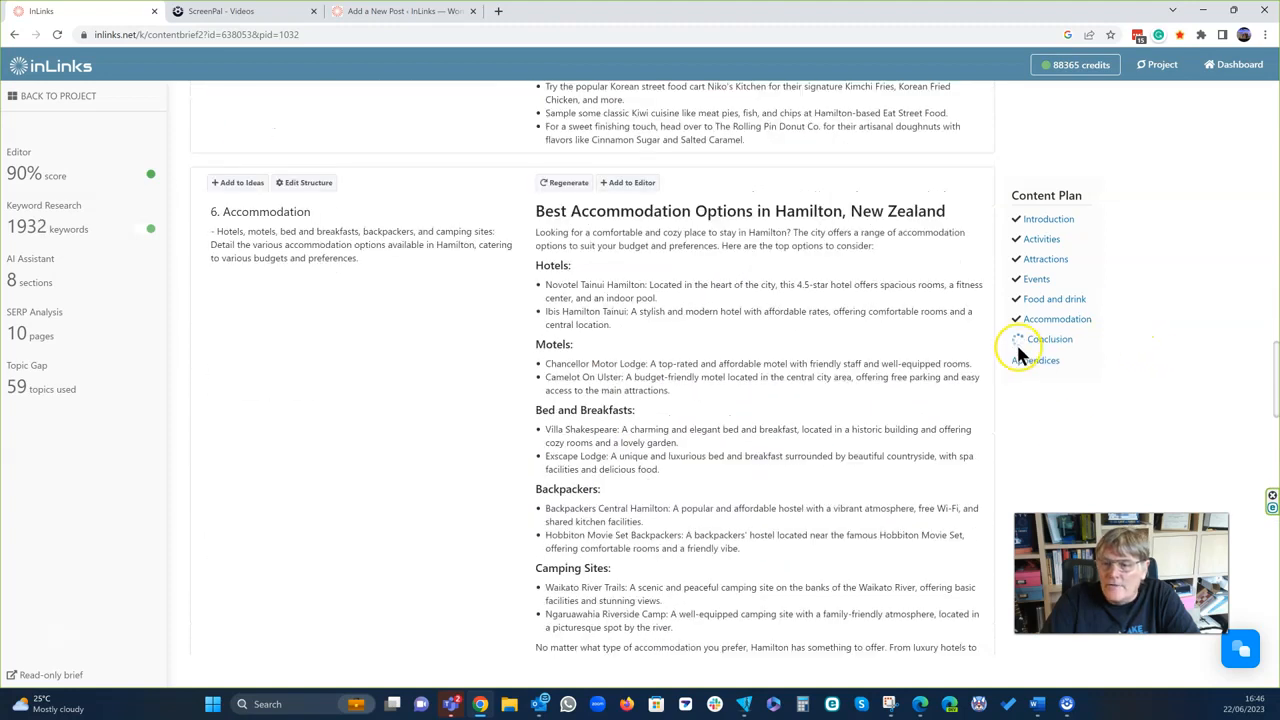
{"action": "mouse_move", "coordinate": [918, 408]}
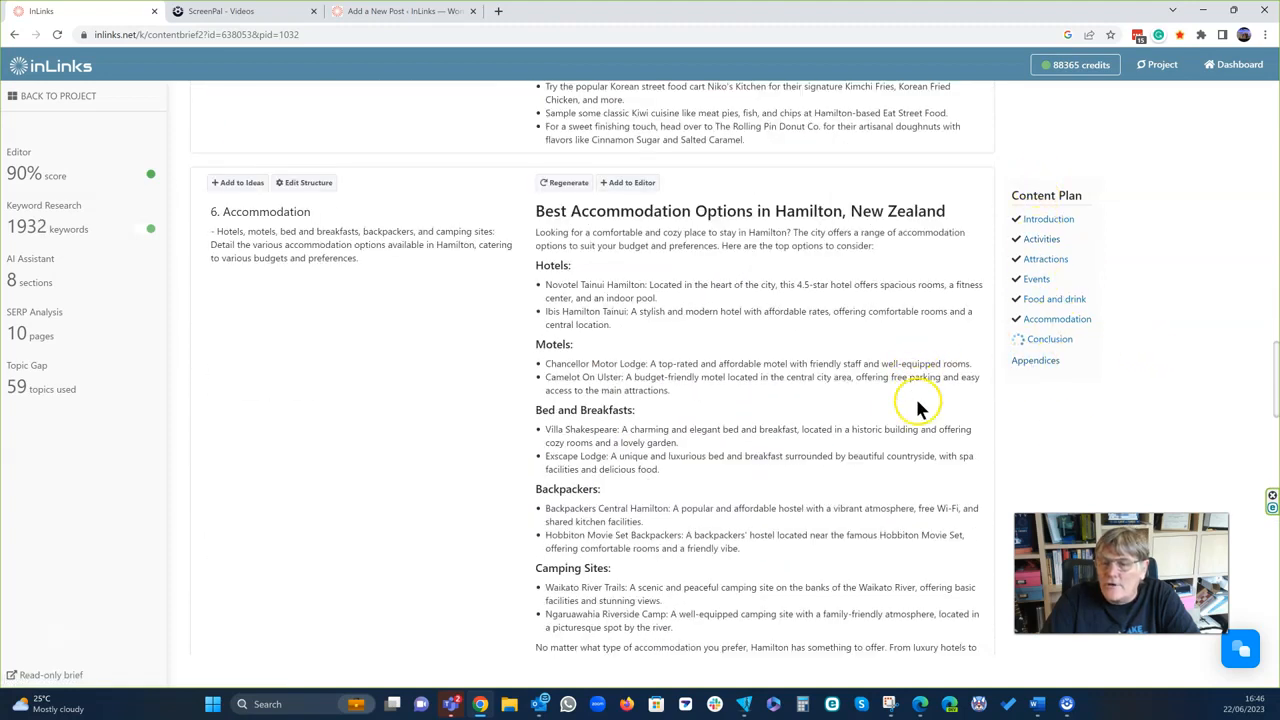
{"action": "mouse_move", "coordinate": [730, 358]}
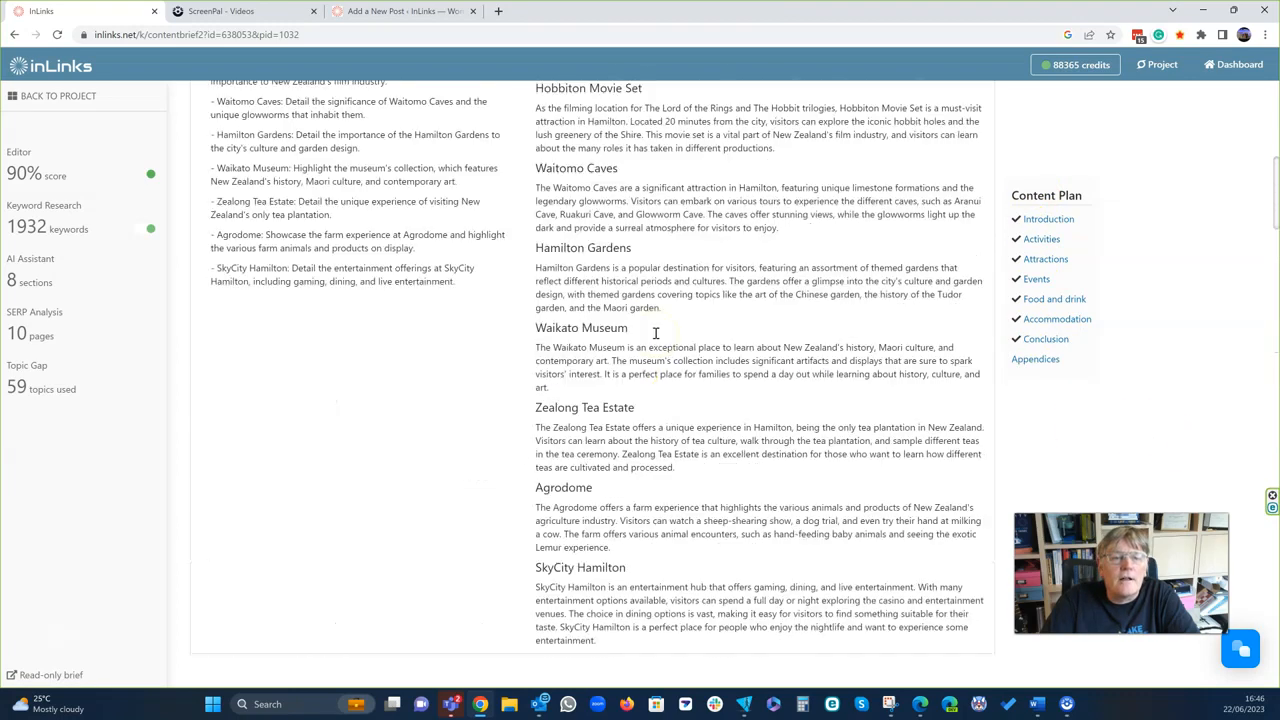
{"action": "scroll", "scroll_direction": "down", "scroll_amount": 3}
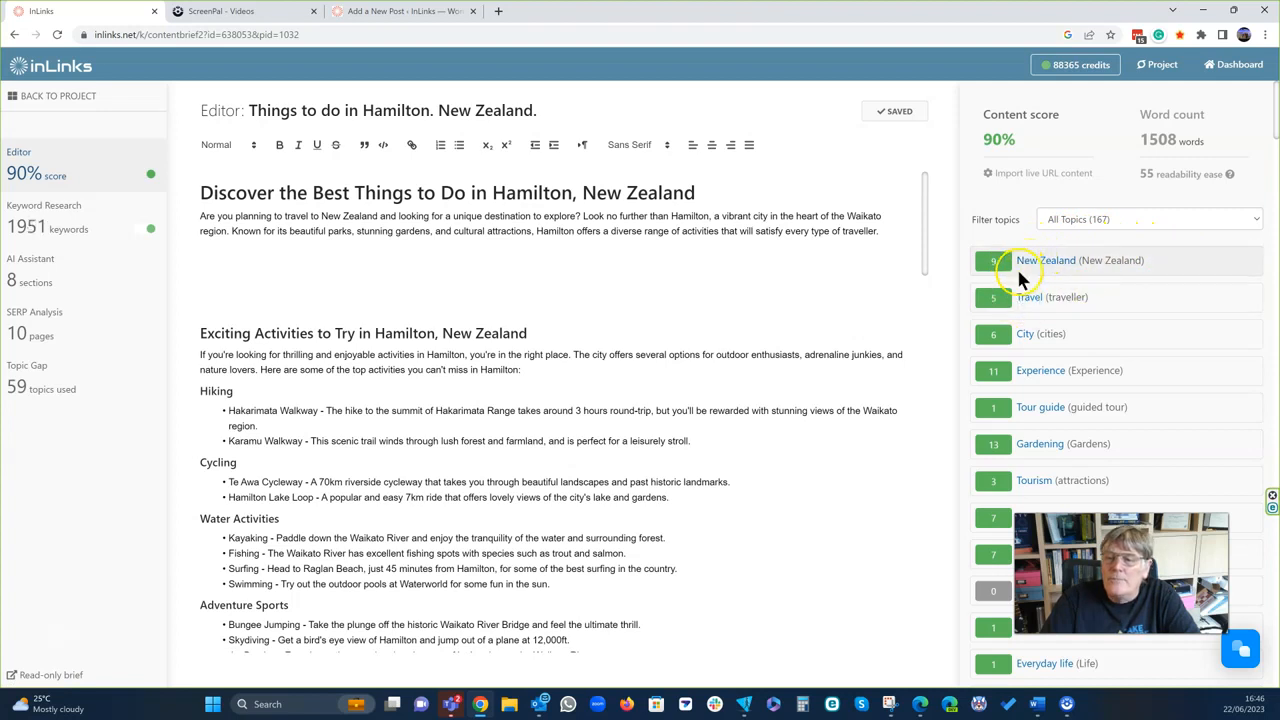
{"action": "mouse_move", "coordinate": [1035, 310]}
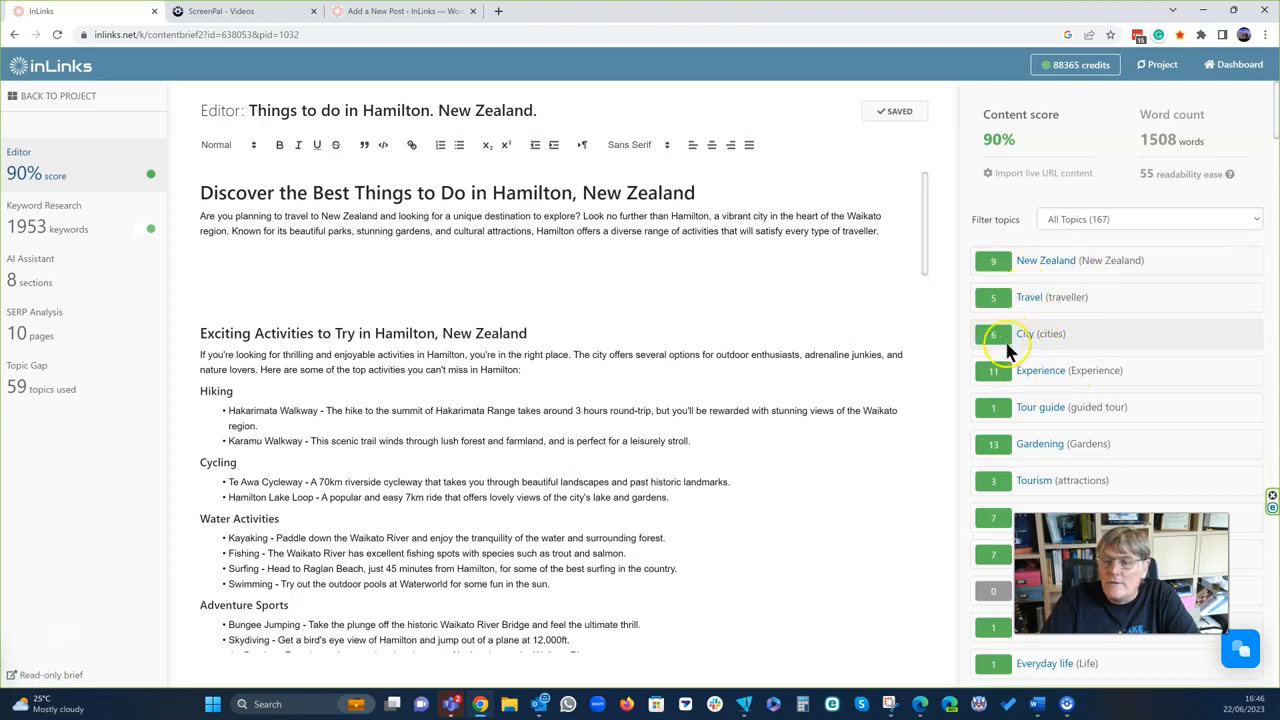
{"action": "mouse_move", "coordinate": [1032, 440]}
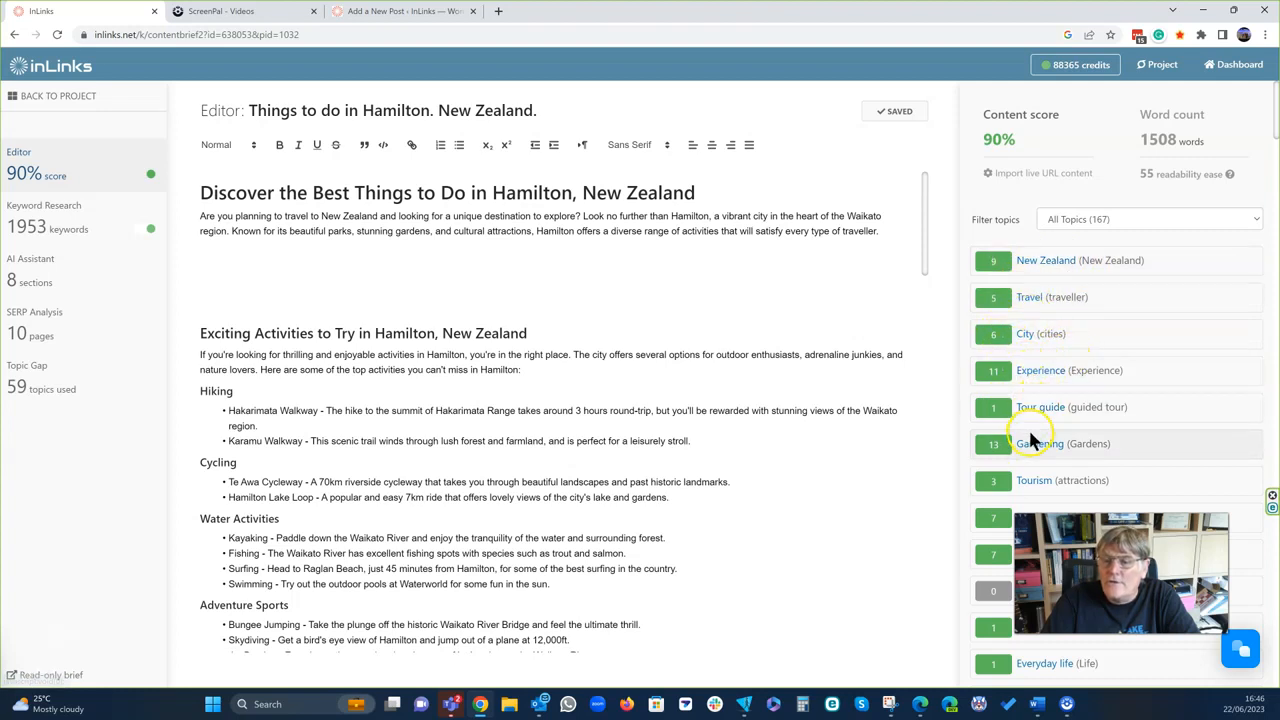
Expand the Gardening topic to show its usage details: 6 sources, average 2, maximum 4.
{"action": "scroll", "scroll_direction": "down", "scroll_amount": 3}
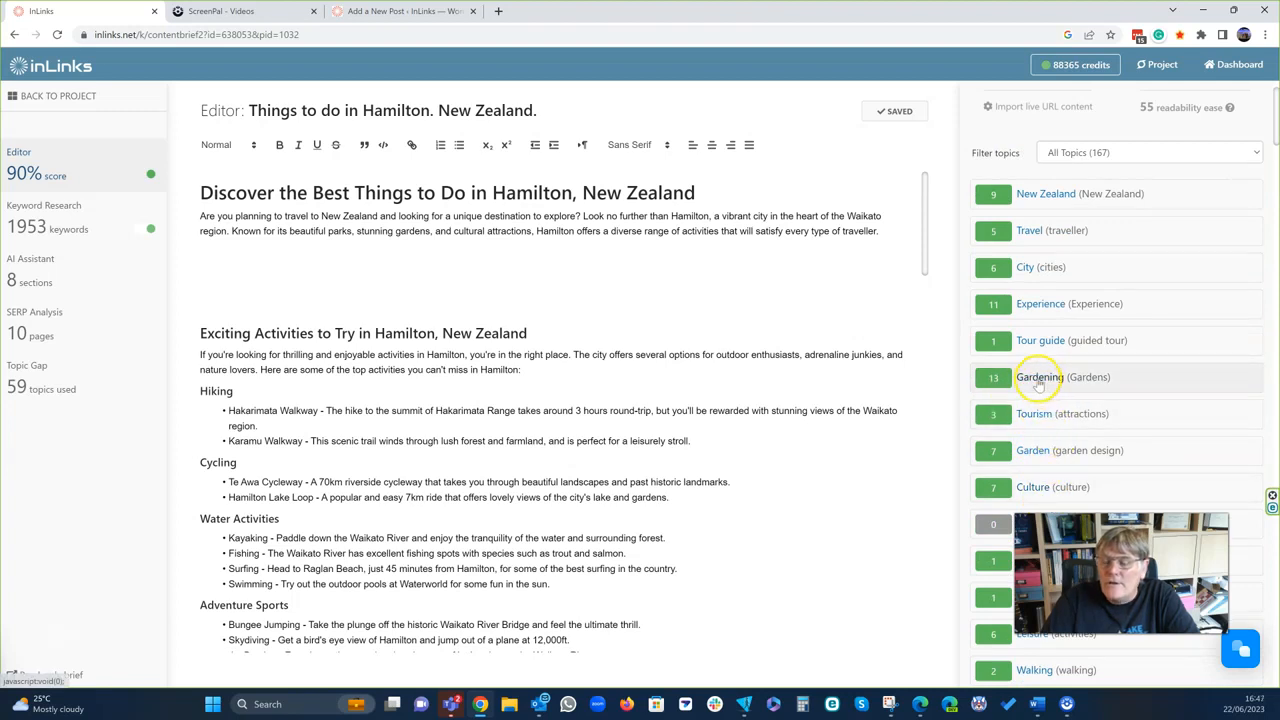
{"action": "left_click", "coordinate": [1040, 377]}
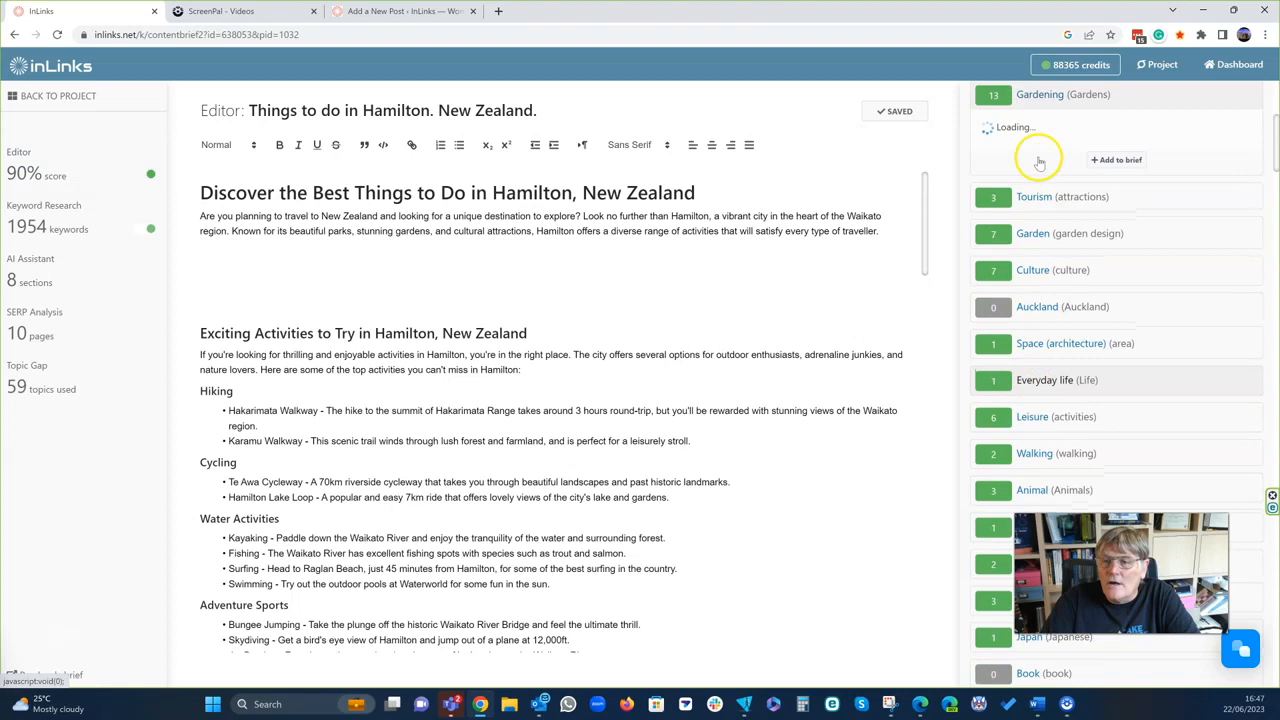
{"action": "scroll", "scroll_direction": "down", "scroll_amount": 3}
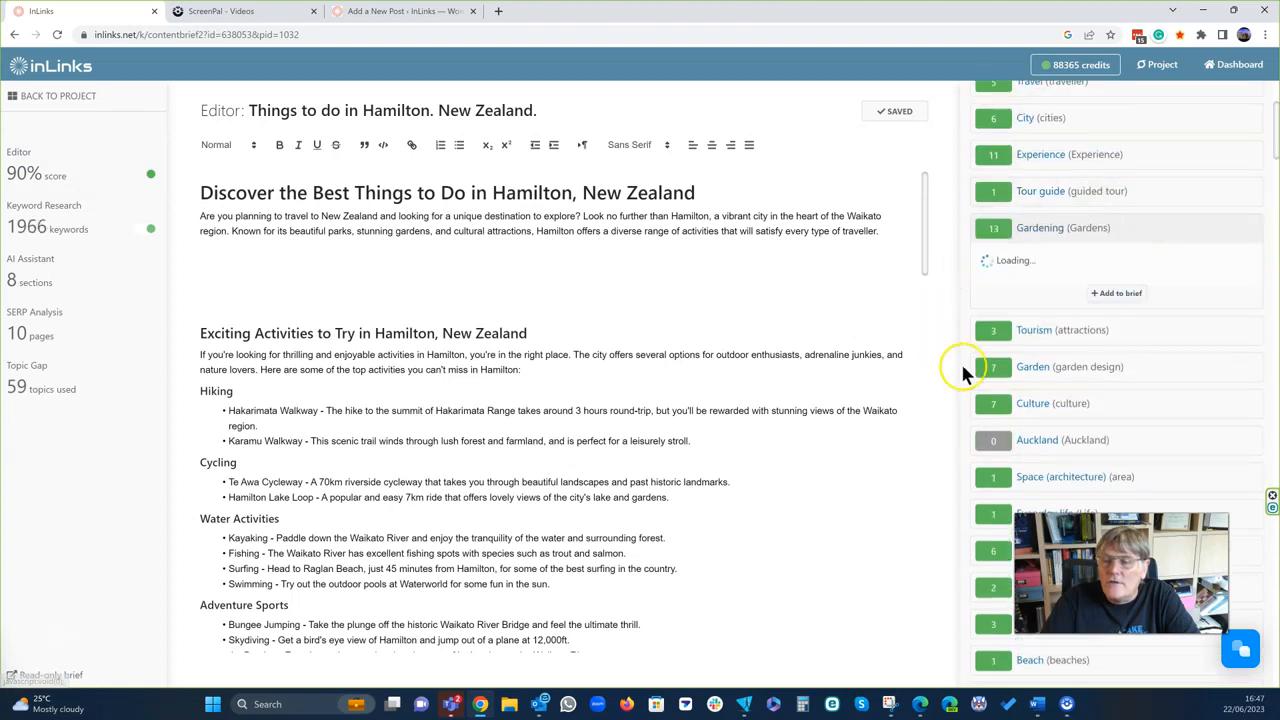
{"action": "left_click", "coordinate": [1039, 227]}
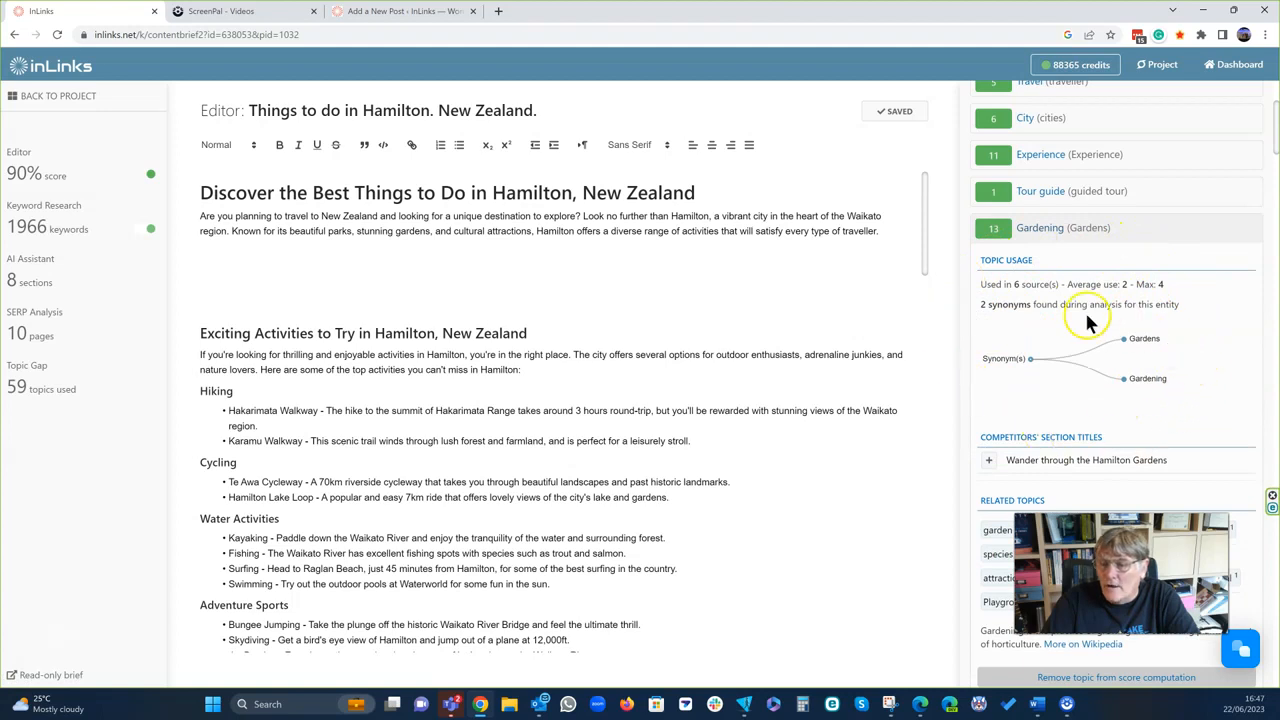
{"action": "mouse_move", "coordinate": [1133, 475]}
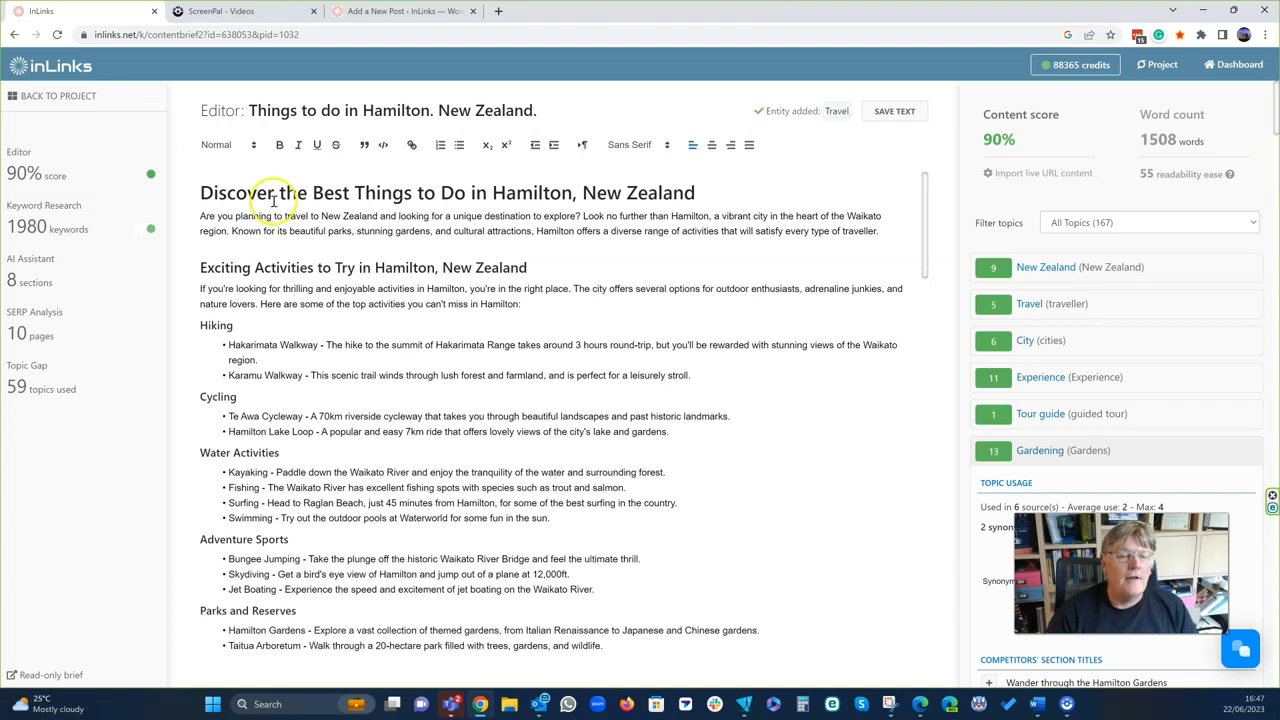
Save the Hamilton, New Zealand article text with SAVE TEXT.
{"action": "scroll", "scroll_direction": "down", "scroll_amount": 3}
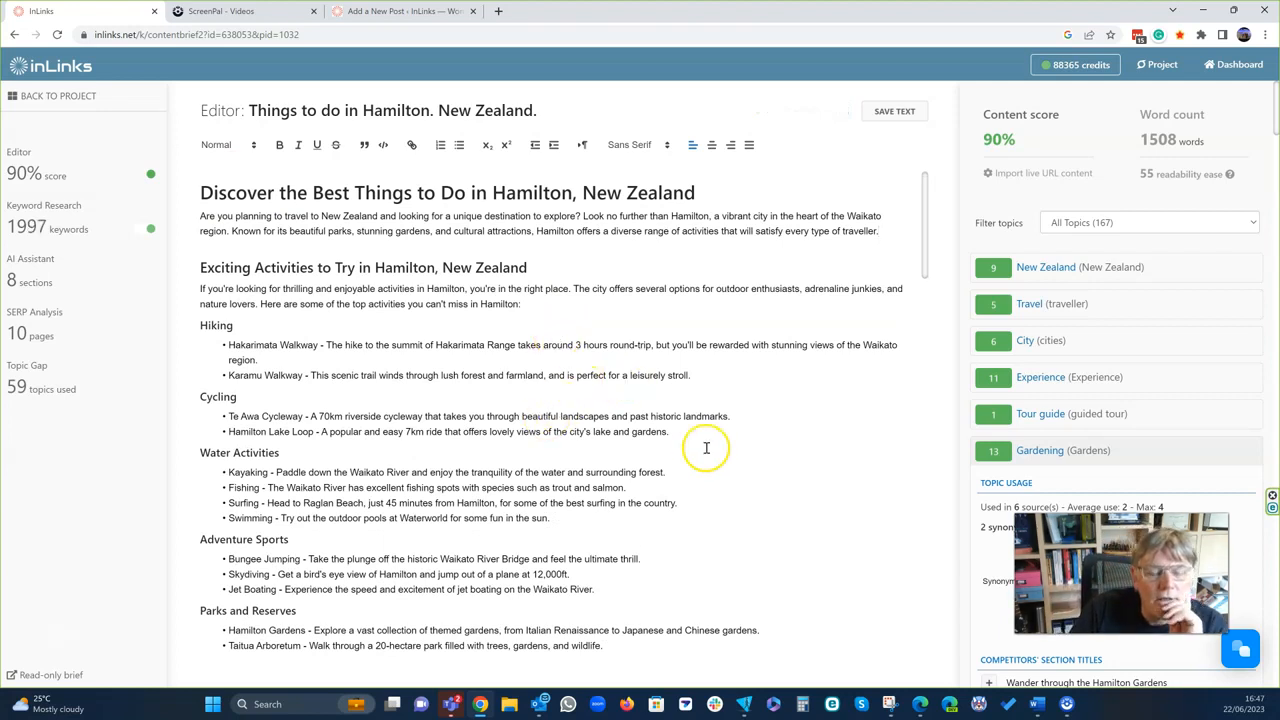
{"action": "mouse_move", "coordinate": [600, 393]}
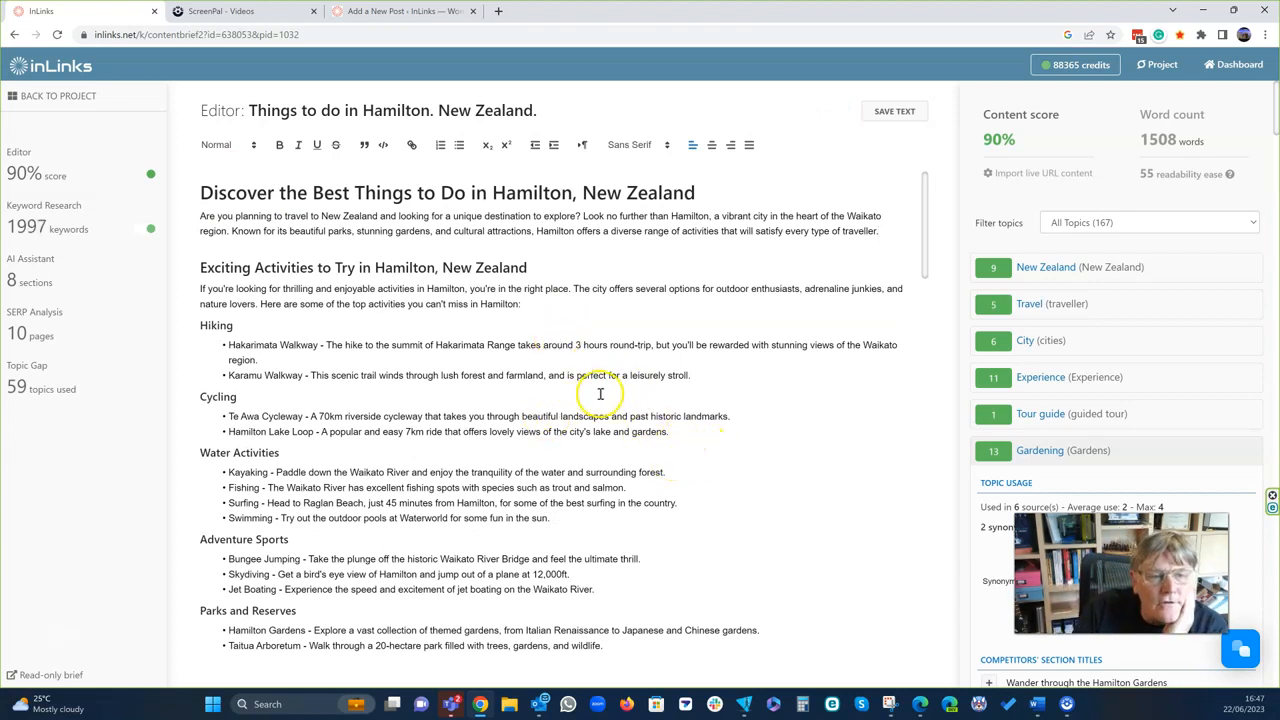
{"action": "mouse_move", "coordinate": [502, 355]}
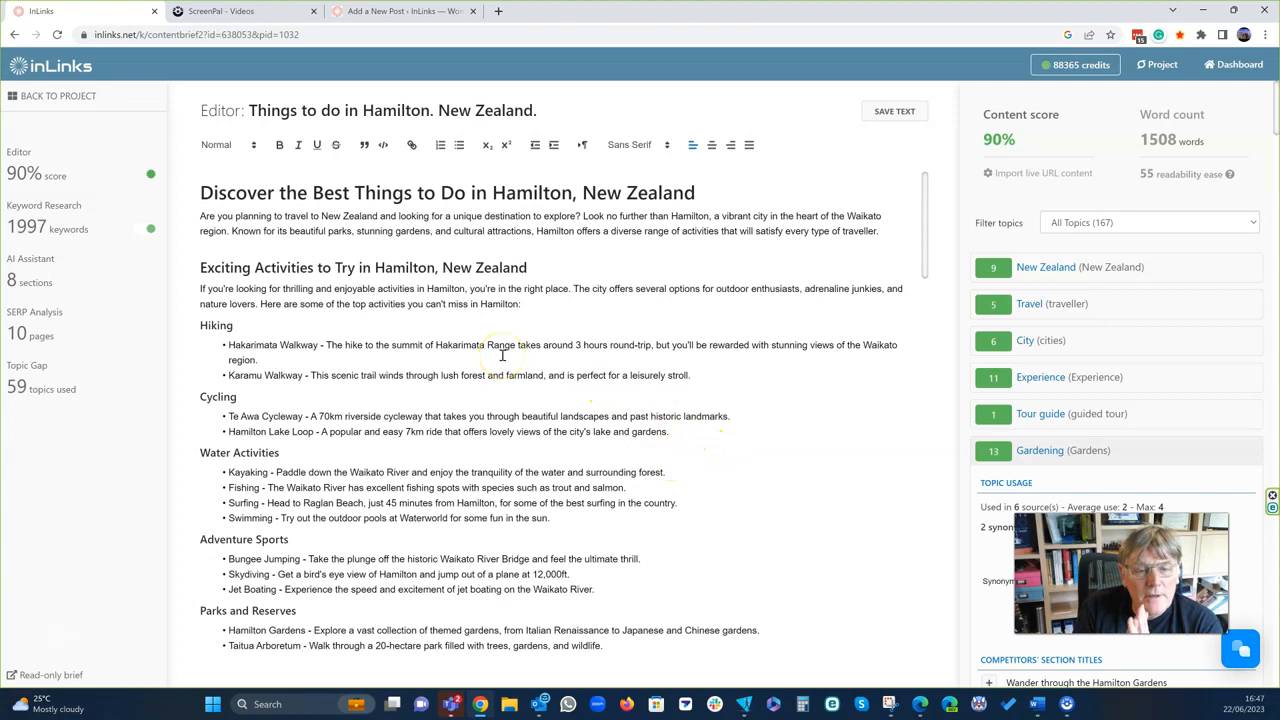
{"action": "left_click", "coordinate": [894, 111]}
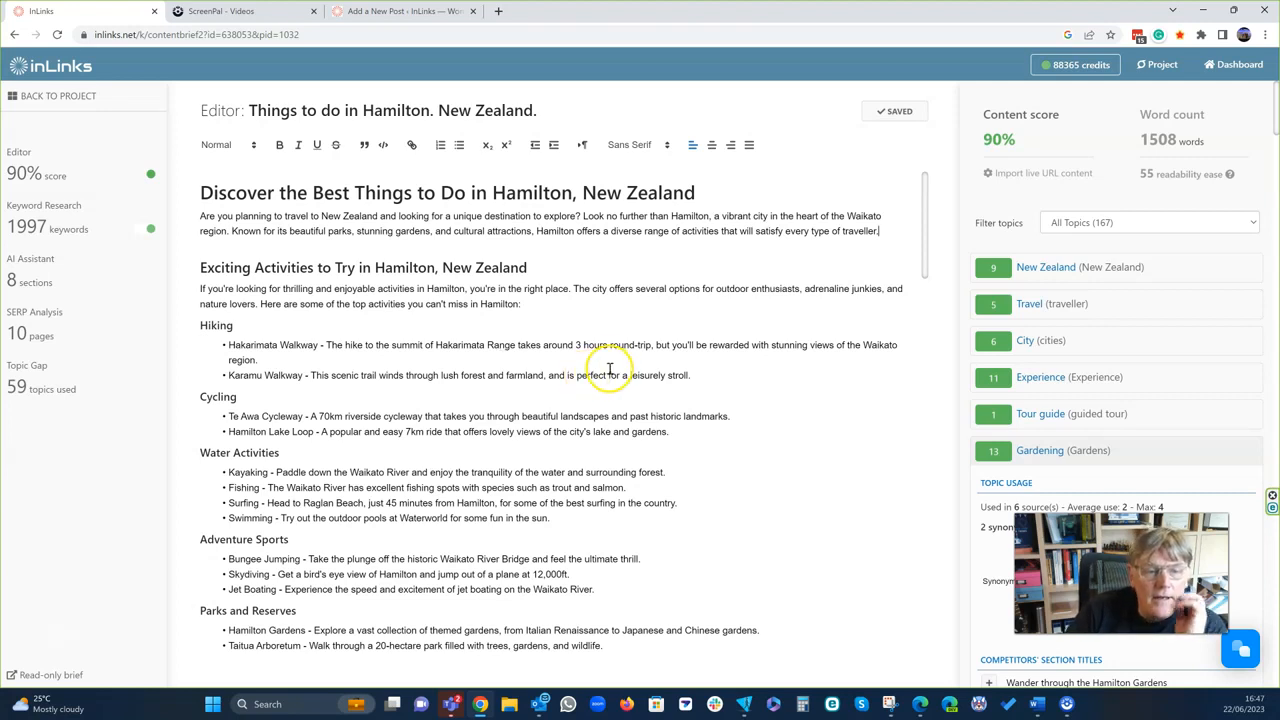
{"action": "mouse_move", "coordinate": [472, 333]}
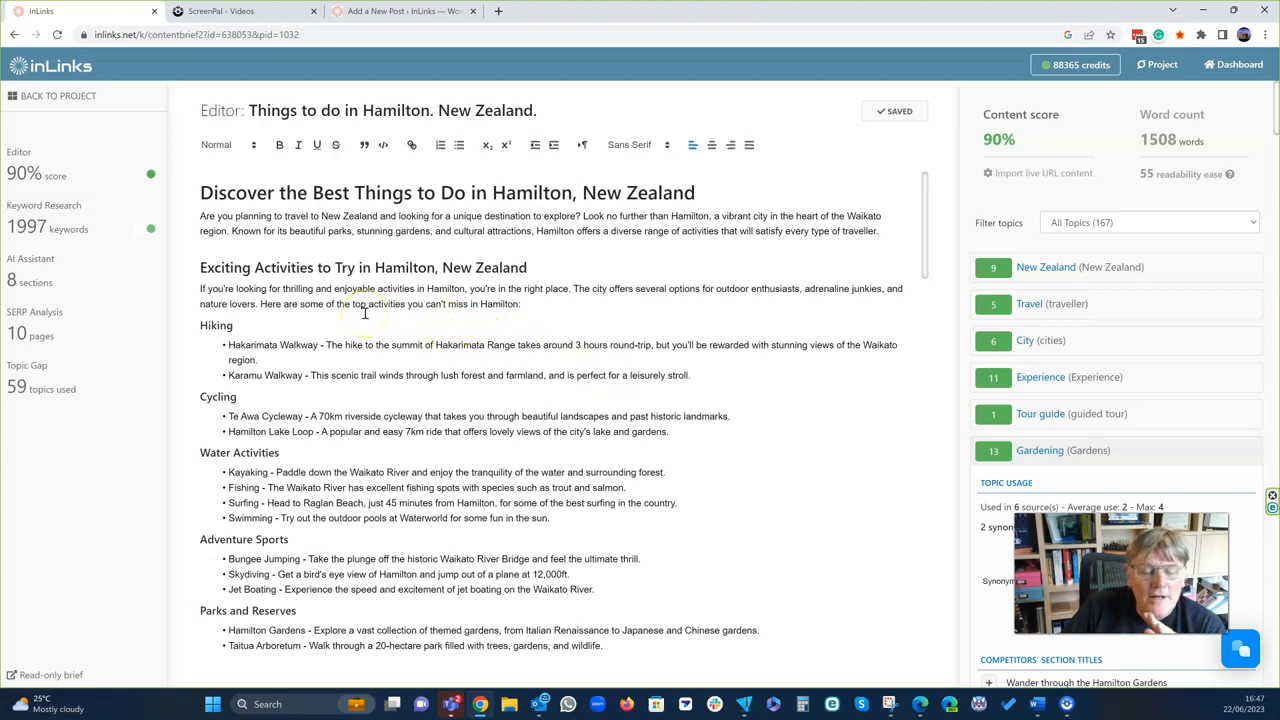
{"action": "mouse_move", "coordinate": [388, 337]}
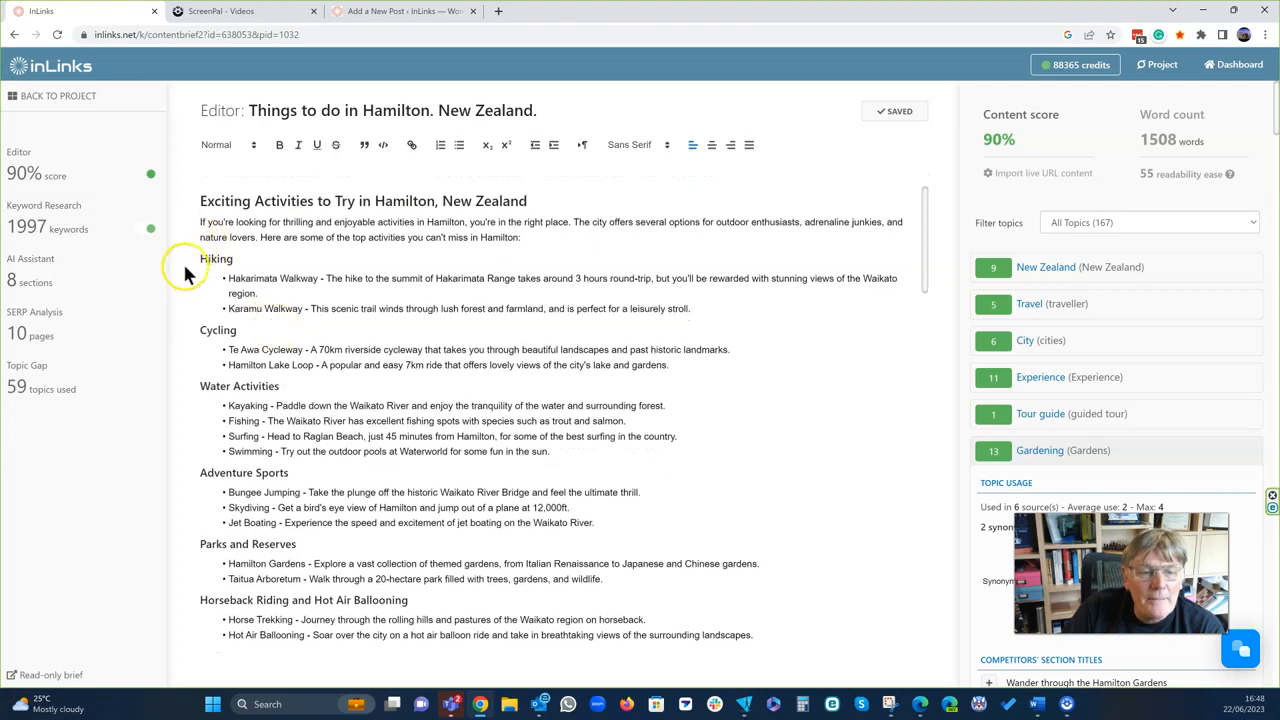
{"action": "mouse_move", "coordinate": [258, 278]}
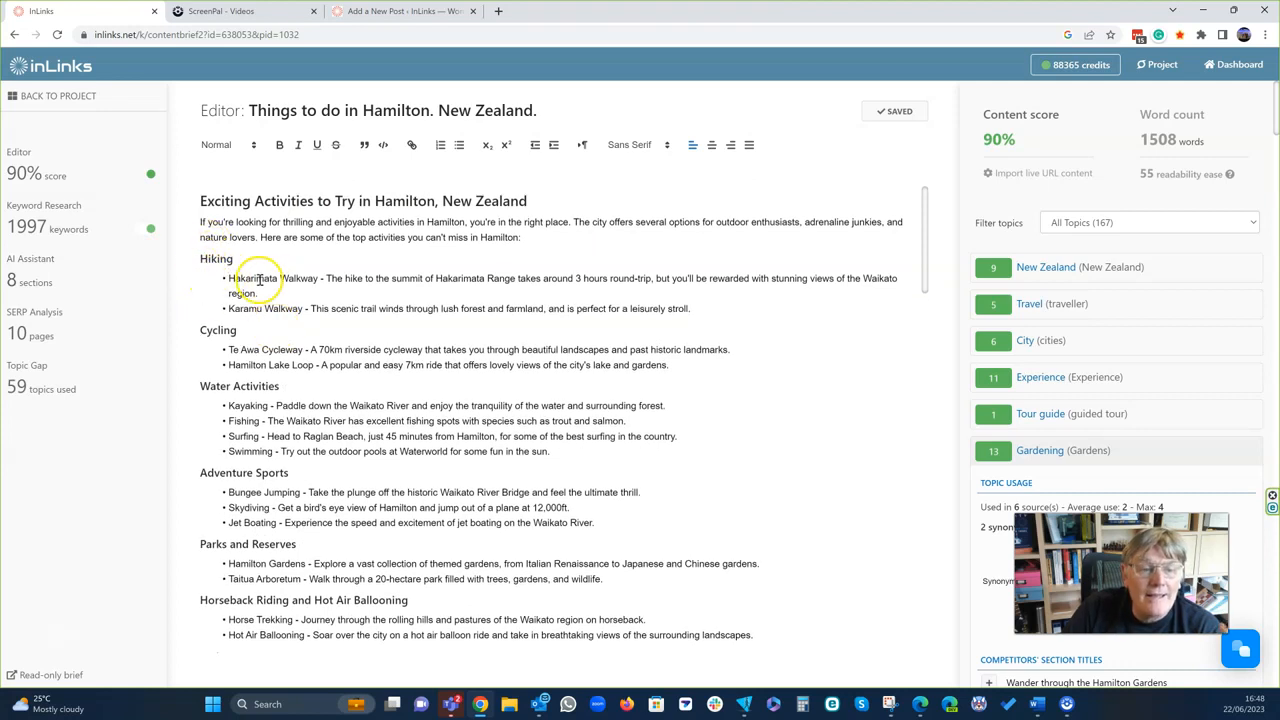
{"action": "mouse_move", "coordinate": [335, 311]}
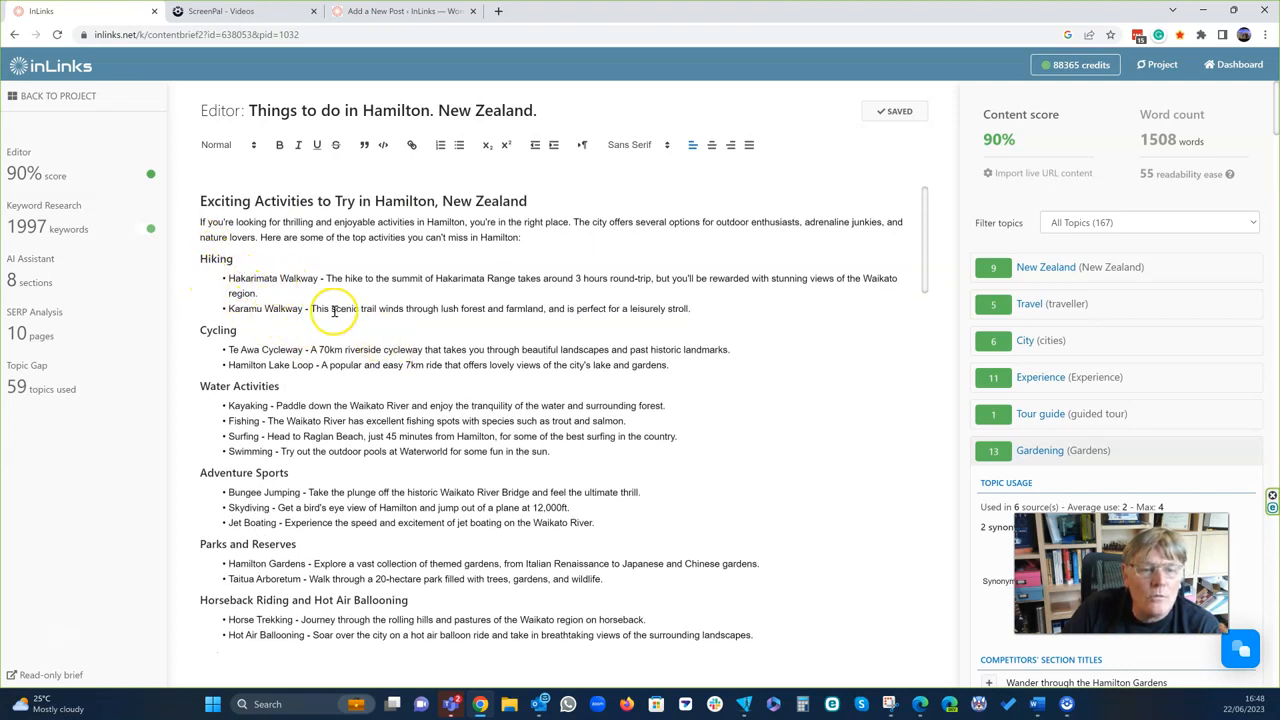
{"action": "scroll", "scroll_direction": "down", "scroll_amount": 3}
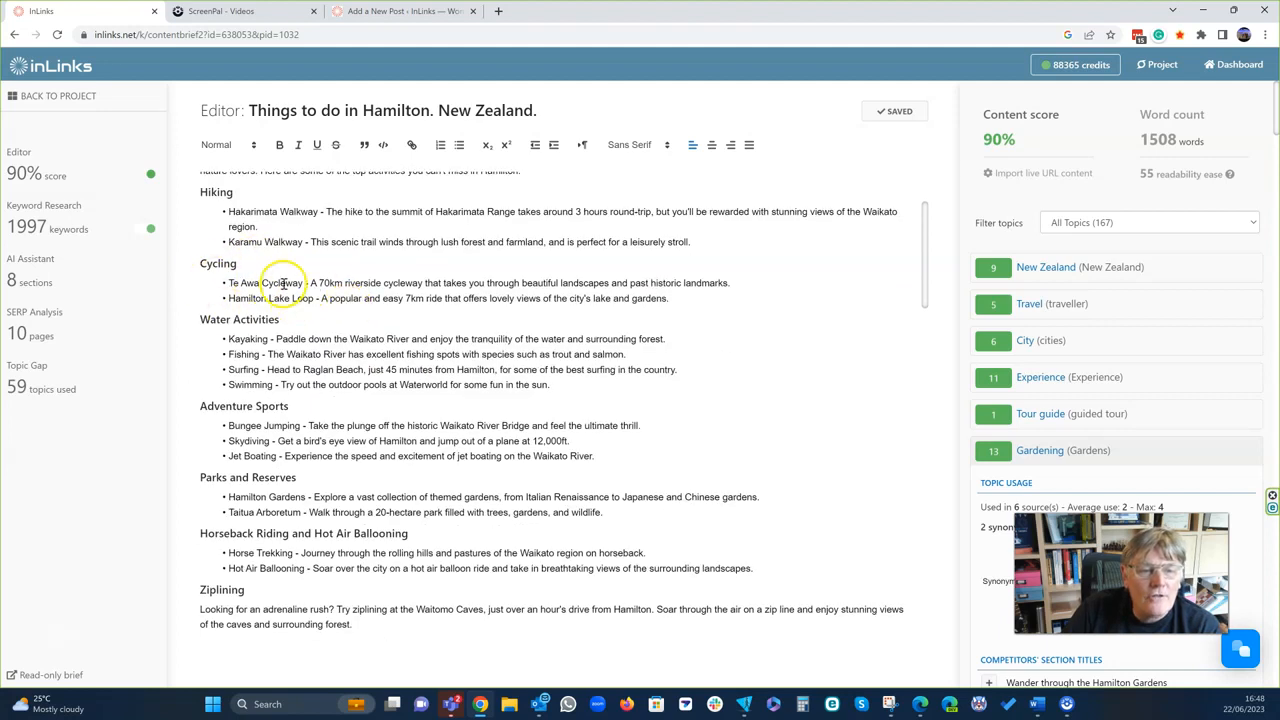
{"action": "mouse_move", "coordinate": [270, 325]}
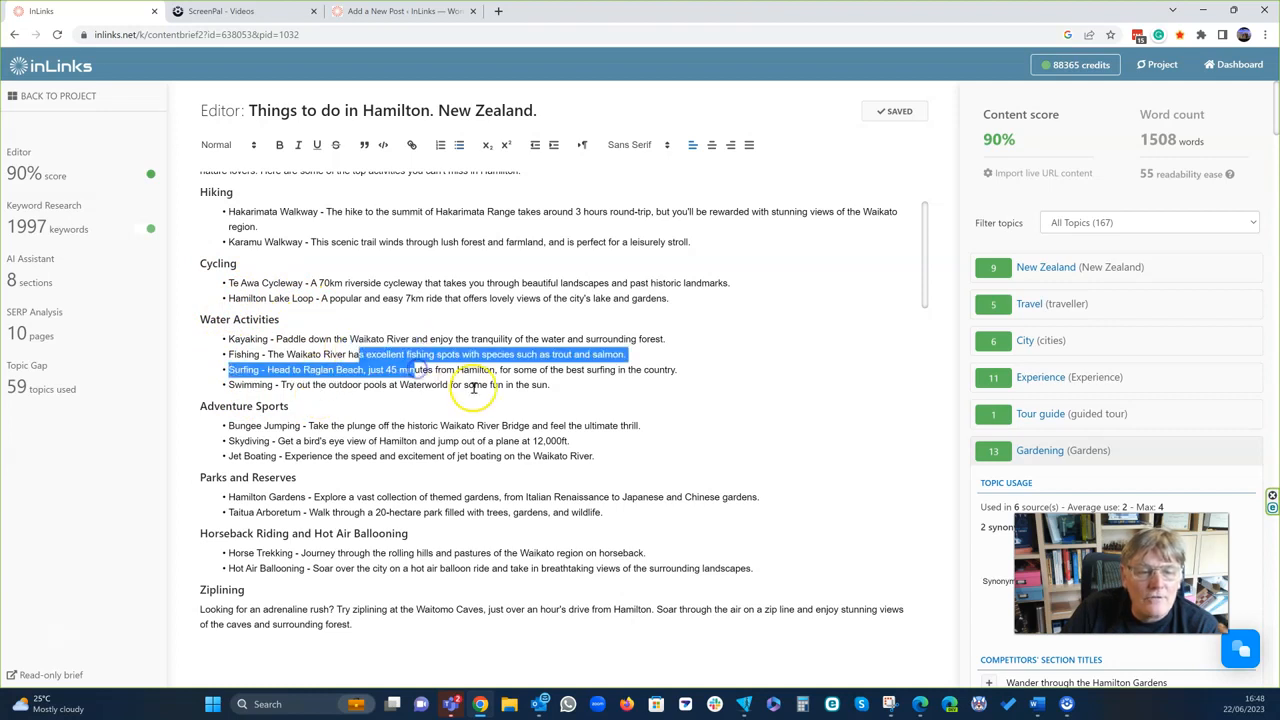
{"action": "scroll", "scroll_direction": "down", "scroll_amount": 3}
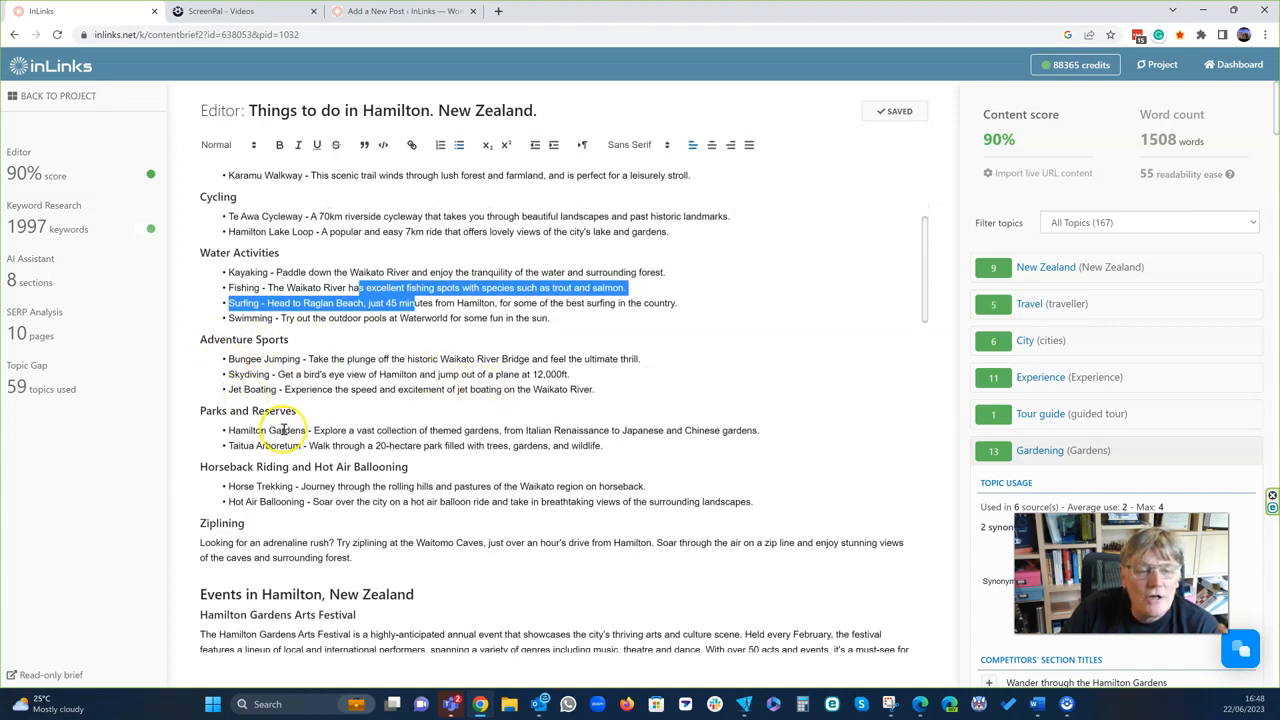
{"action": "scroll", "scroll_direction": "down", "scroll_amount": 3}
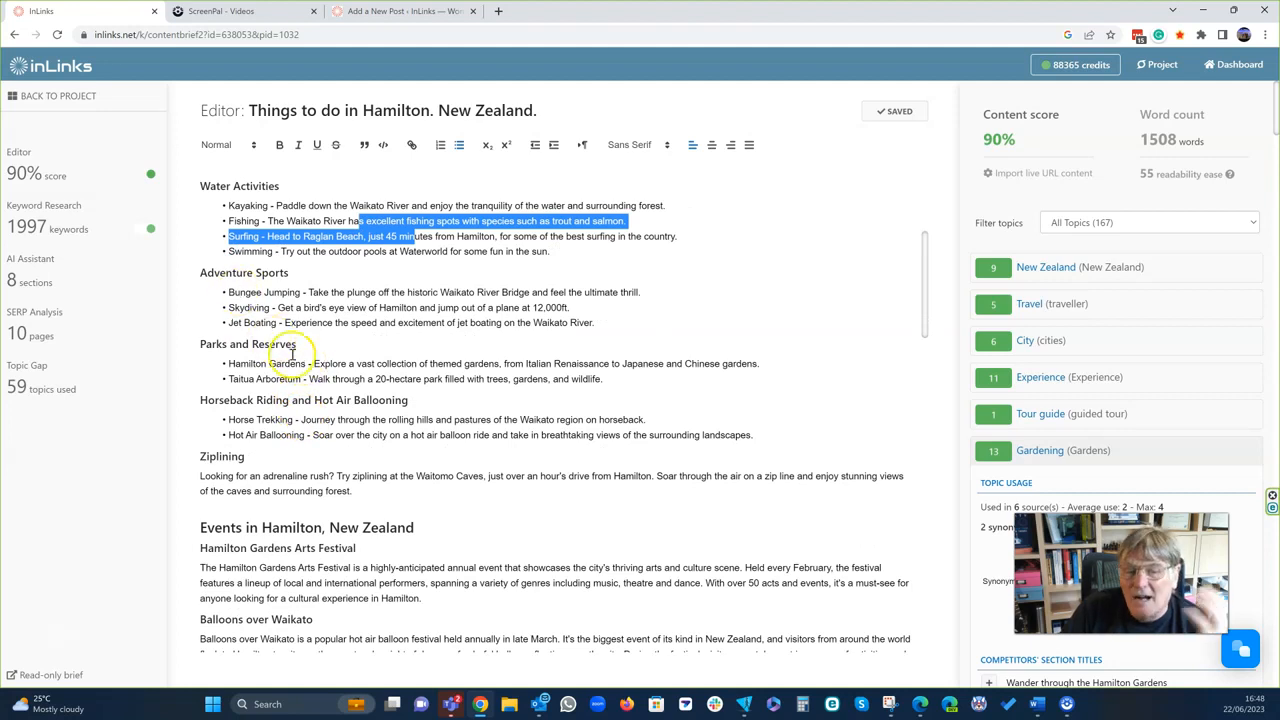
{"action": "mouse_move", "coordinate": [423, 387]}
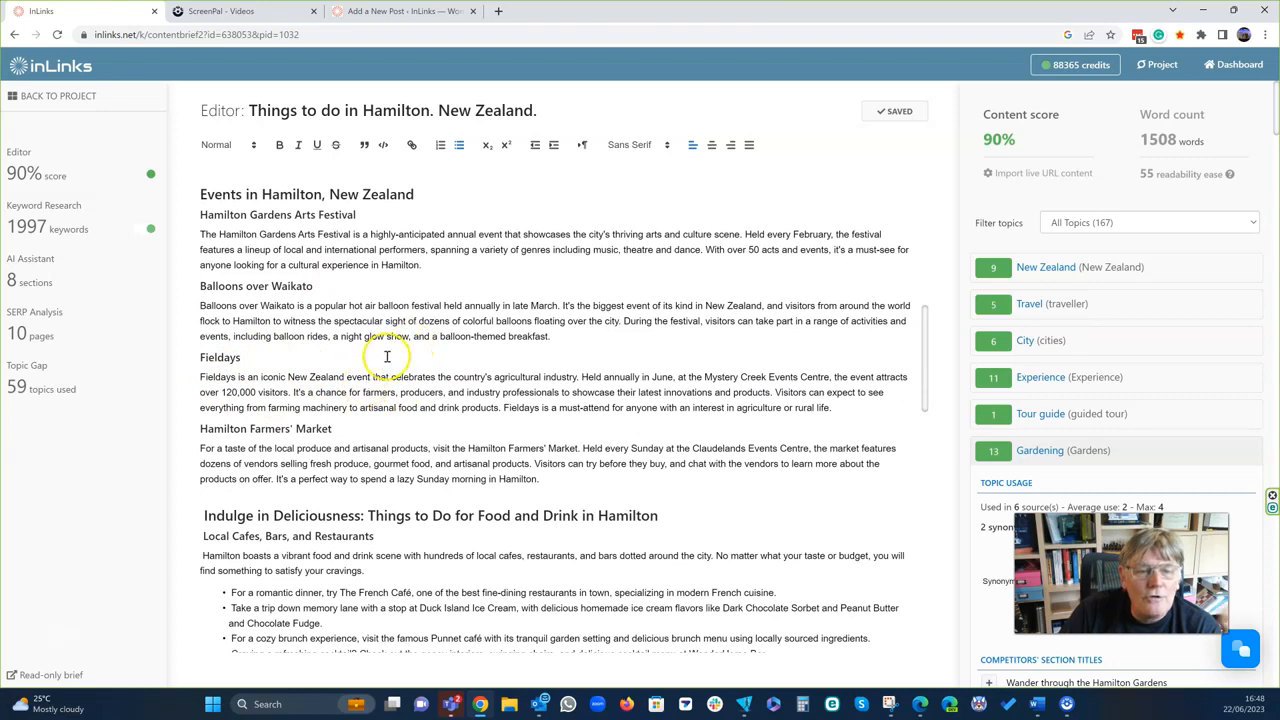
{"action": "mouse_move", "coordinate": [375, 415]}
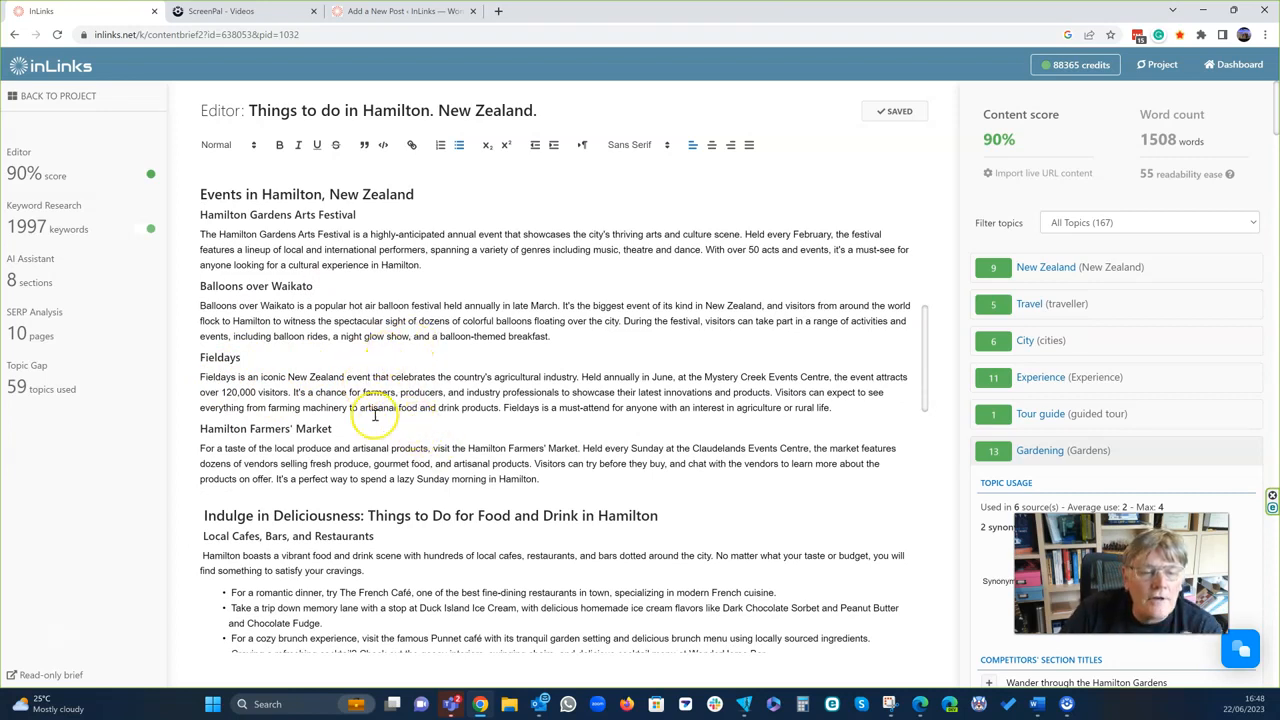
{"action": "scroll", "scroll_direction": "down", "scroll_amount": 3}
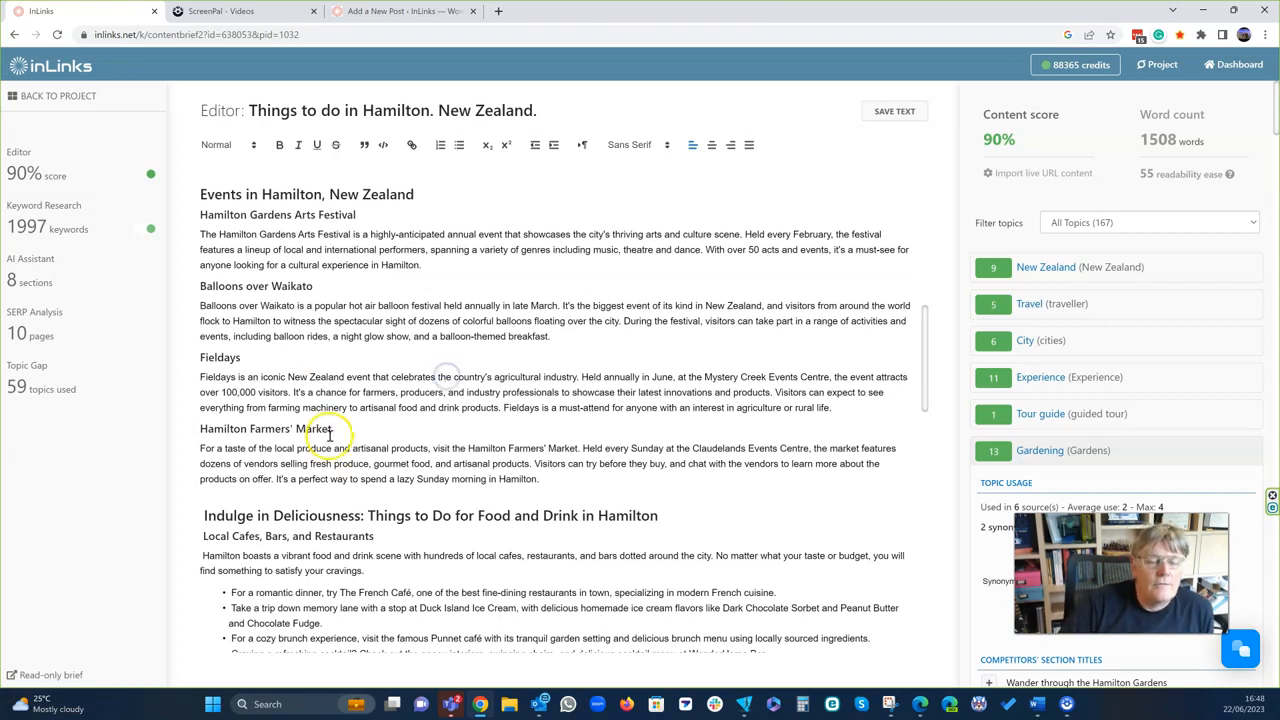
{"action": "scroll", "scroll_direction": "down", "scroll_amount": 3}
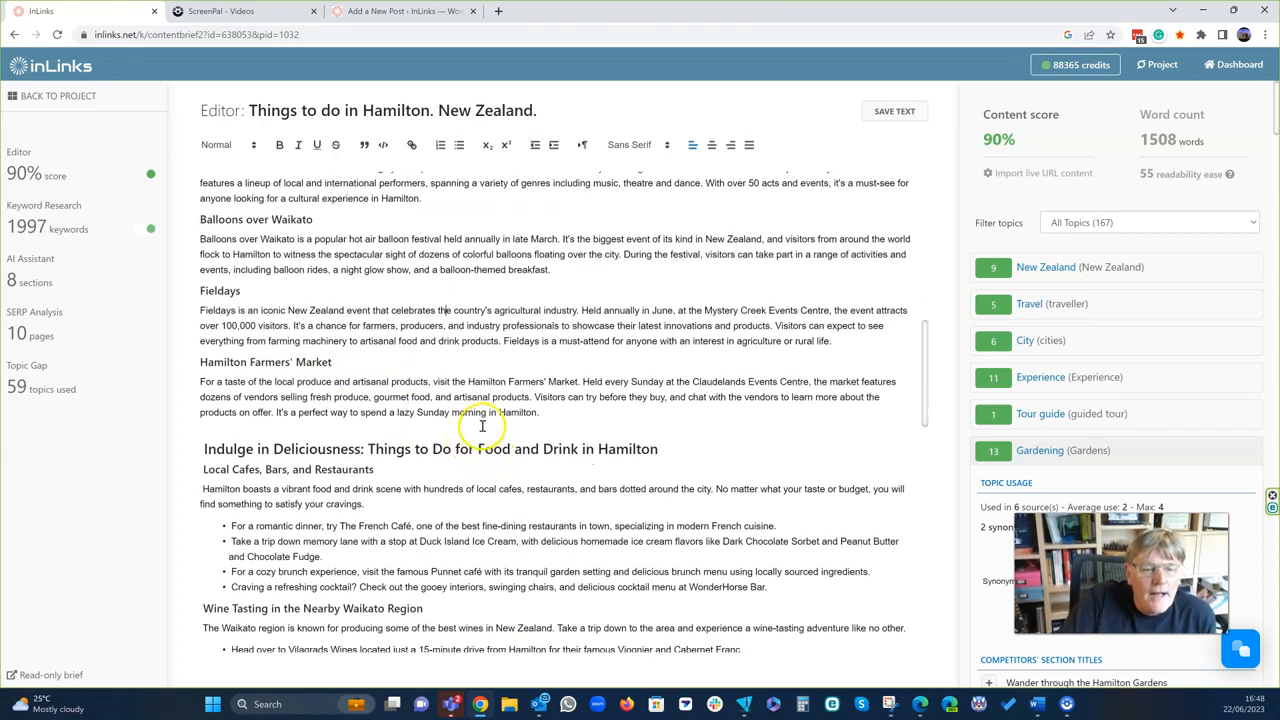
{"action": "scroll", "scroll_direction": "down", "scroll_amount": 3}
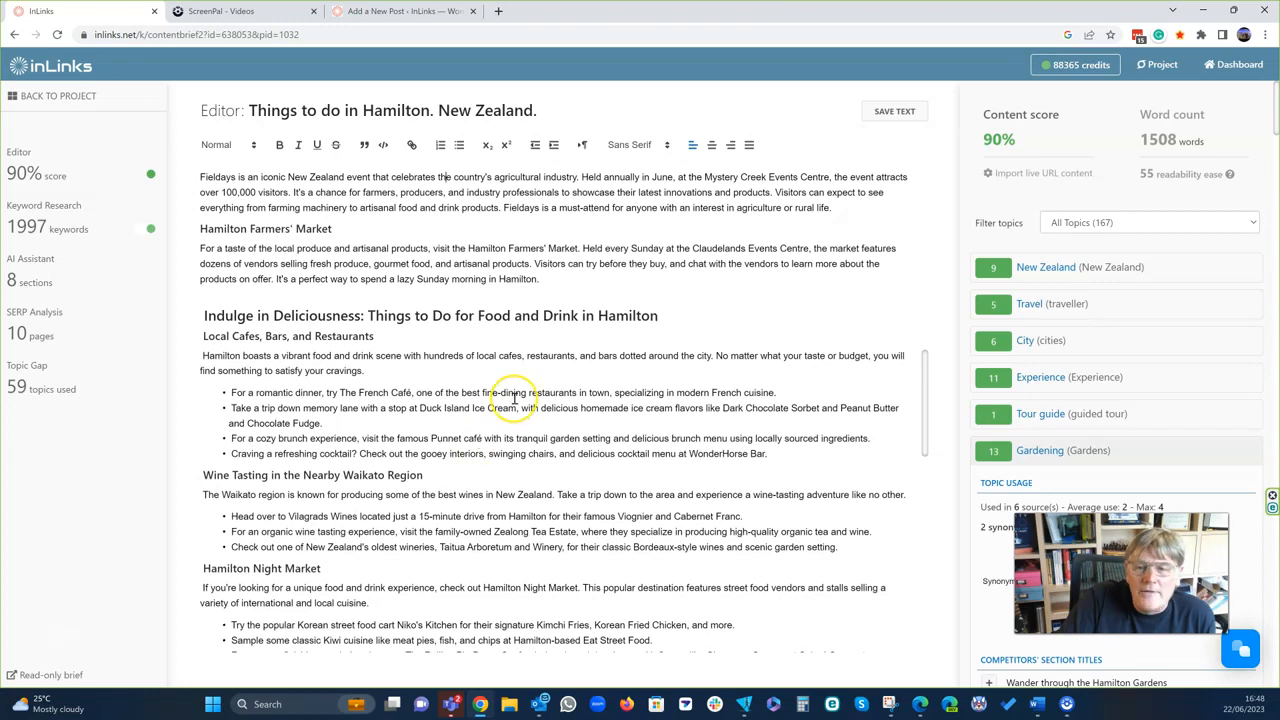
{"action": "scroll", "scroll_direction": "down", "scroll_amount": 3}
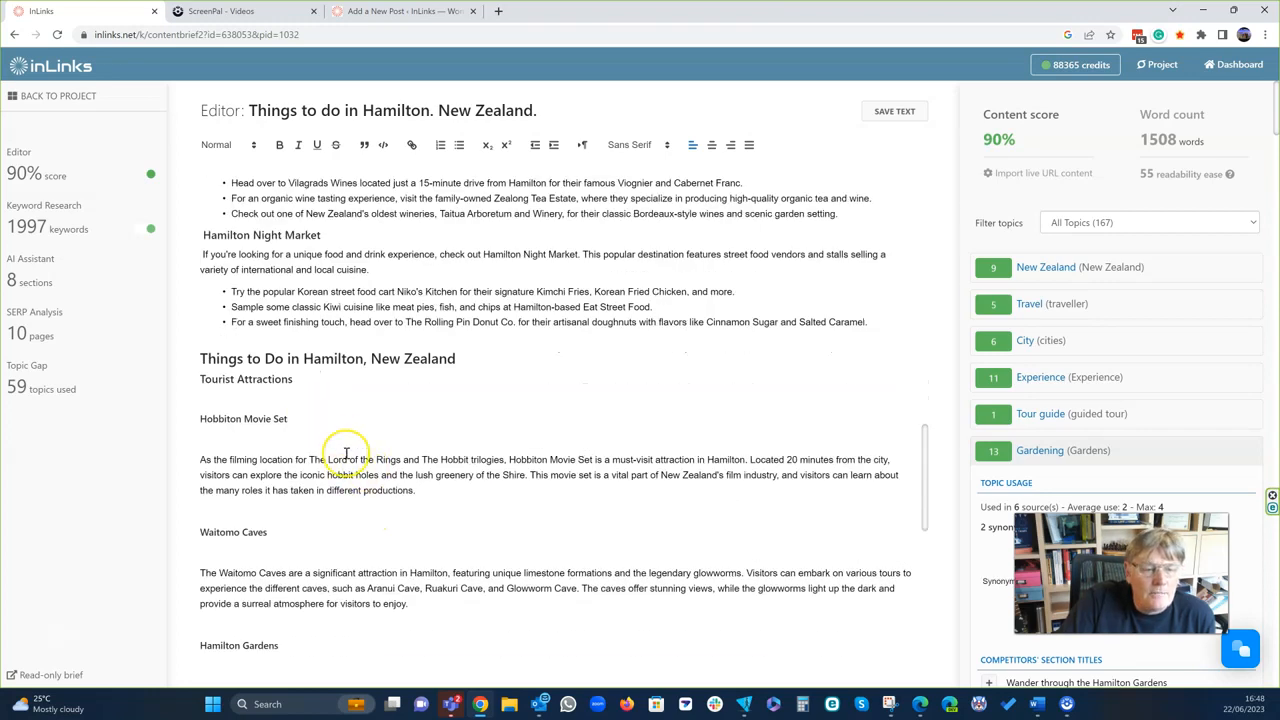
{"action": "scroll", "scroll_direction": "down", "scroll_amount": 3}
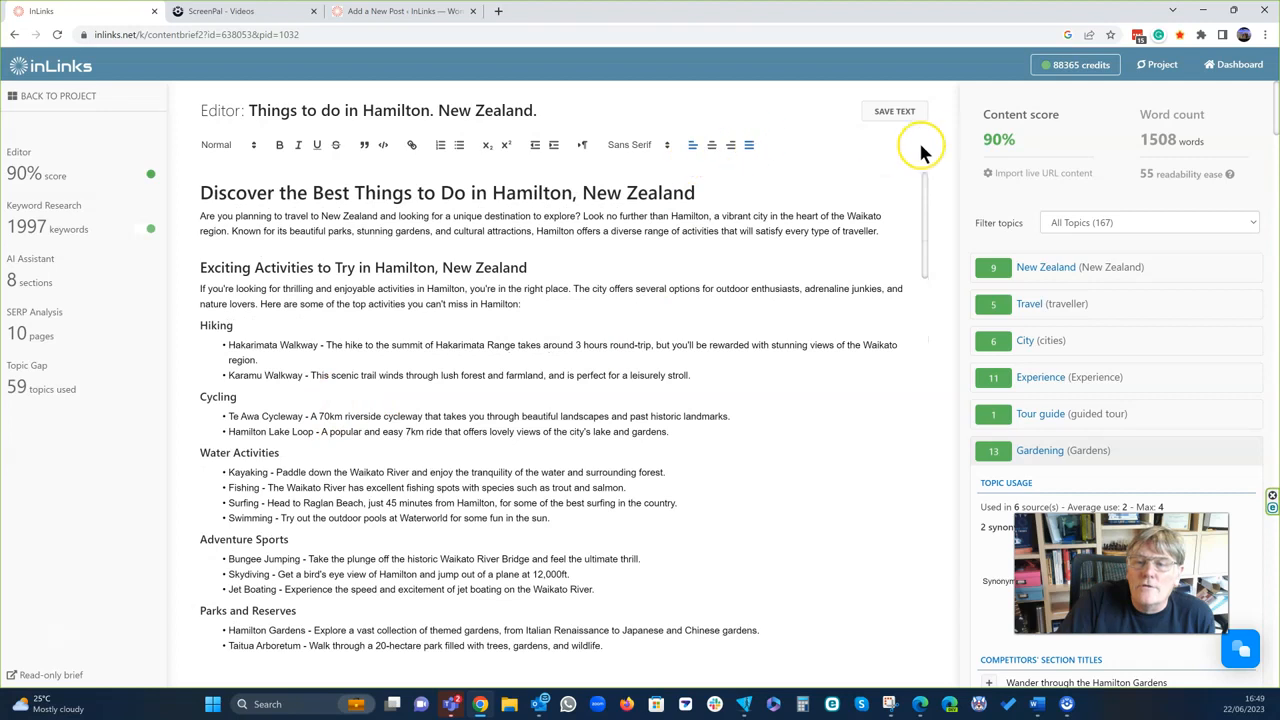
Save the Hamilton article again after the read-through.
{"action": "left_click", "coordinate": [894, 111]}
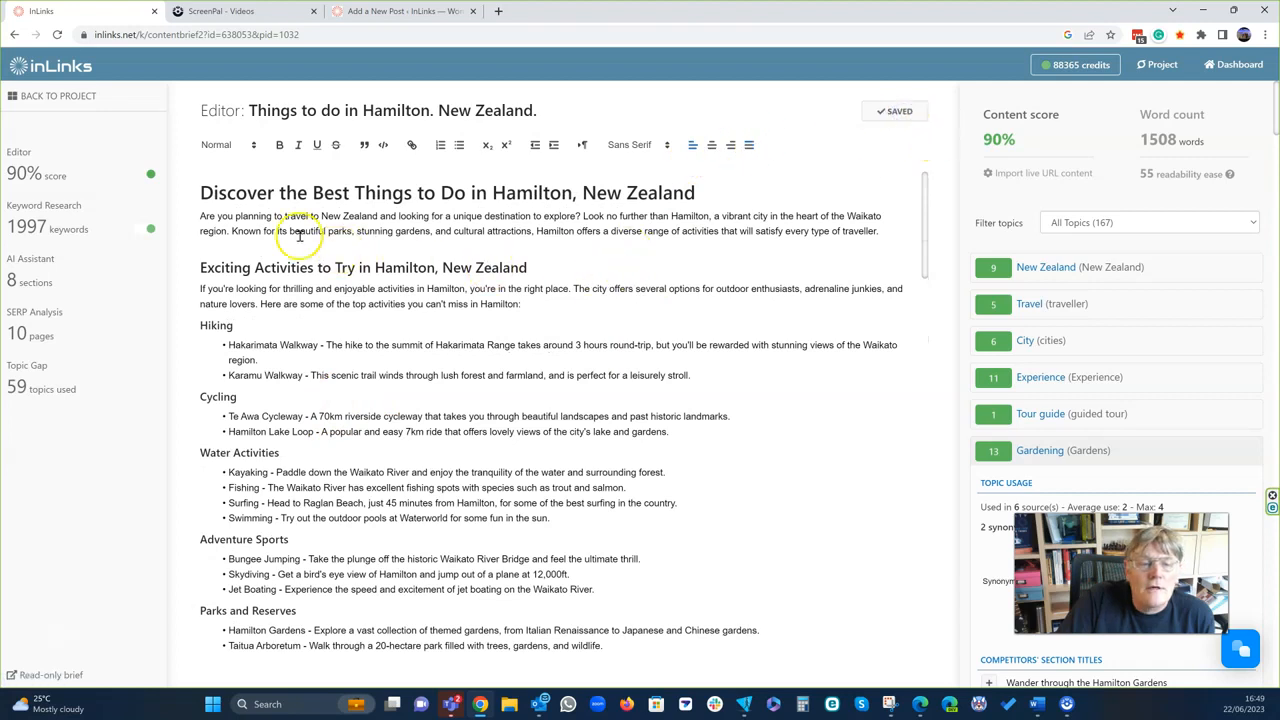
{"action": "mouse_move", "coordinate": [305, 320]}
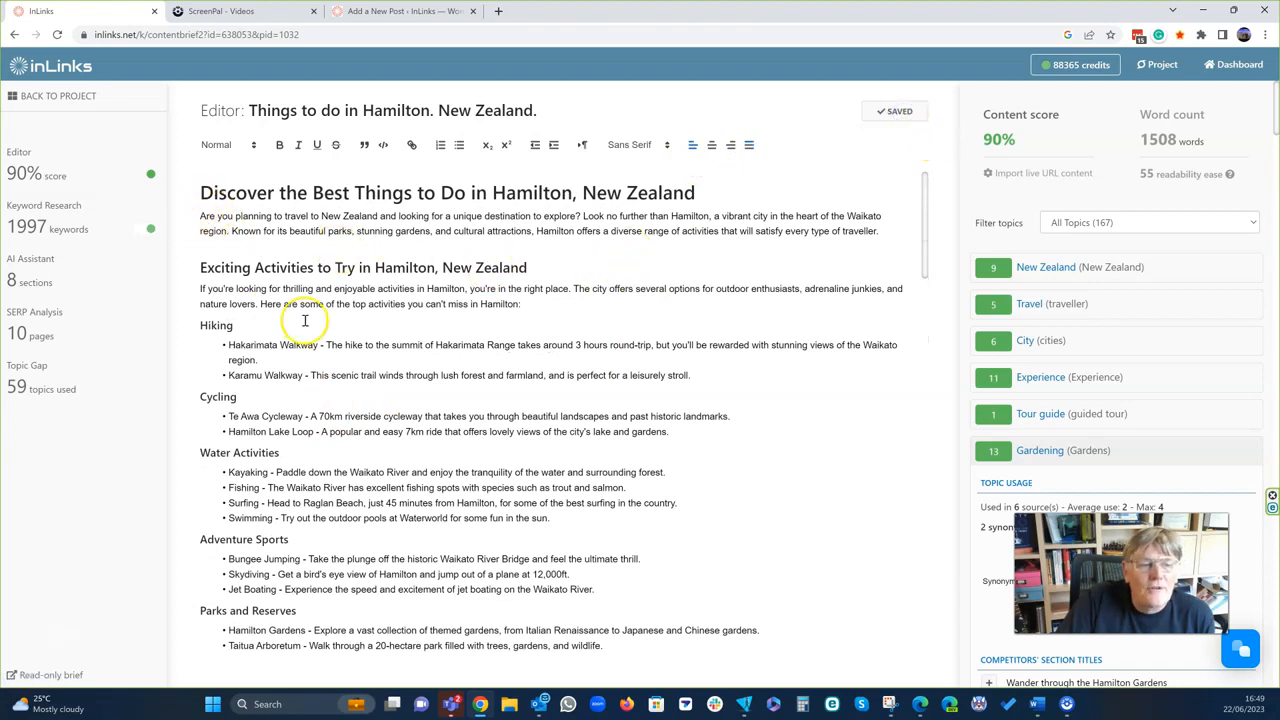
{"action": "mouse_move", "coordinate": [330, 345]}
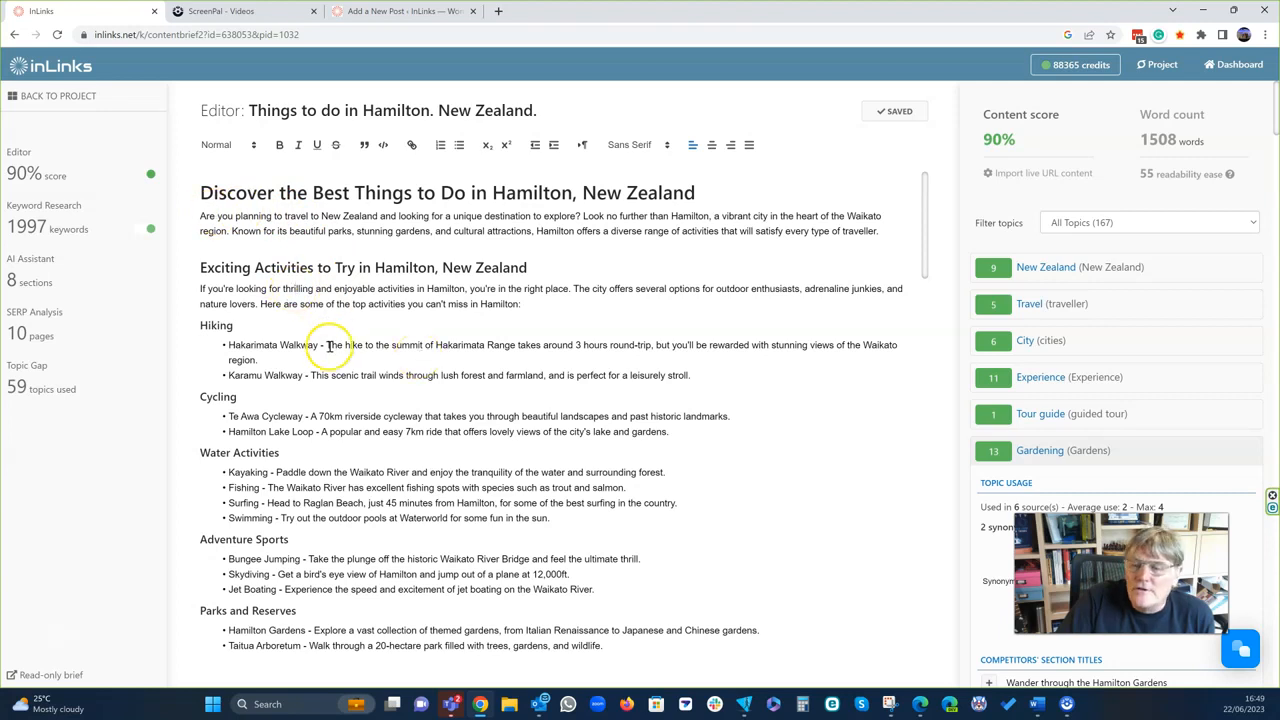
{"action": "mouse_move", "coordinate": [185, 578]}
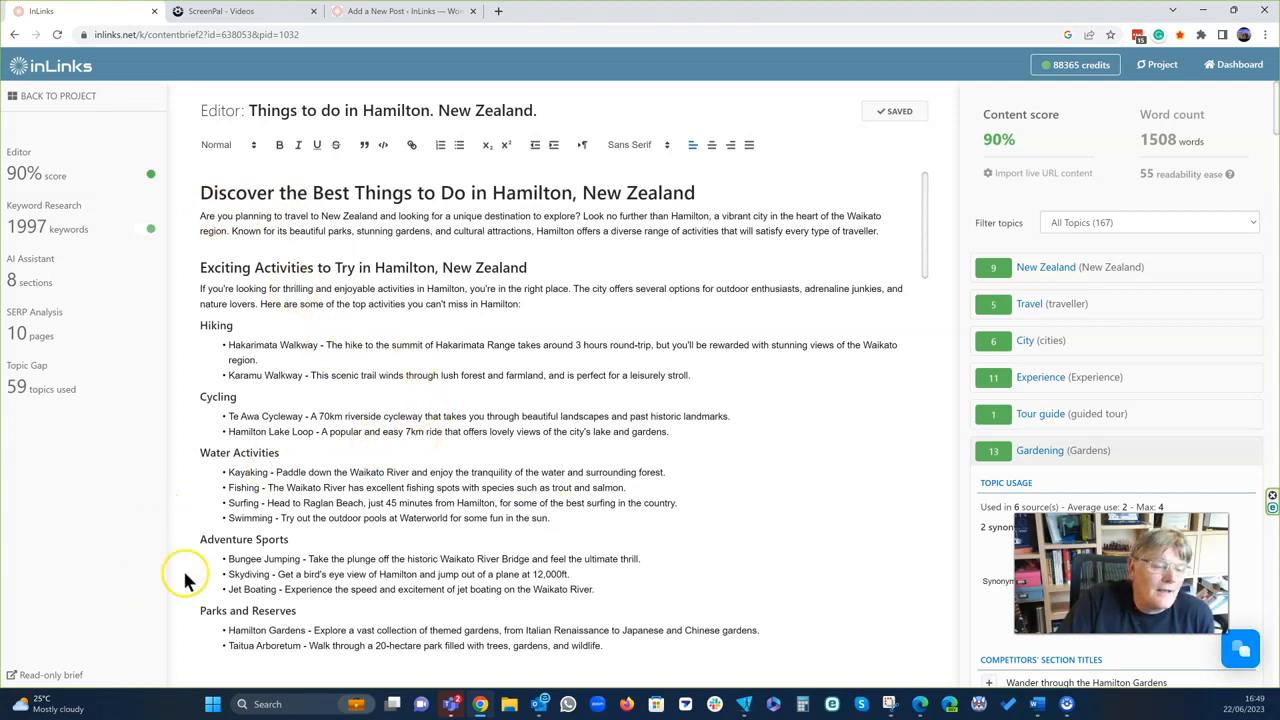